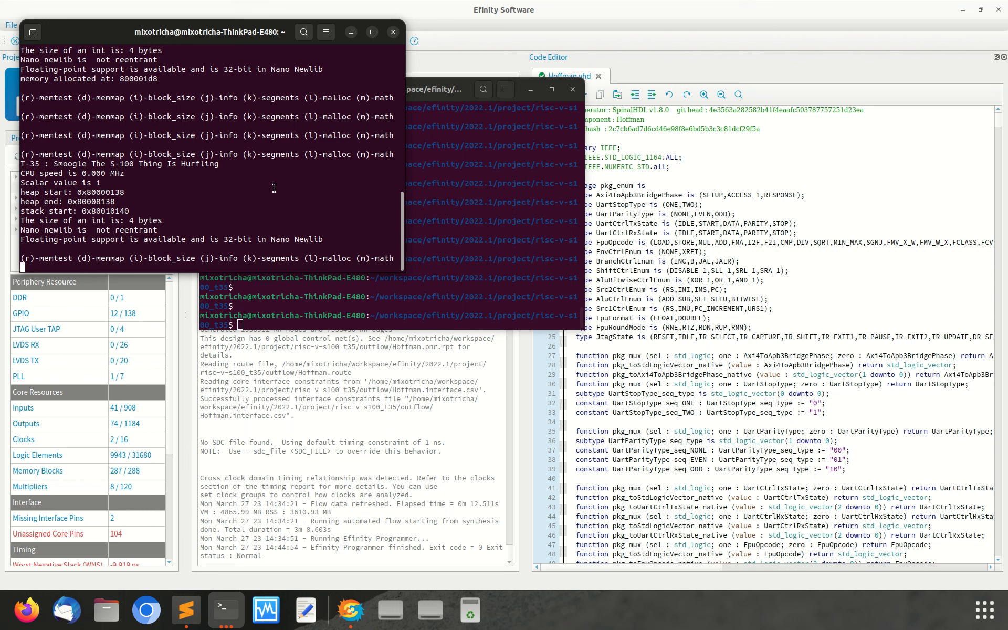
mouse_move(277, 190)
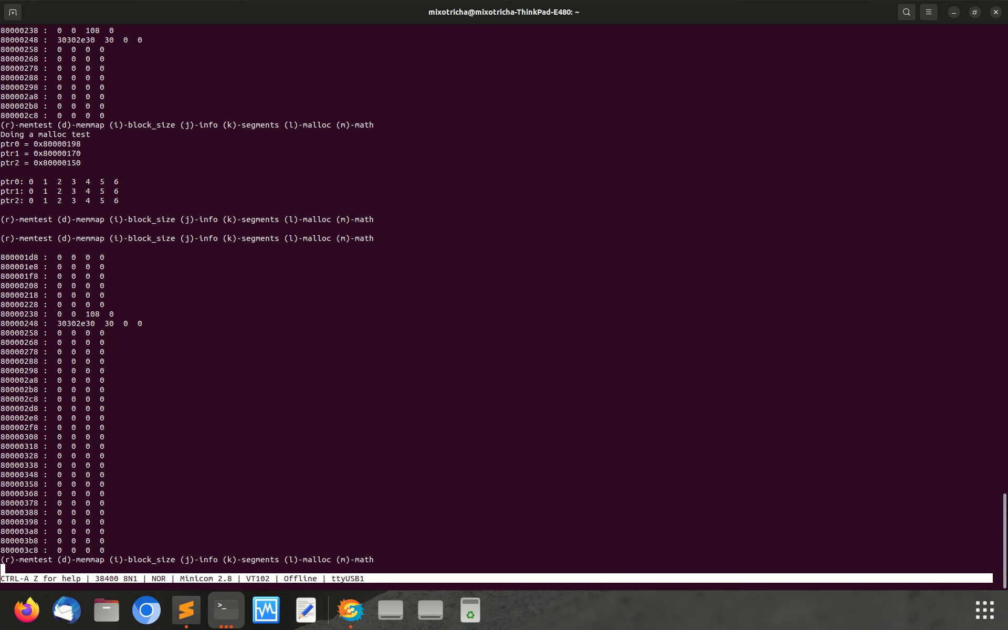
- Run the math test in the Minicom serial console with the m command
text(m)
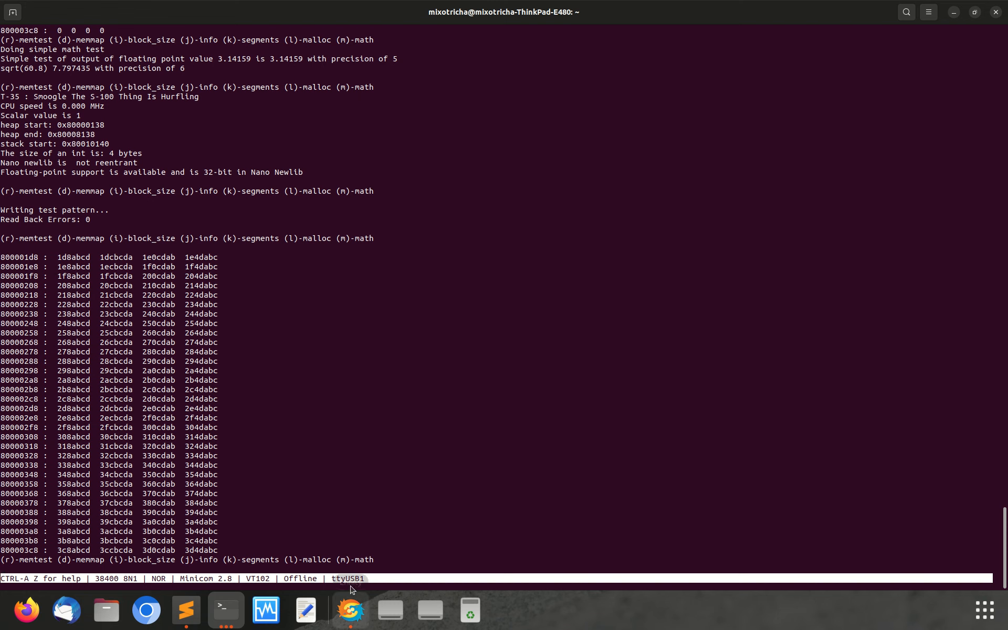
mouse_move(348, 509)
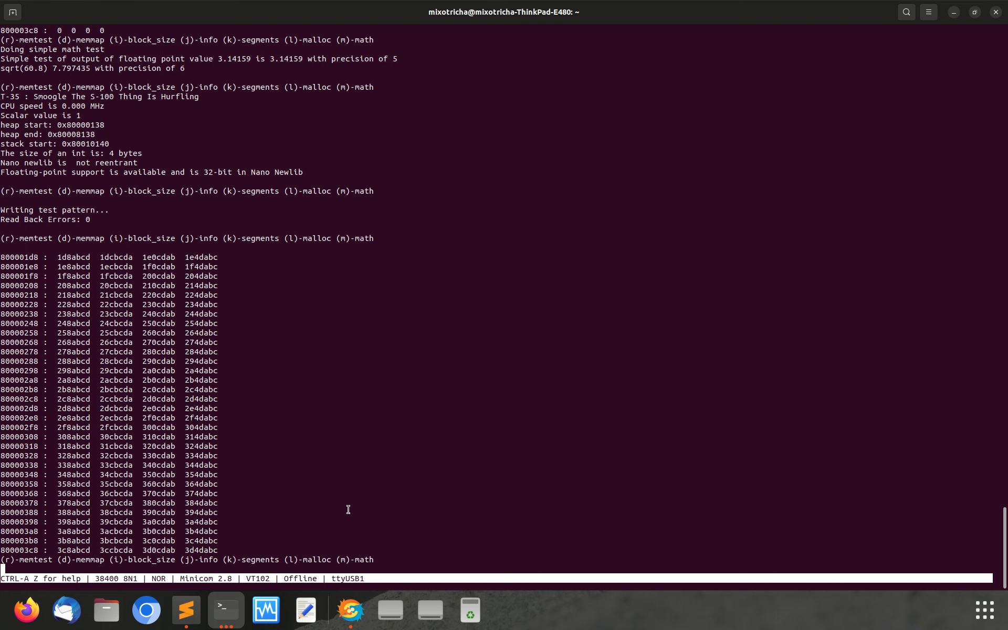
mouse_move(337, 511)
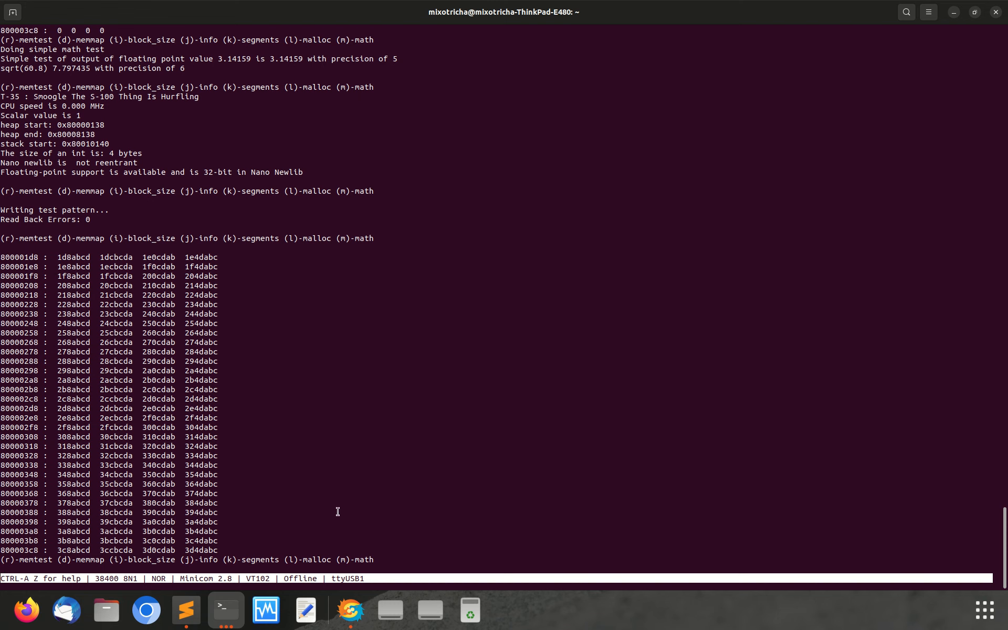
mouse_move(349, 610)
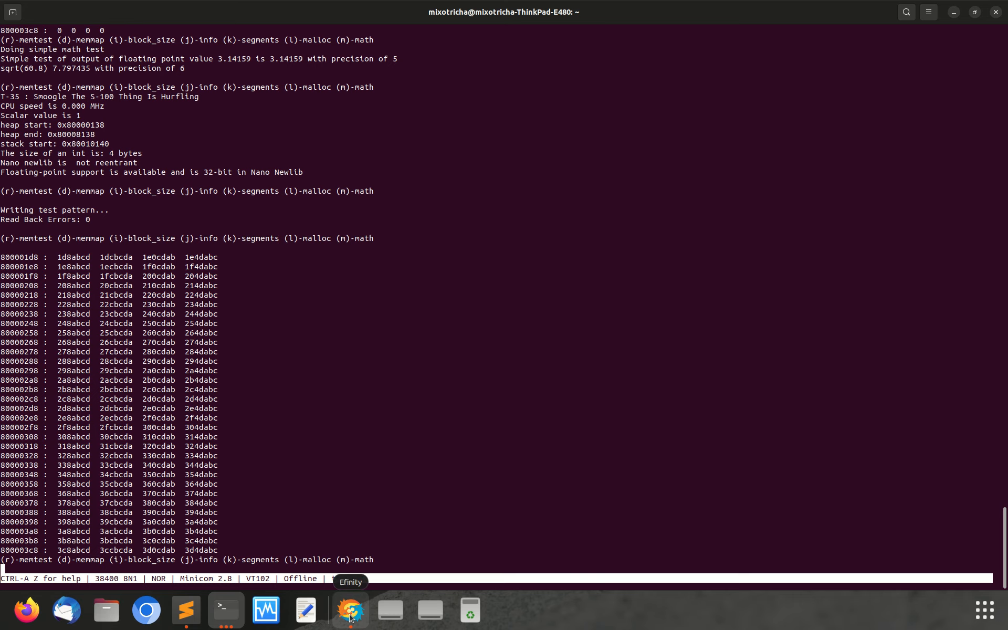
- Scroll through Hoffman.vhd from the package definitions down to the zero-filled memory init arrays
click(350, 610)
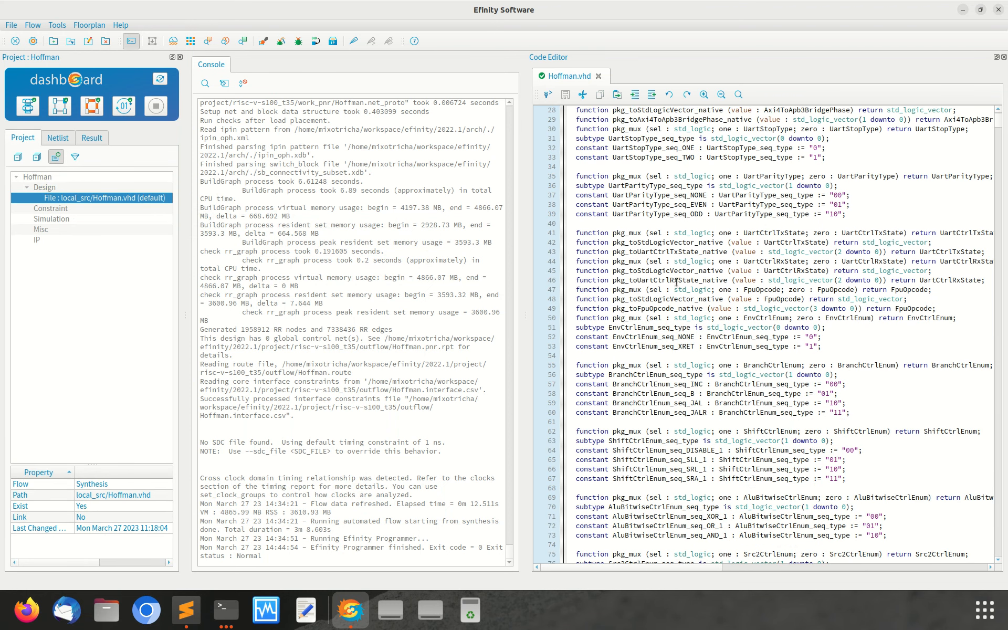
scroll(down, 3)
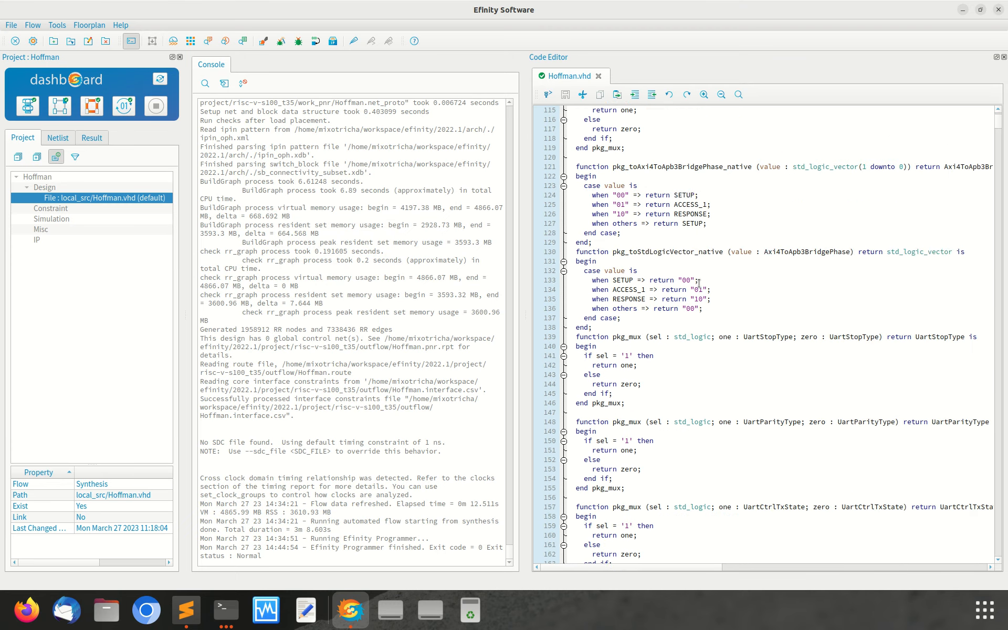
scroll(down, 3)
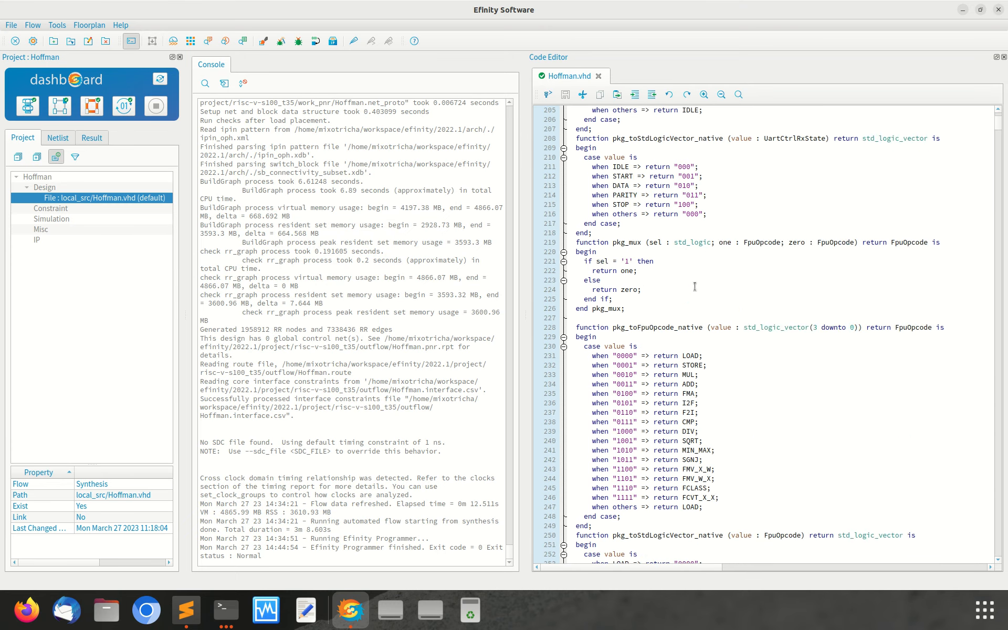
scroll(down, 3)
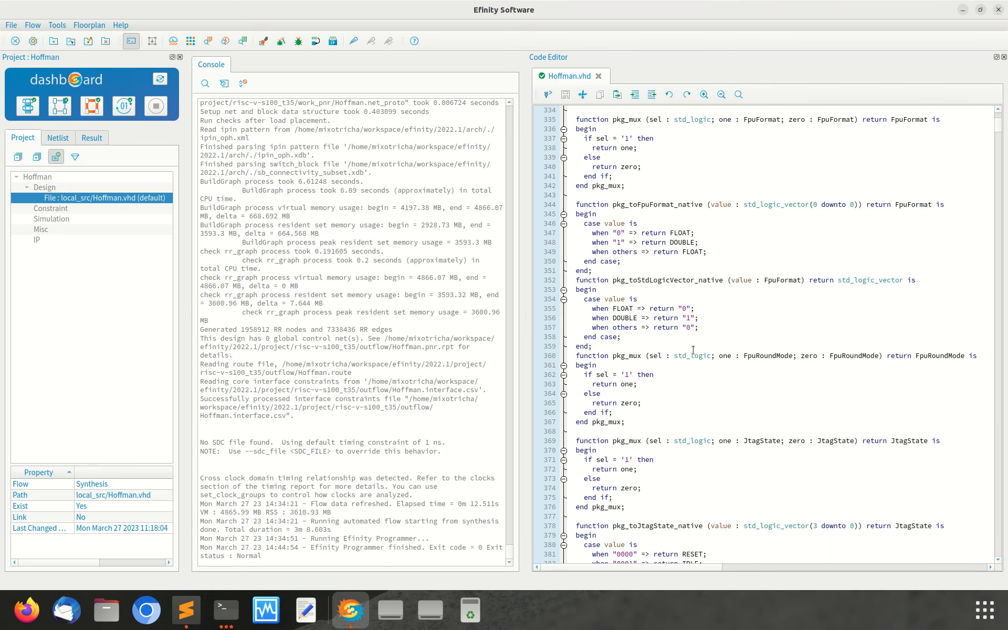
scroll(down, 3)
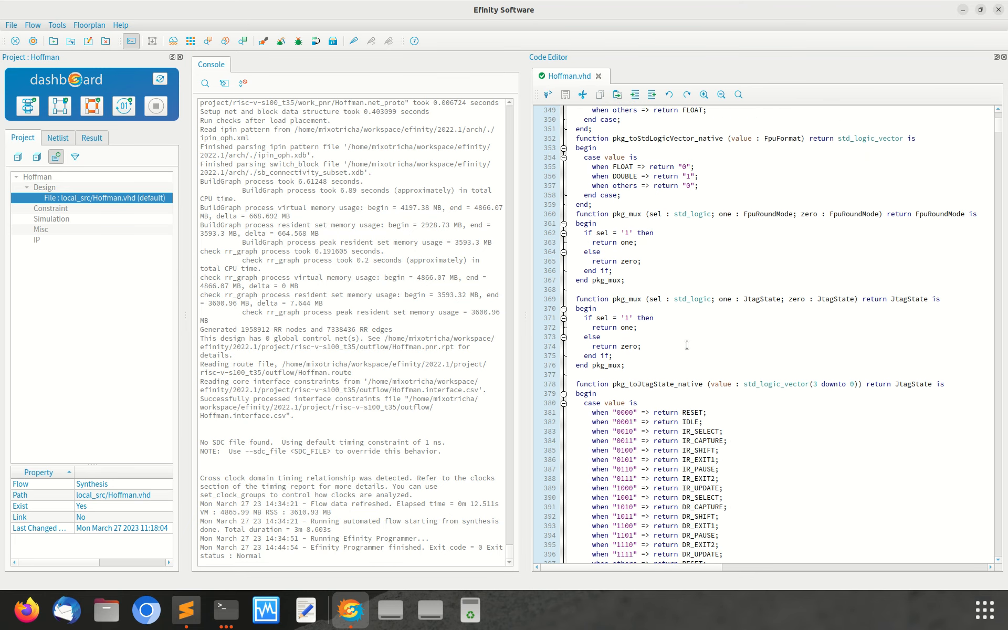
scroll(down, 3)
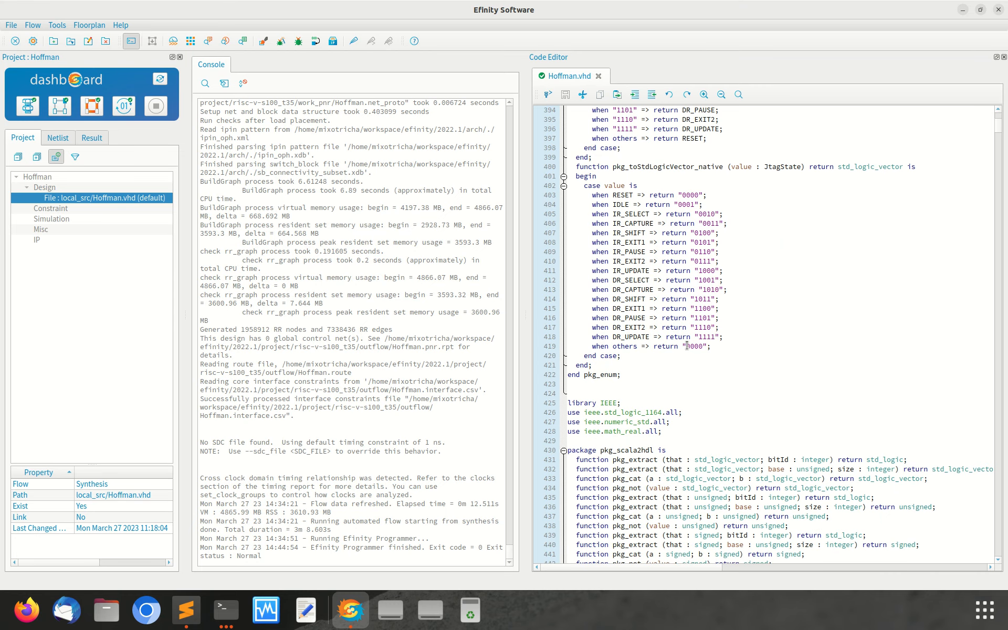
scroll(down, 3)
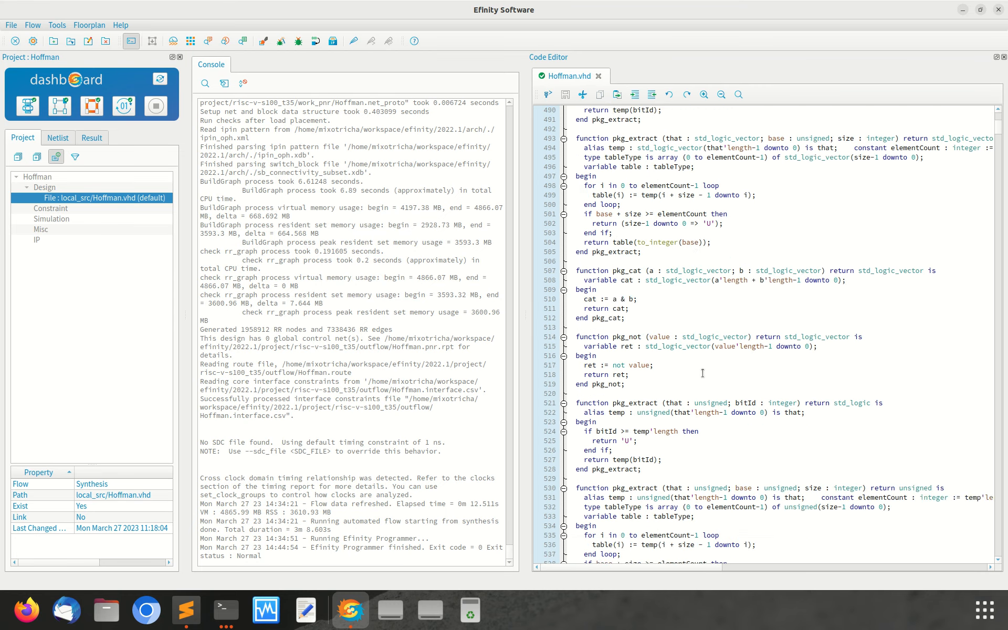
scroll(down, 3)
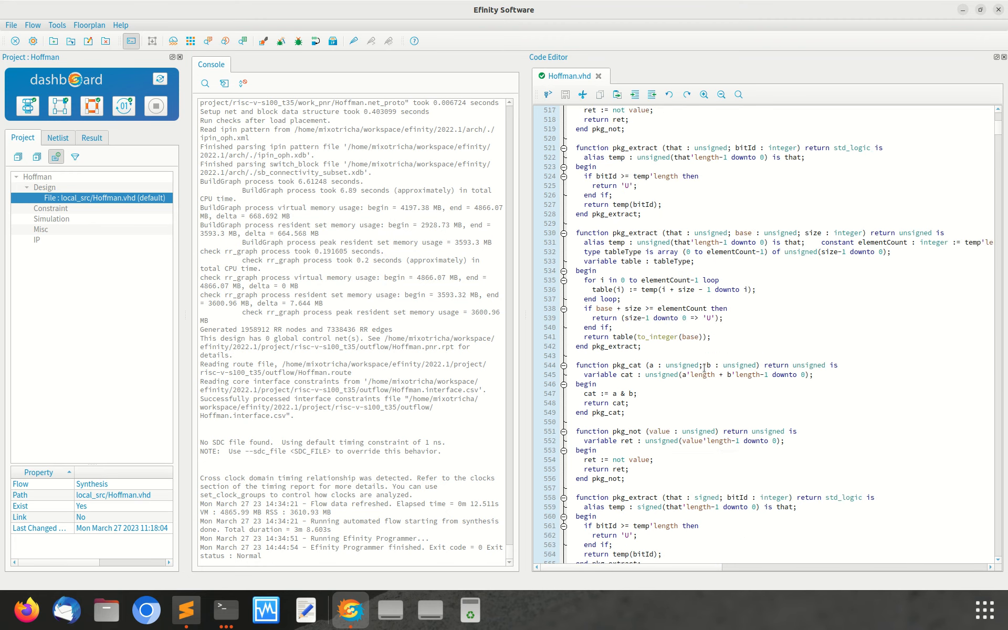
scroll(down, 3)
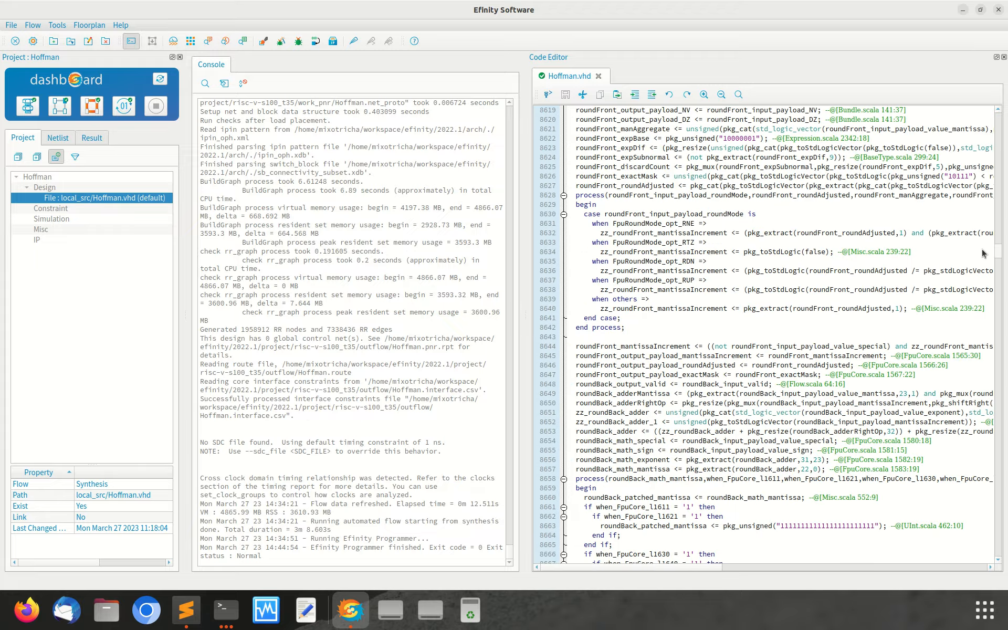
scroll(down, 3)
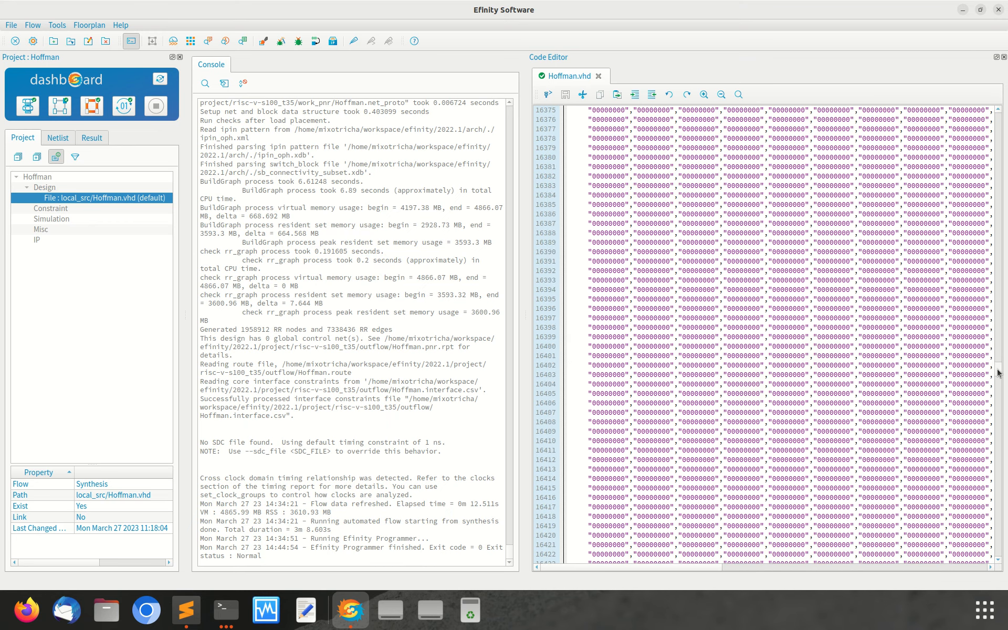
scroll(down, 3)
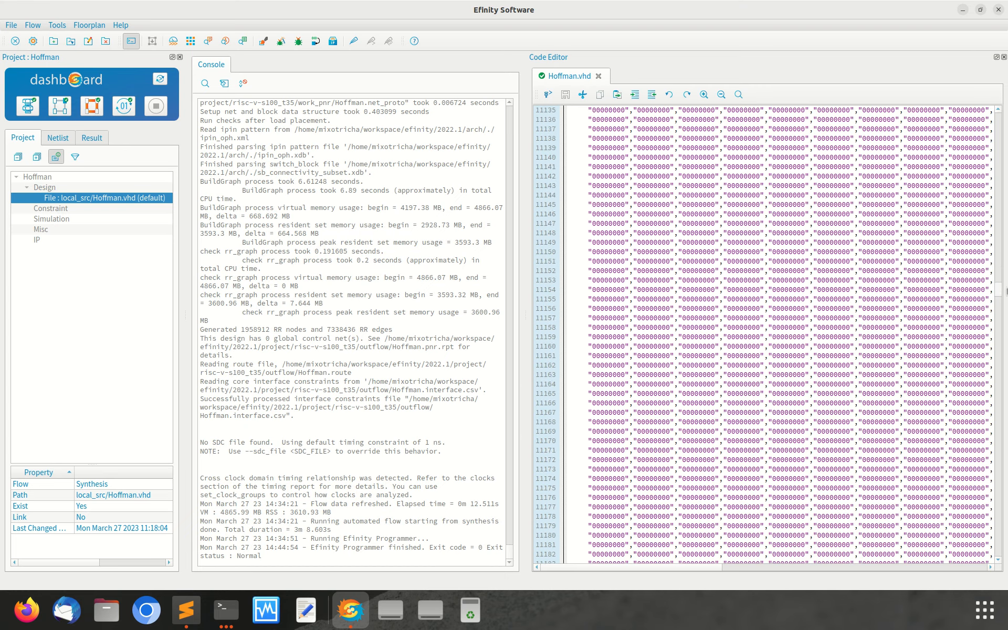
scroll(down, 3)
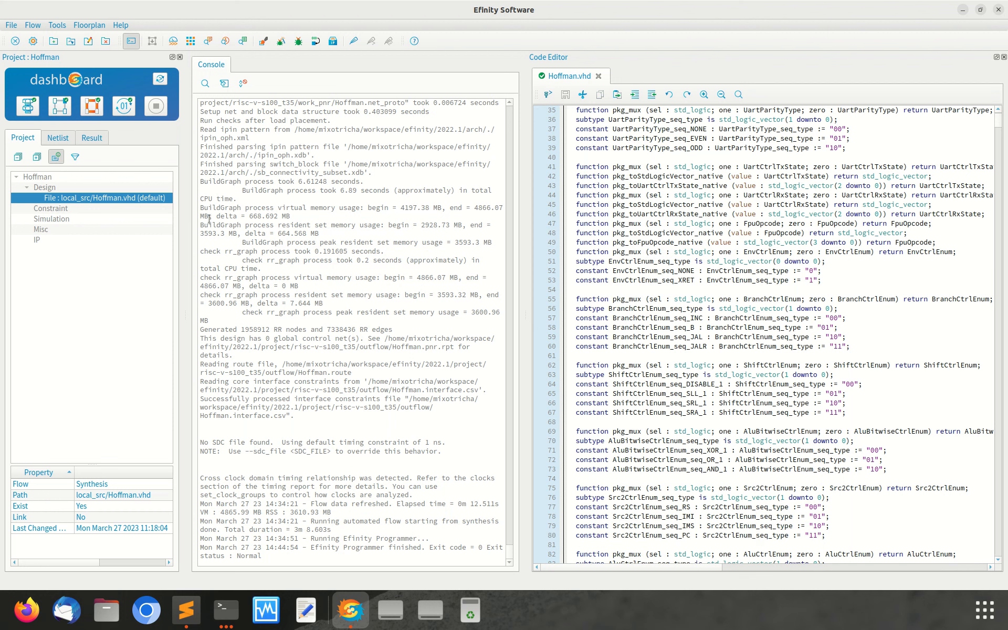
mouse_move(200, 243)
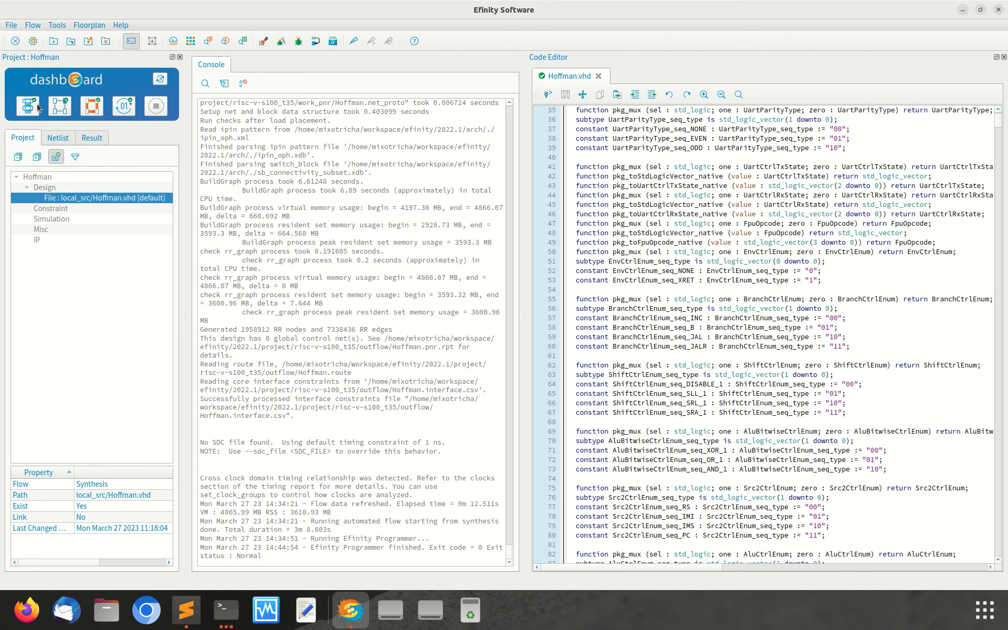
mouse_move(28, 107)
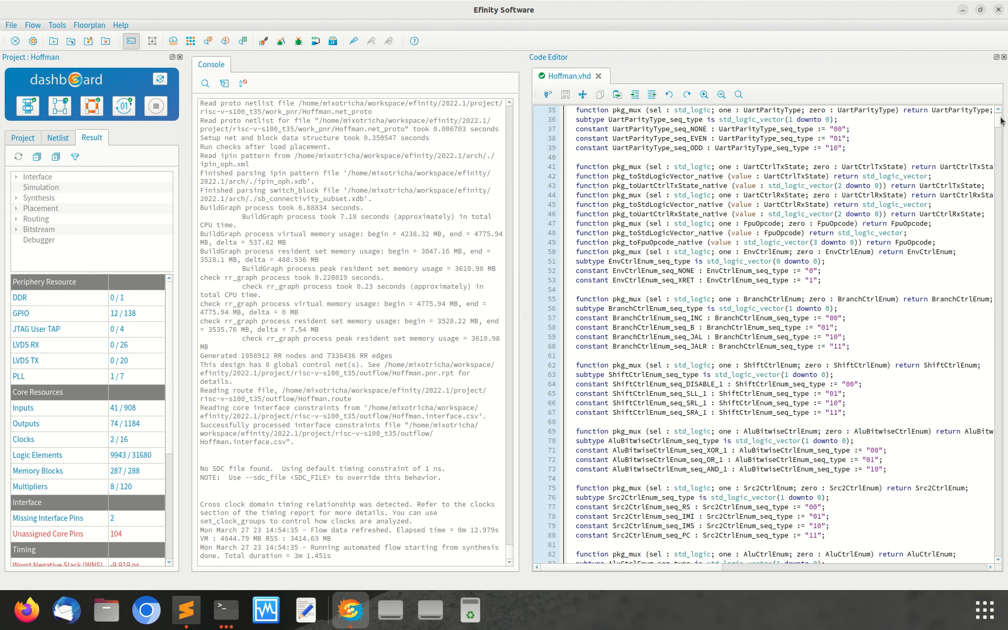
scroll(down, 3)
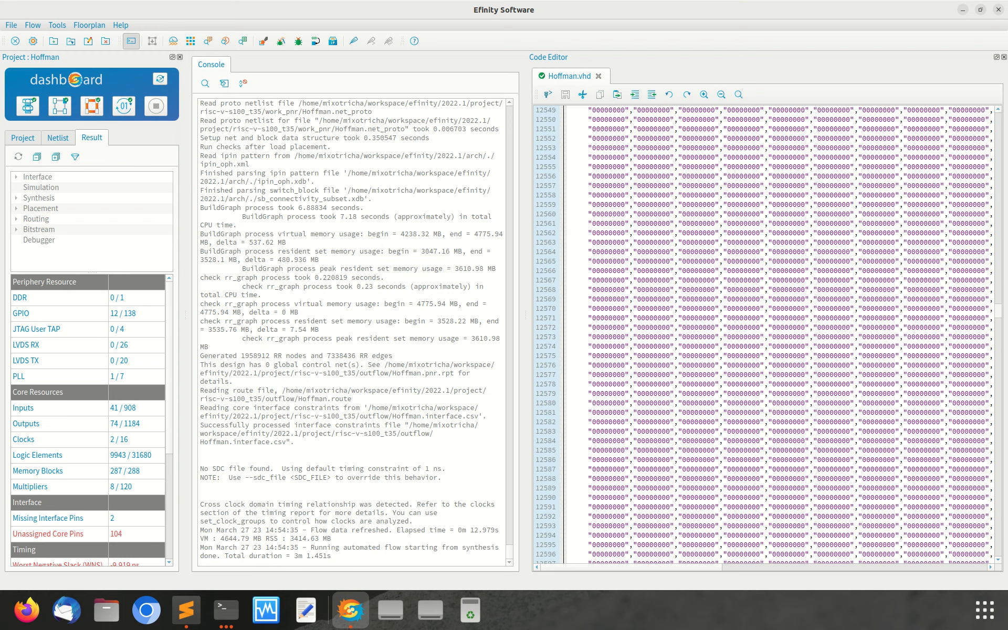
scroll(down, 3)
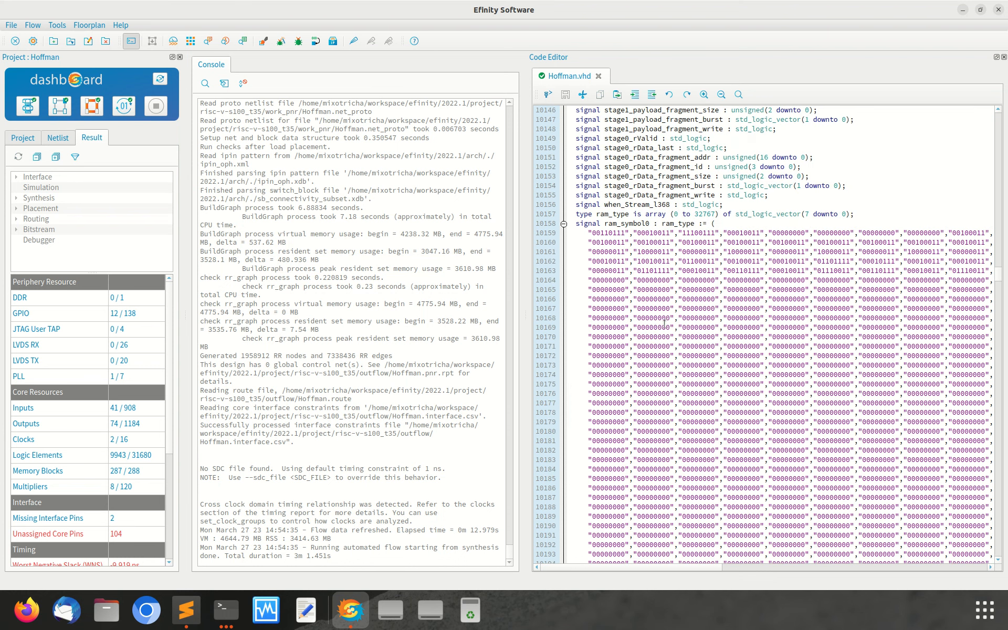
mouse_move(666, 326)
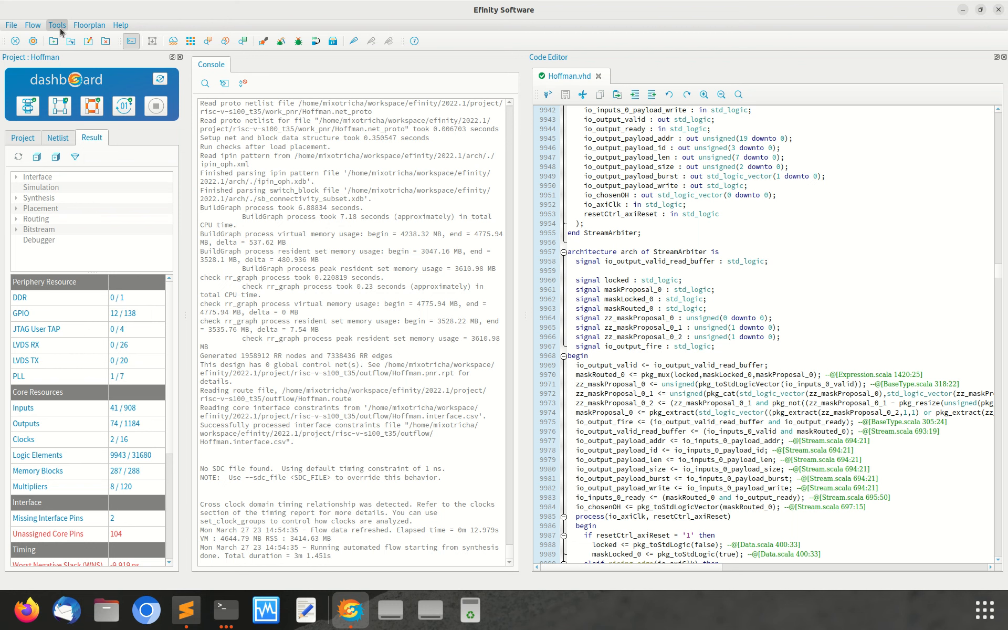
- Load Hoffman.hex as the bitstream in the Programmer and choose SPI Active using JTAG Bridge
click(57, 24)
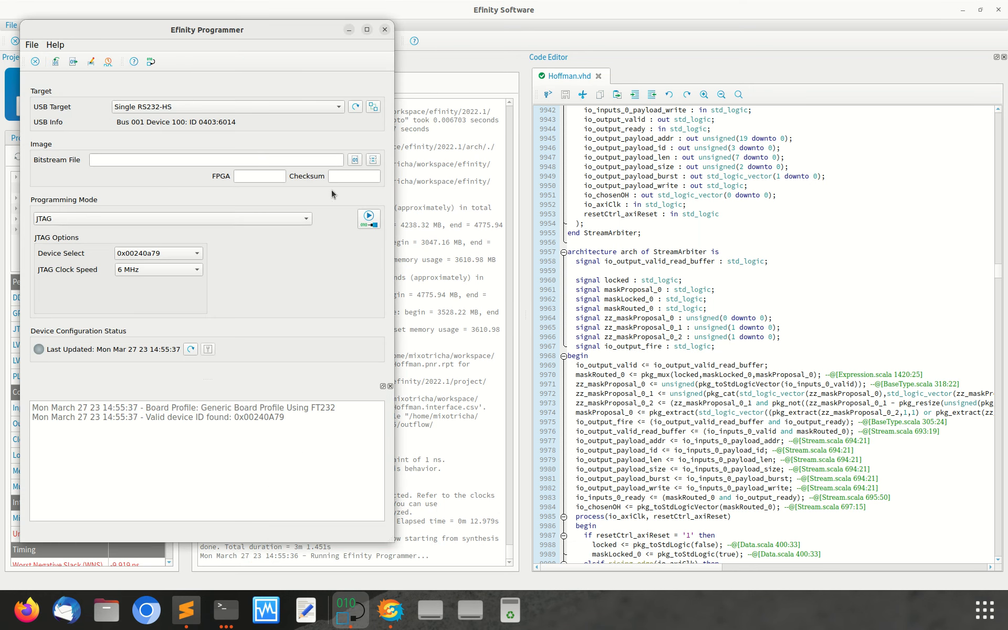
click(354, 160)
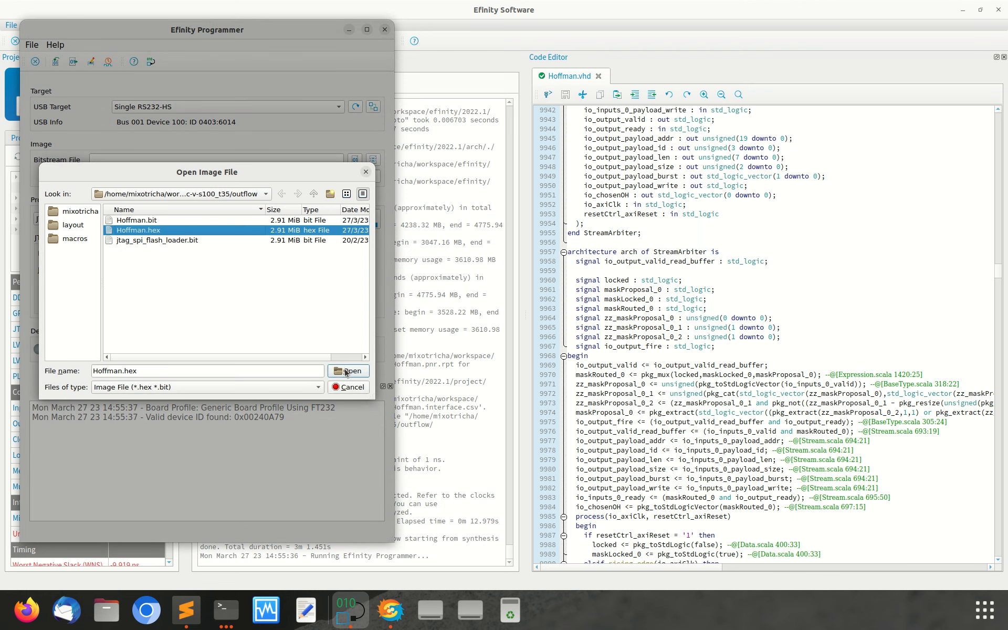
click(347, 371)
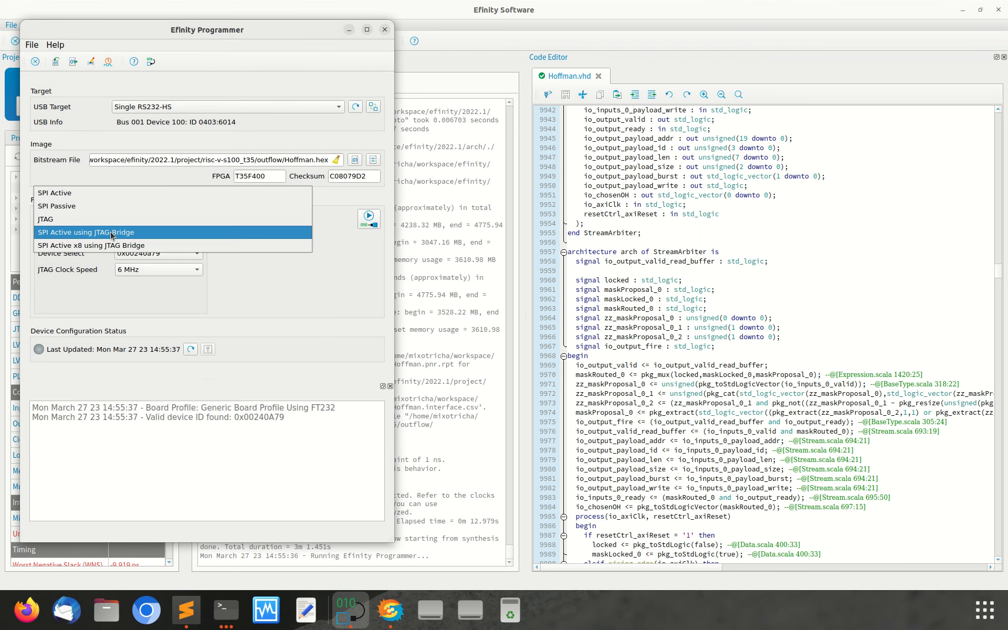
click(108, 232)
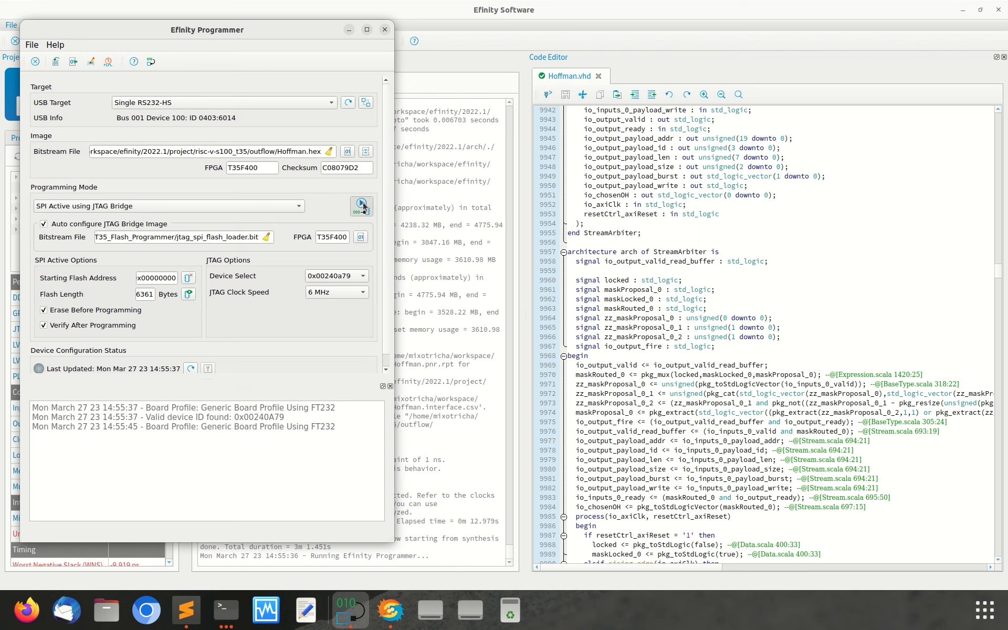
- Start programming Hoffman.hex to flash and wait for the flash verify to succeed
click(361, 205)
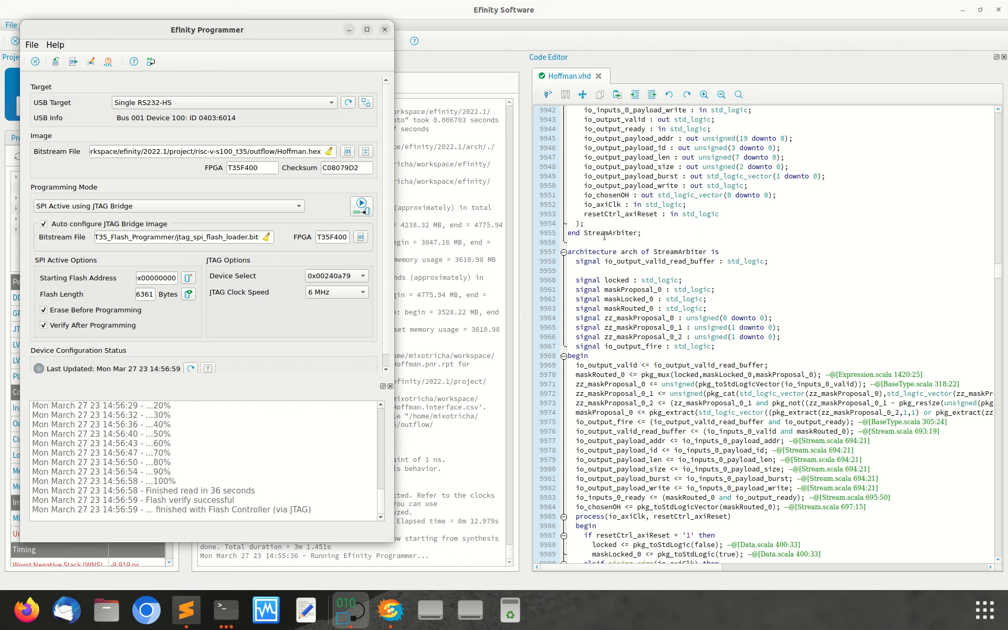
mouse_move(294, 375)
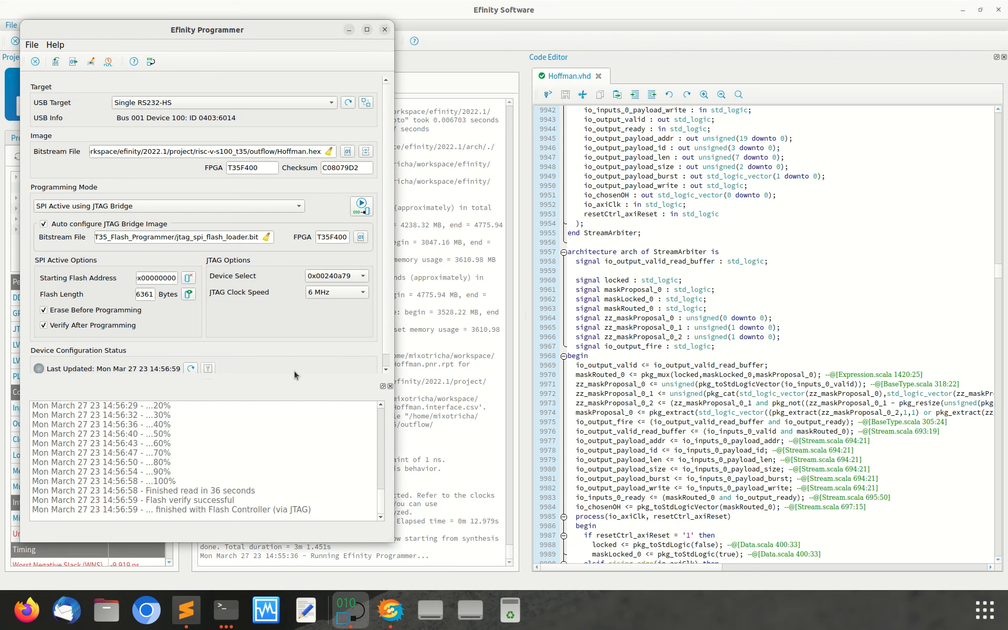
mouse_move(305, 354)
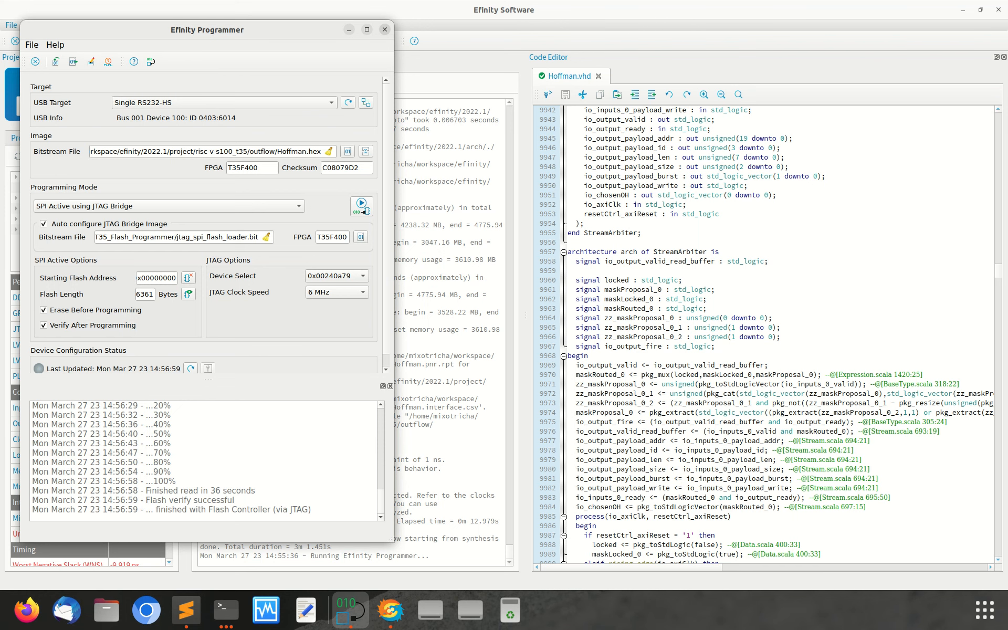
- Bring the Minicom serial session forward to read the board's memtest and system info output
click(384, 29)
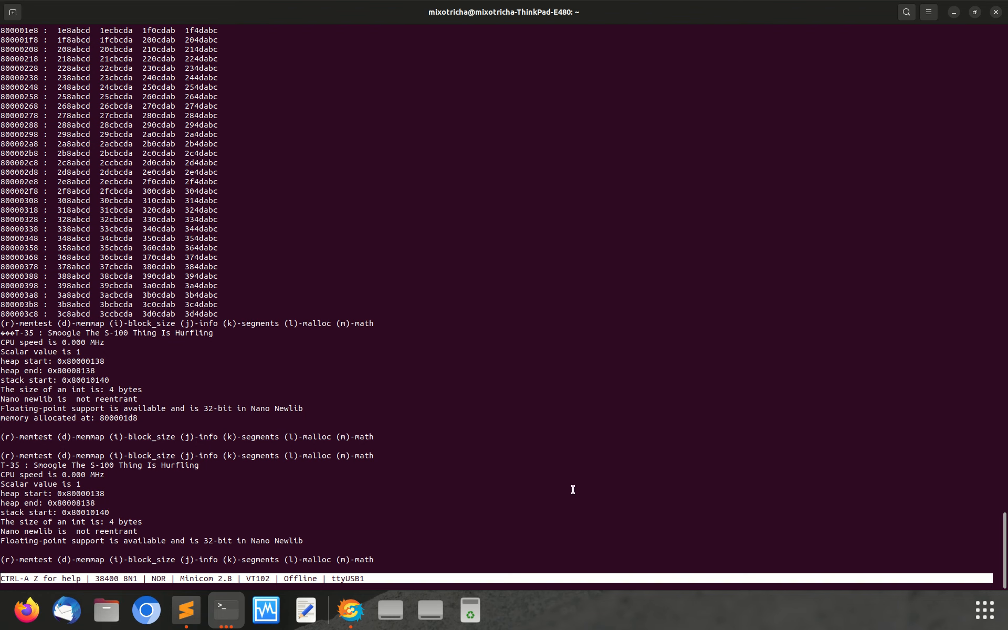
mouse_move(563, 481)
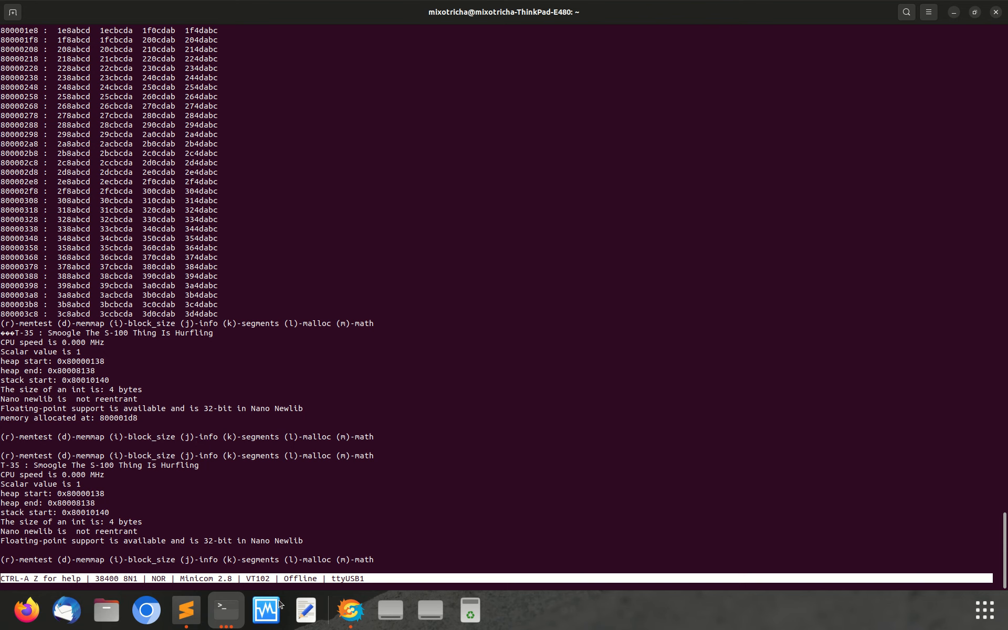
- Switch to monitor.c in Sublime Text and scroll up to its test functions
click(186, 609)
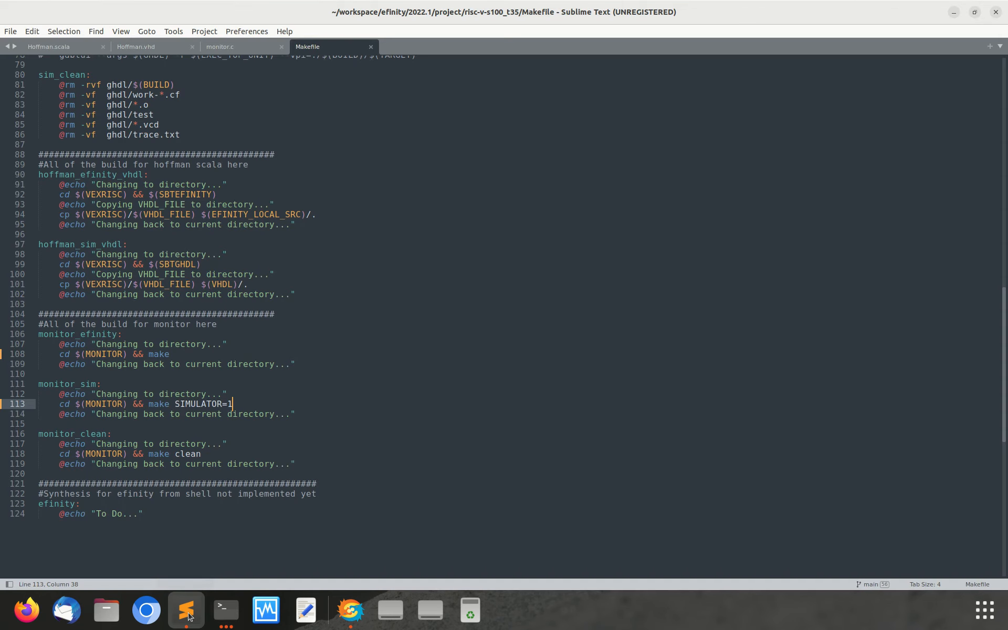
mouse_move(151, 57)
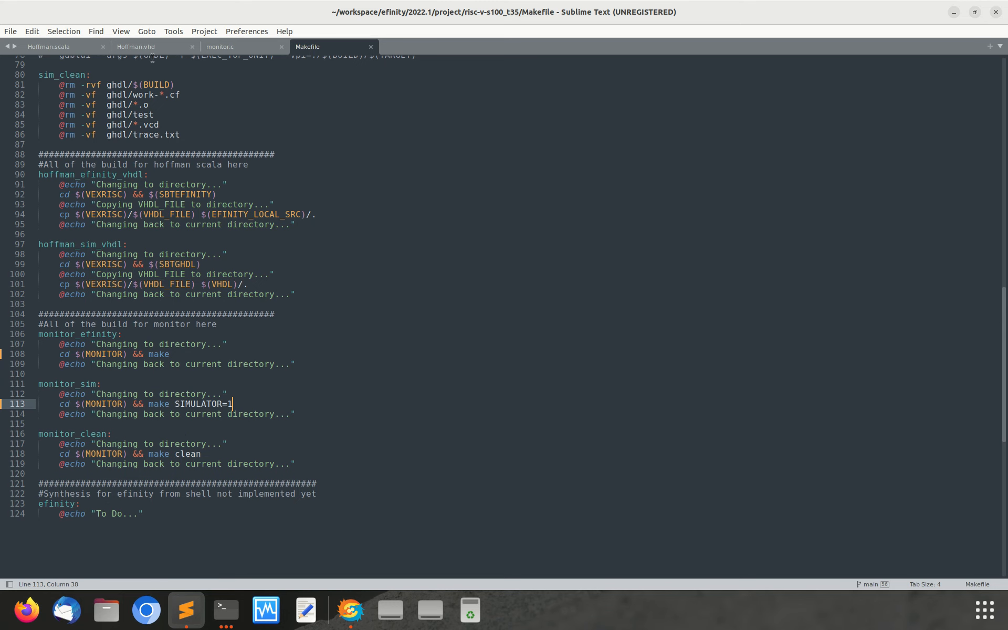
click(220, 46)
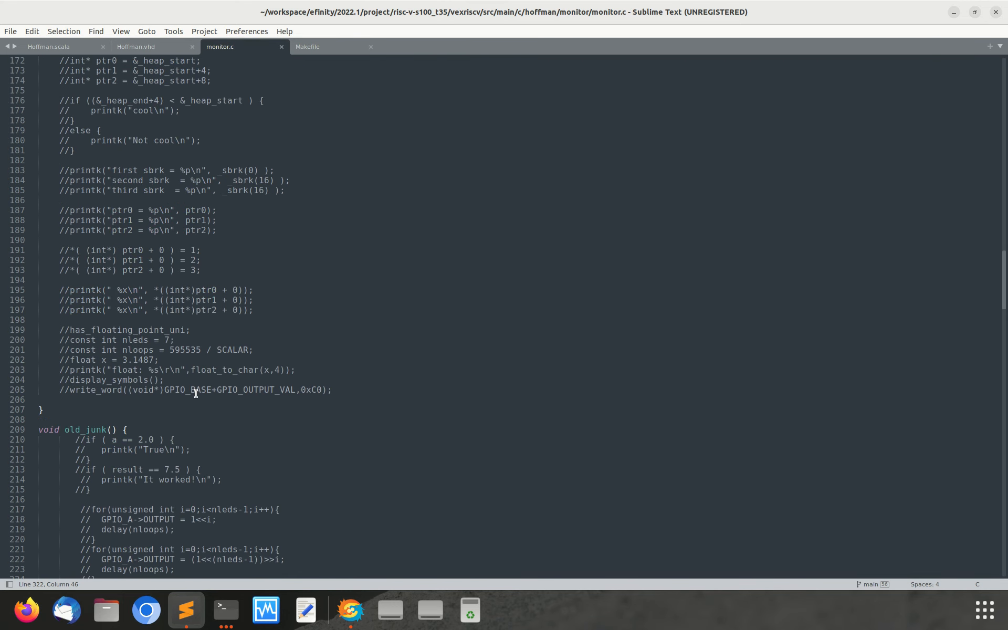
scroll(up, 3)
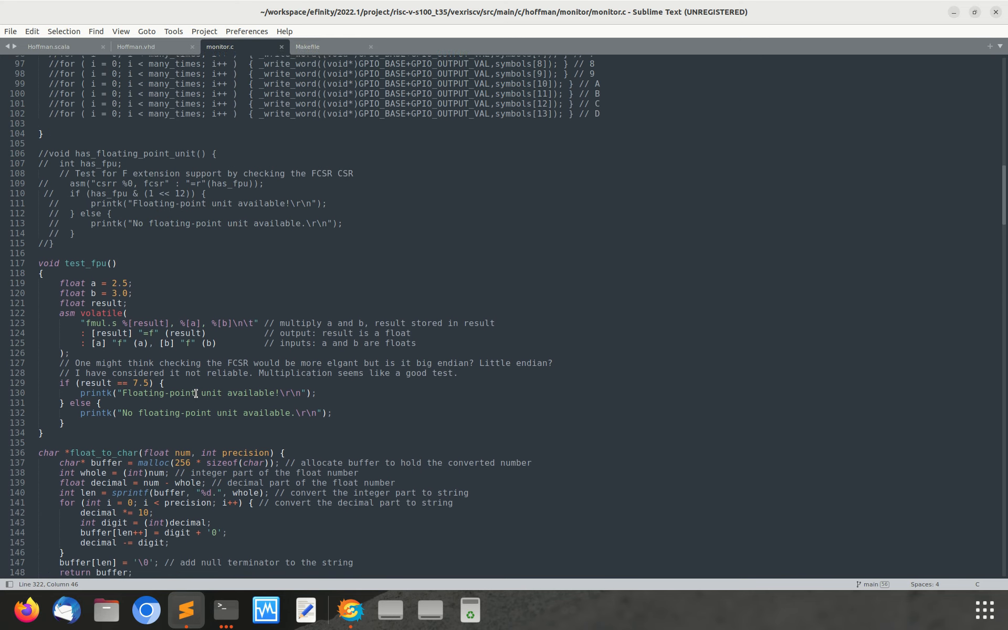
scroll(up, 3)
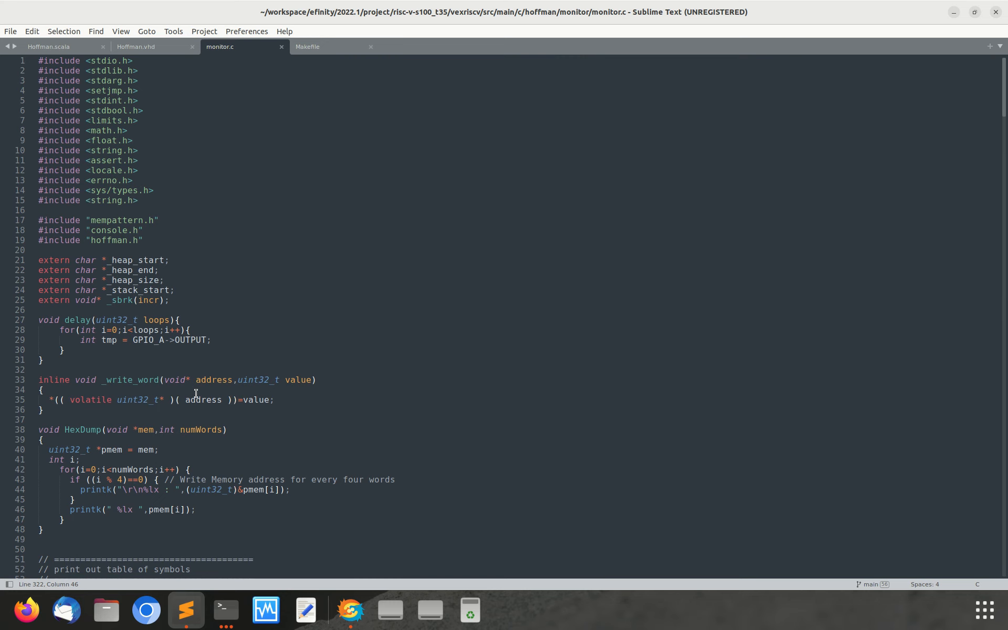
mouse_move(153, 394)
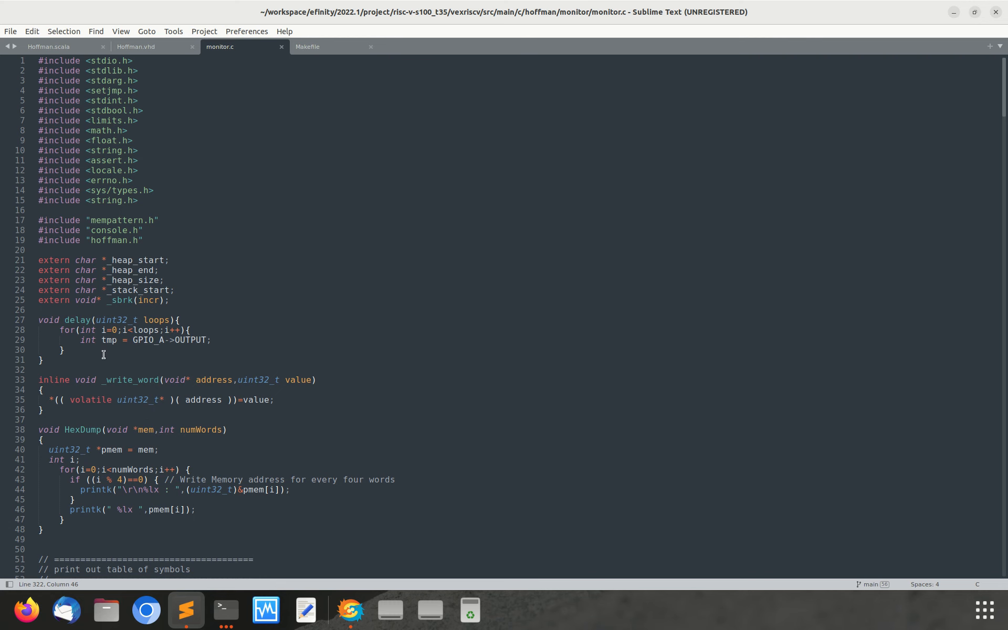
- Scroll down through monitor.c to the system_info and main functions
scroll(down, 3)
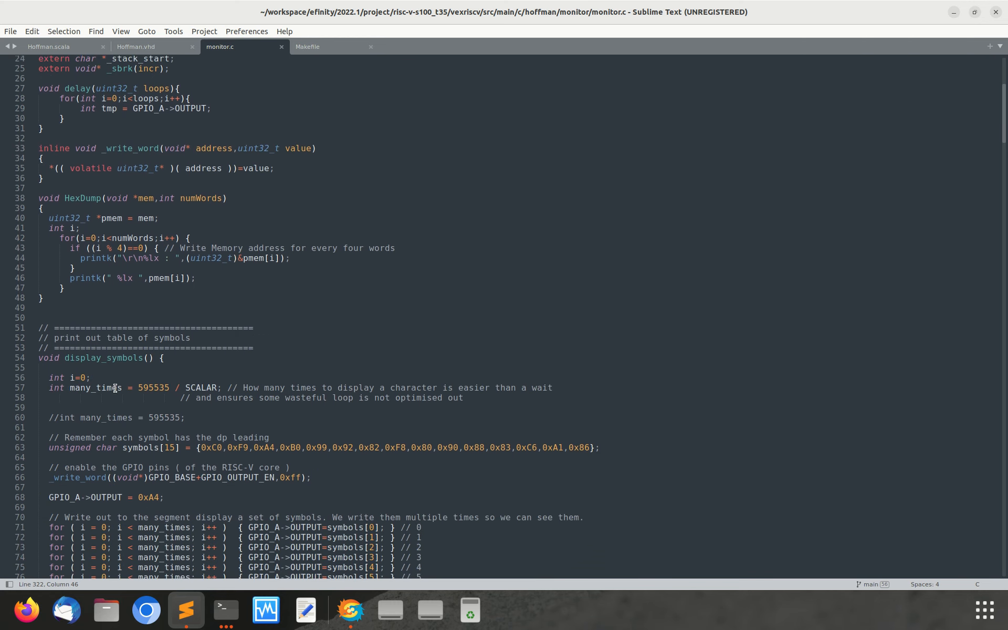
scroll(down, 3)
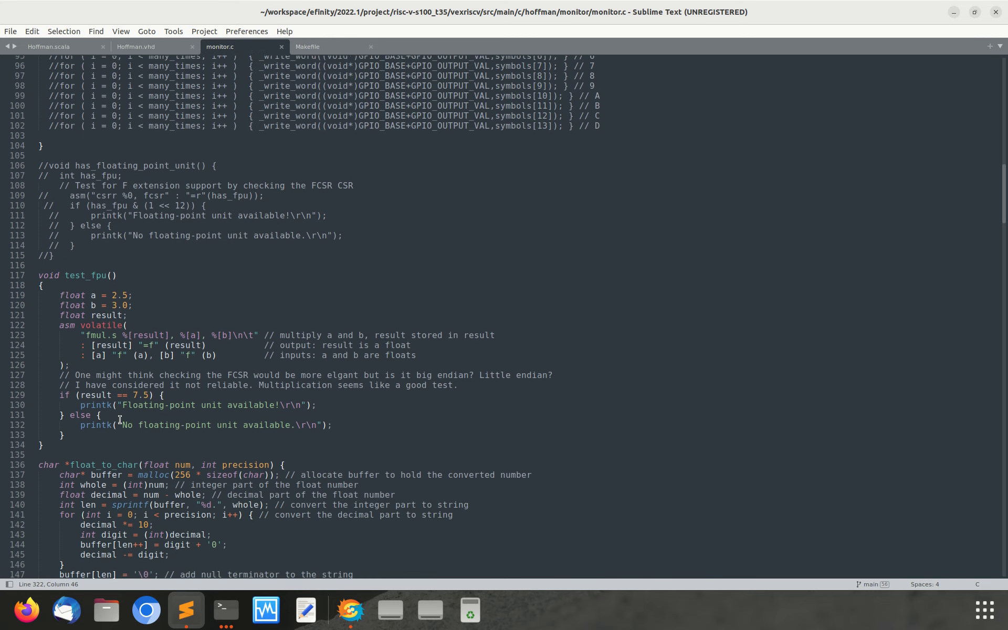
scroll(down, 3)
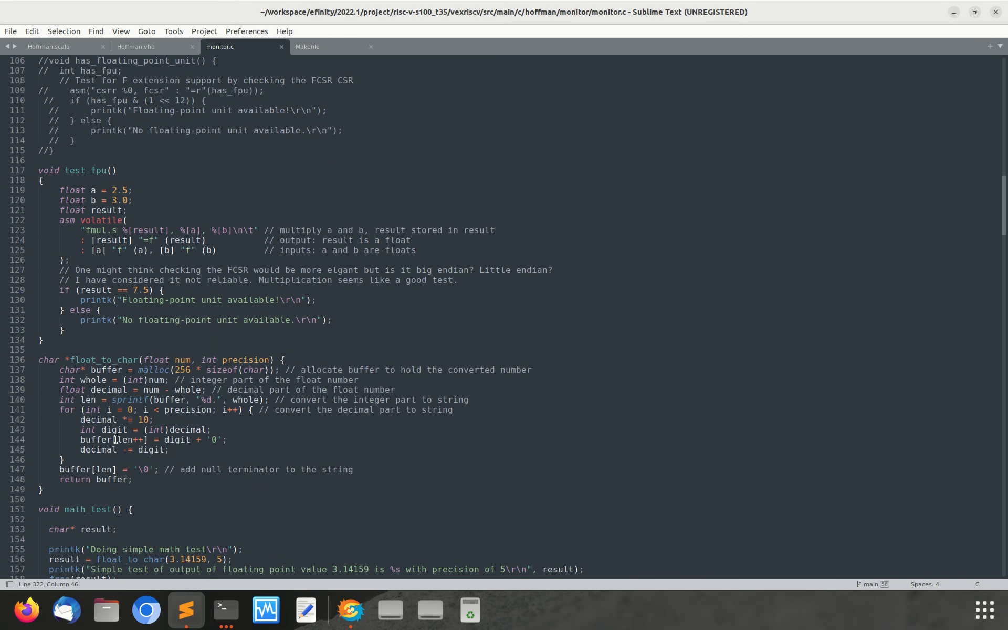
scroll(down, 3)
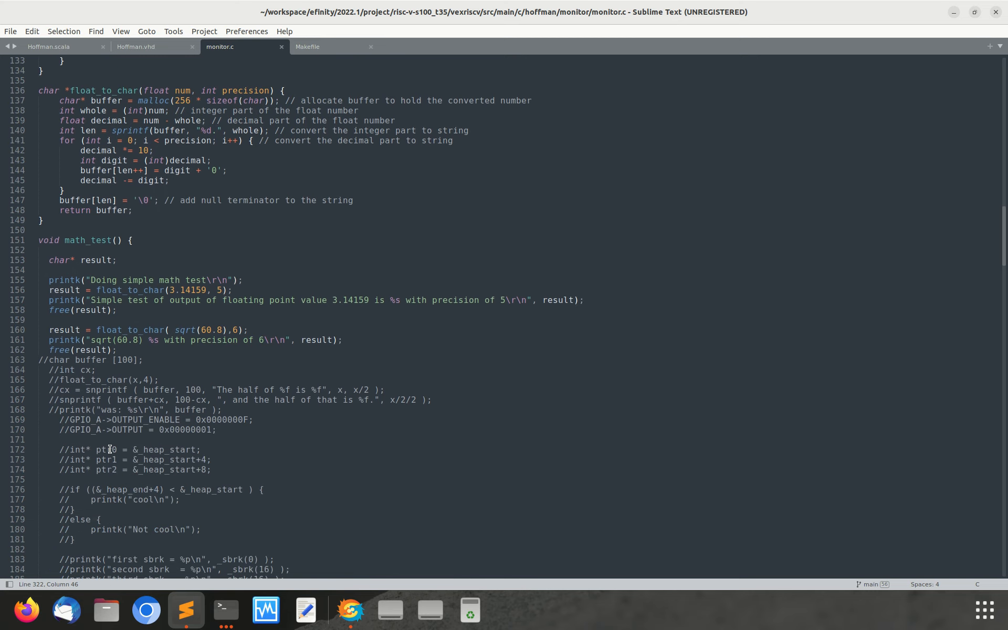
scroll(down, 3)
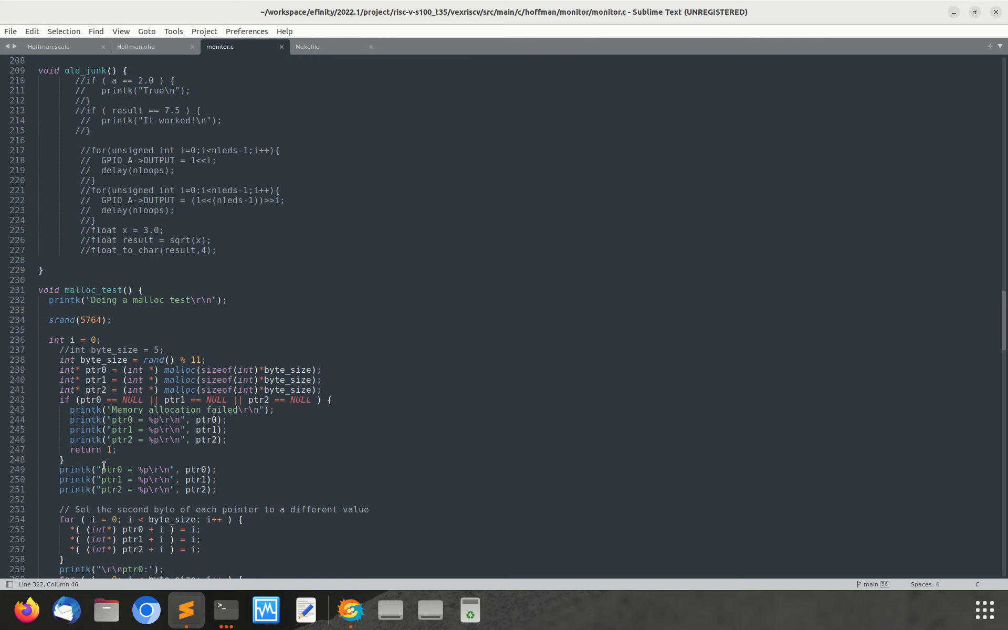
scroll(down, 3)
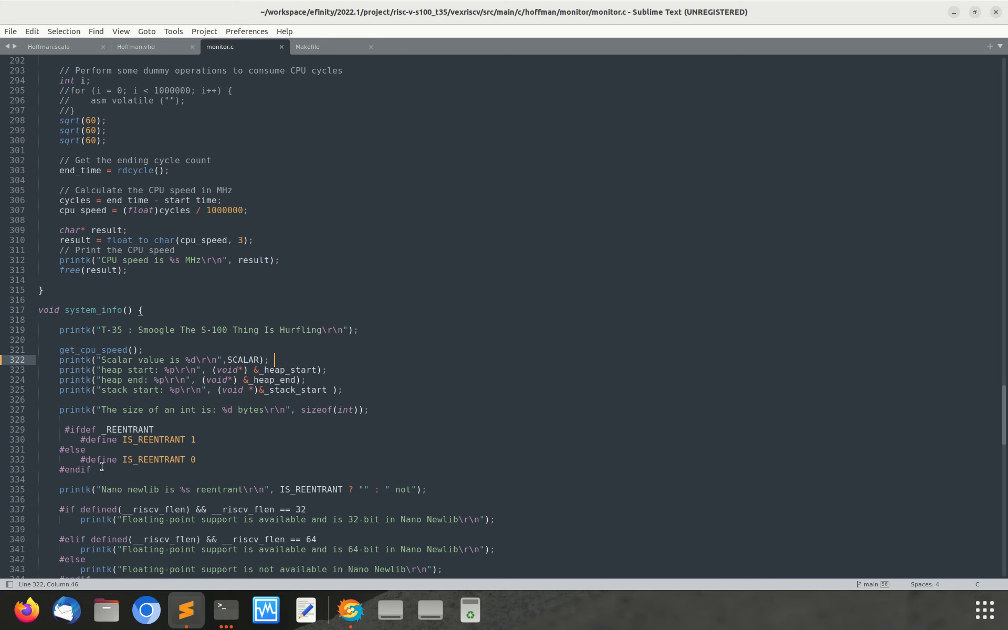
scroll(down, 3)
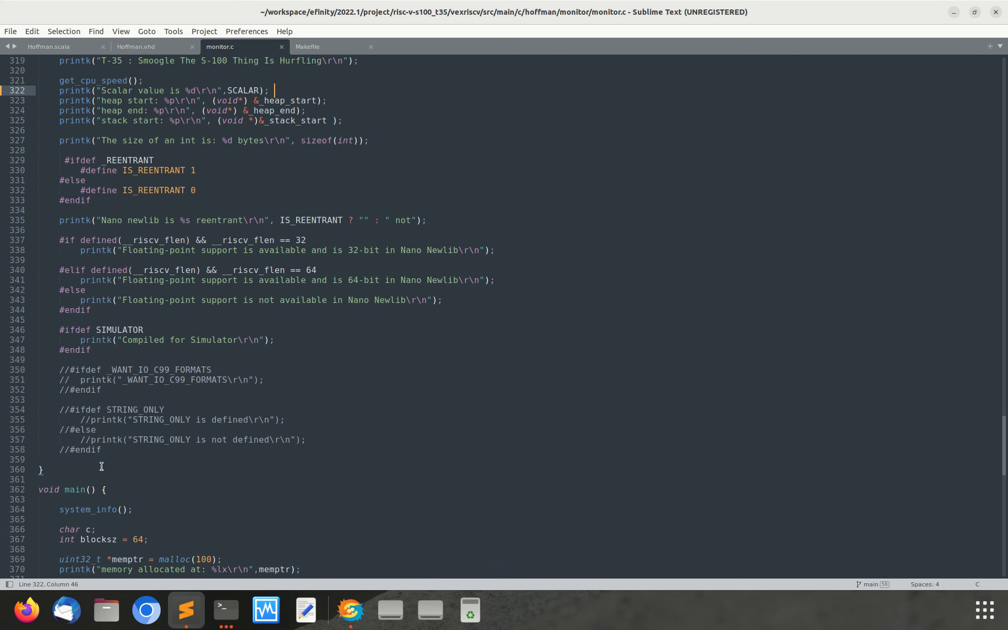
scroll(down, 3)
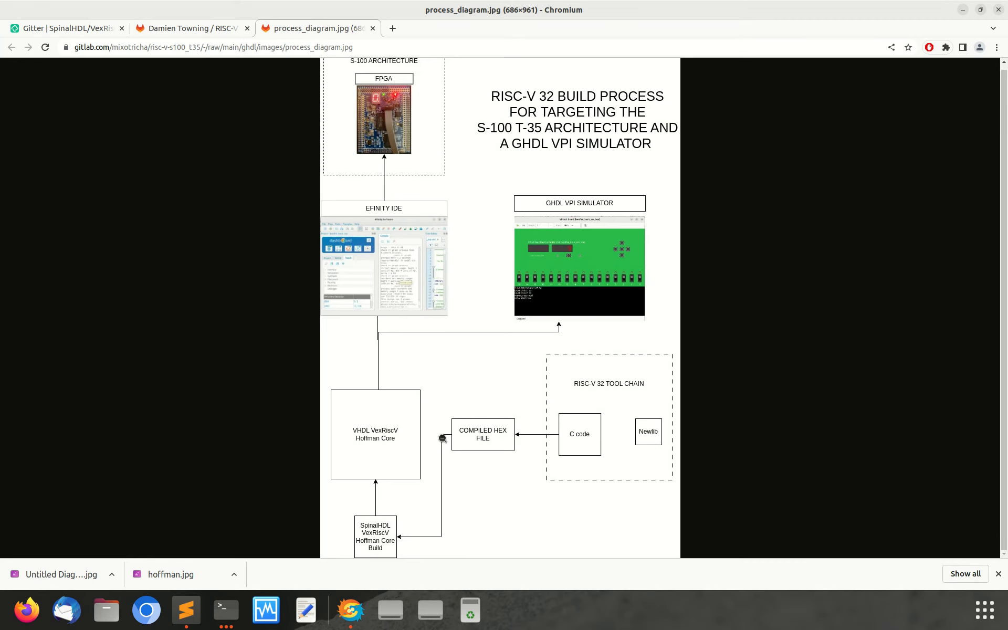
mouse_move(441, 389)
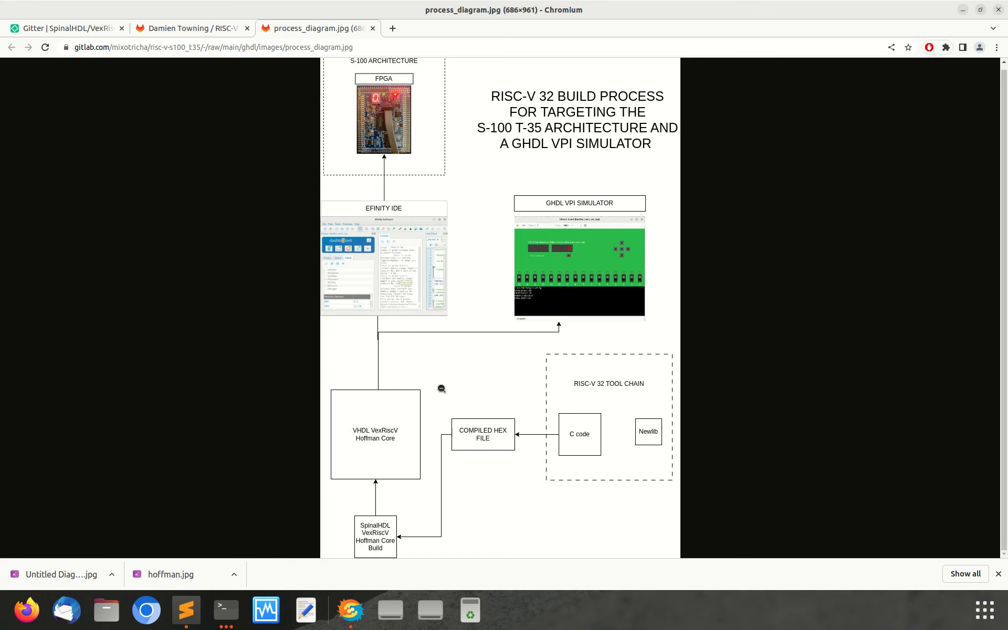
mouse_move(422, 483)
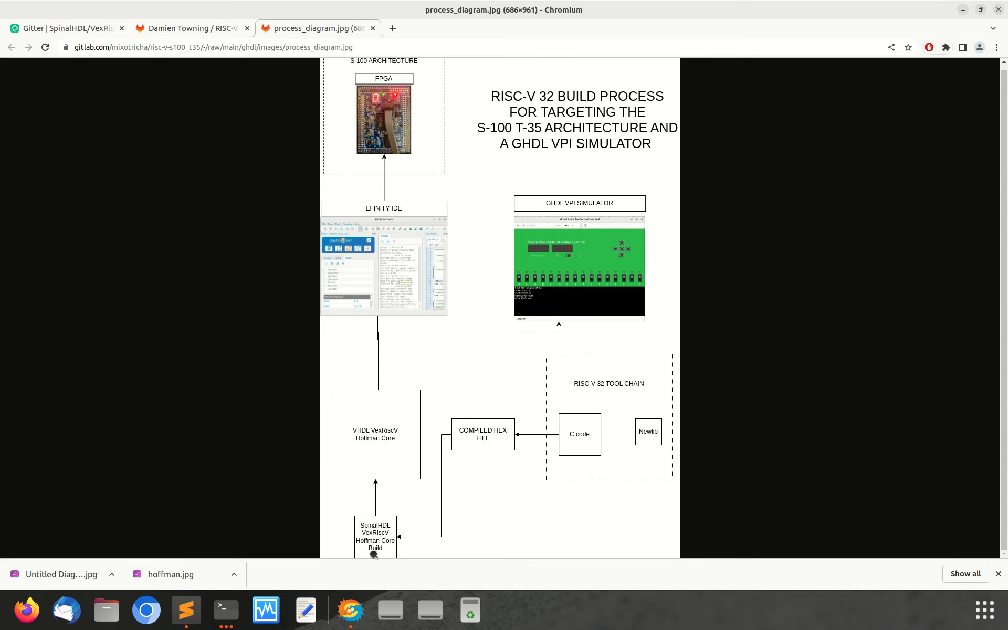
mouse_move(464, 517)
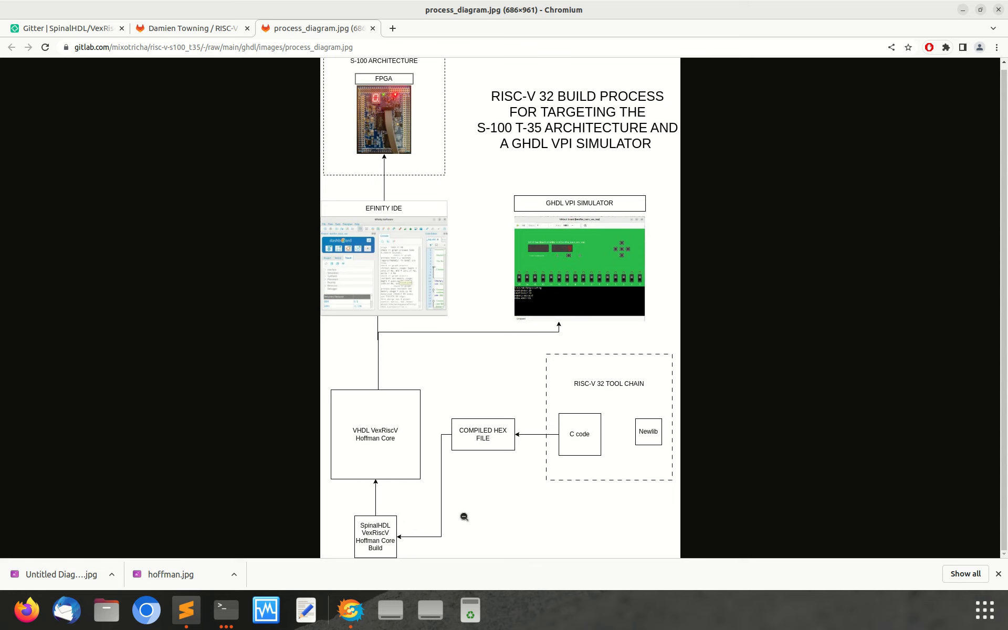
mouse_move(459, 430)
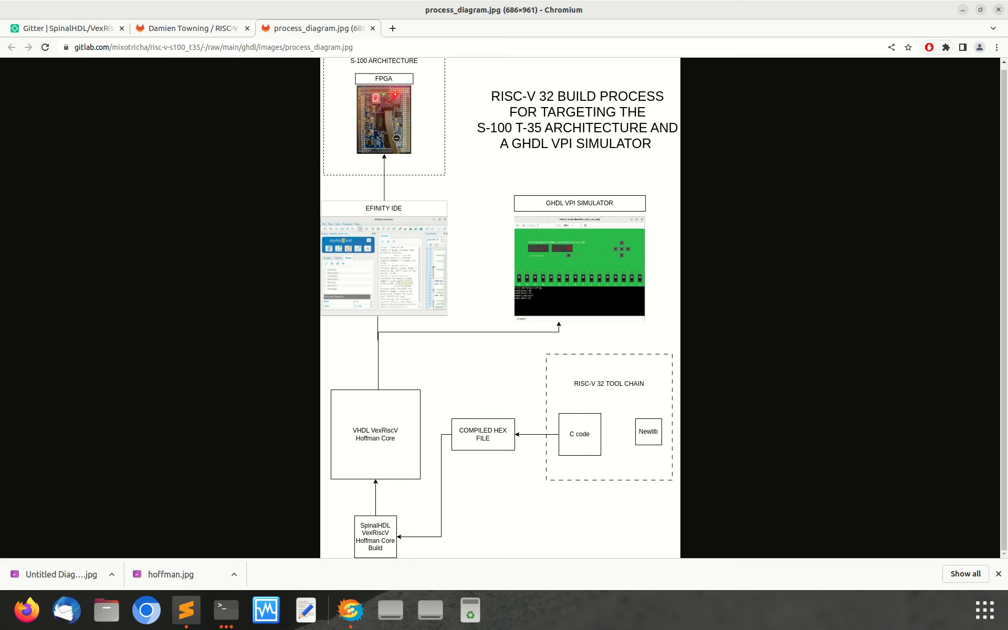
mouse_move(525, 509)
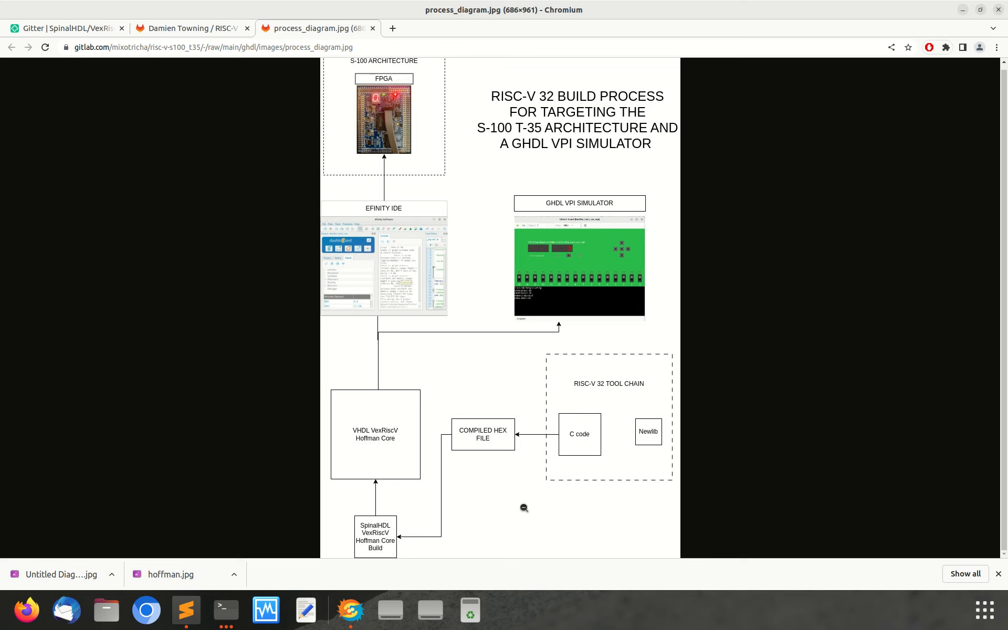
mouse_move(560, 440)
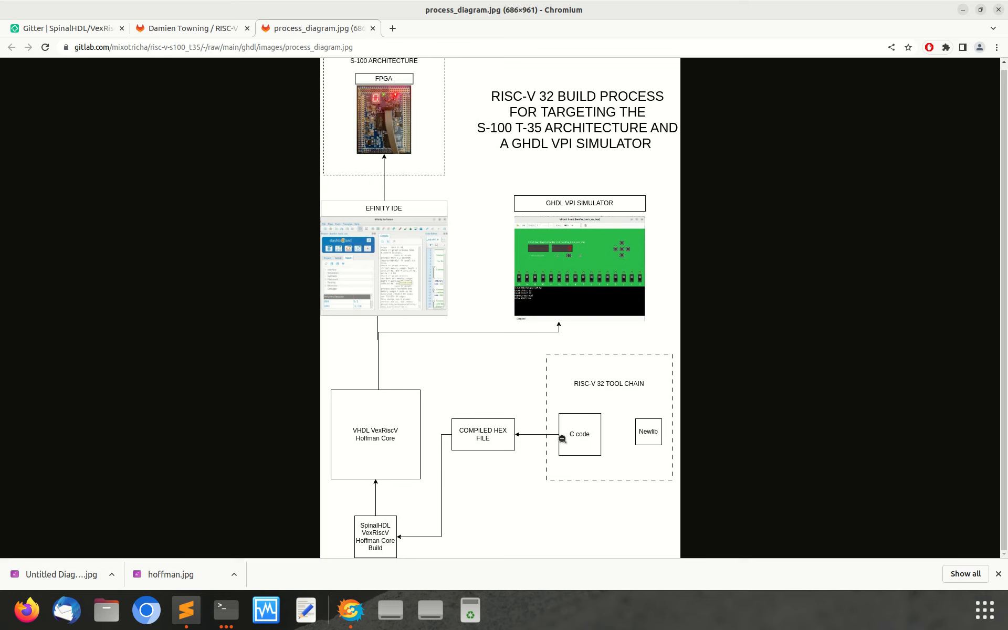
mouse_move(430, 391)
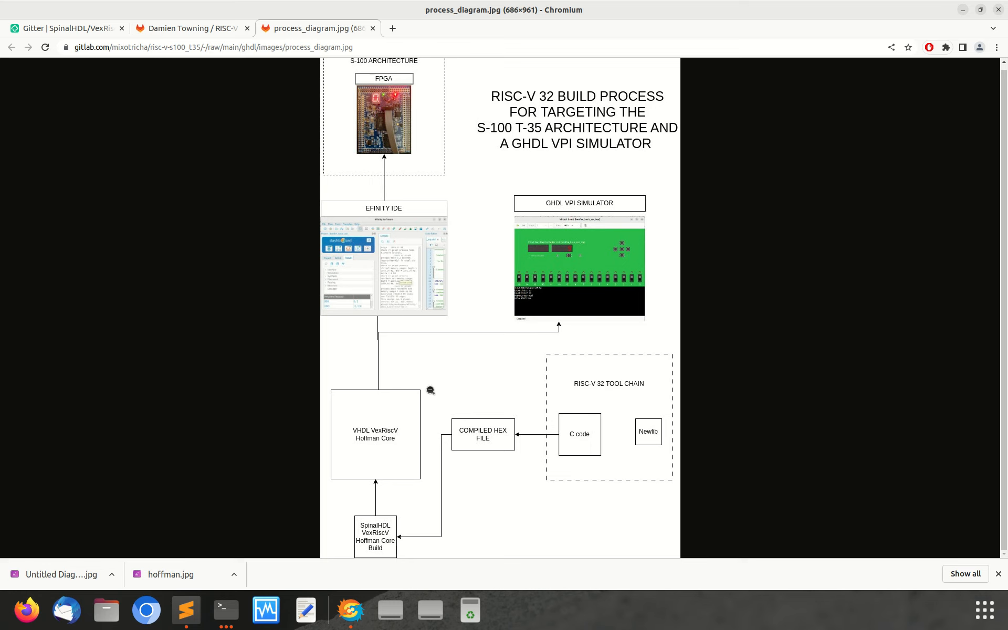
mouse_move(620, 275)
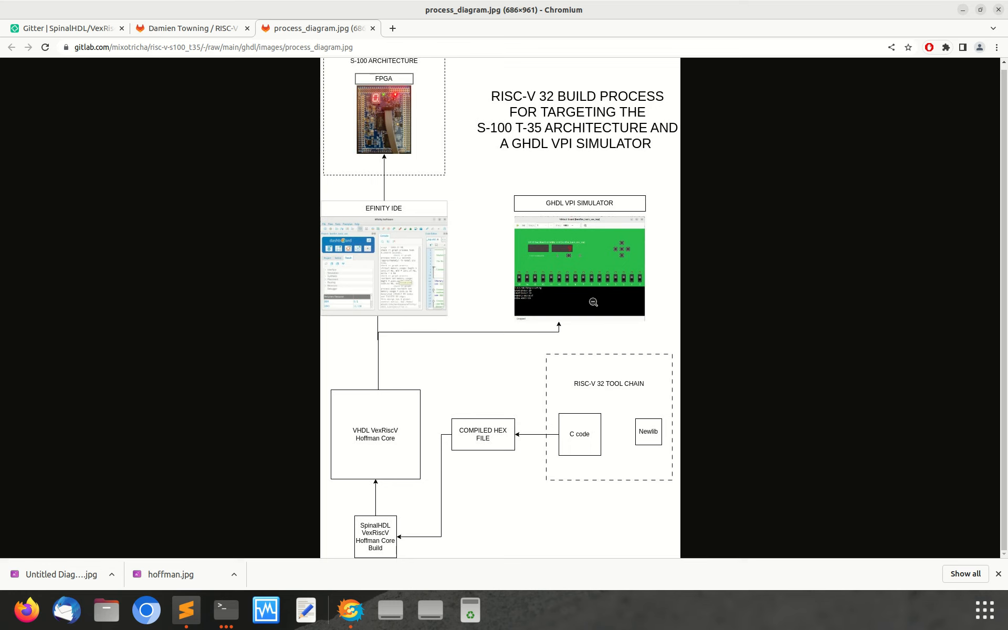
mouse_move(543, 310)
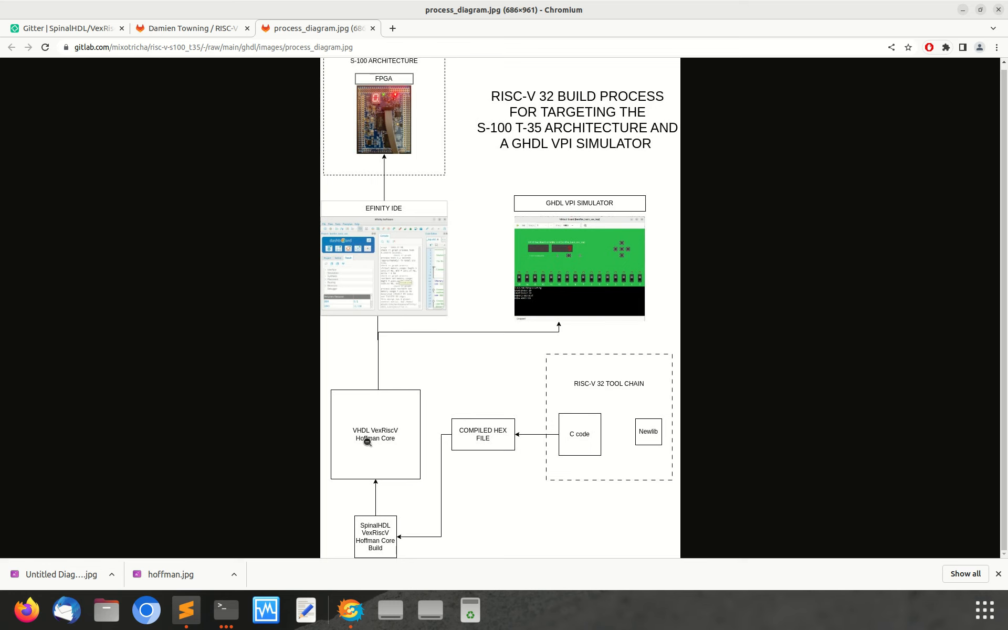
mouse_move(369, 426)
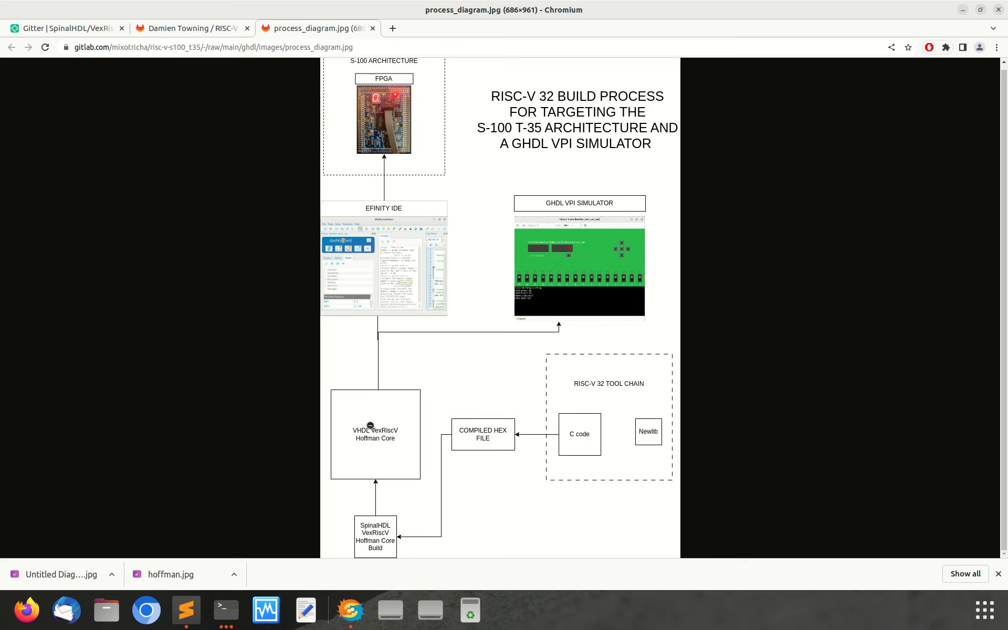
mouse_move(345, 400)
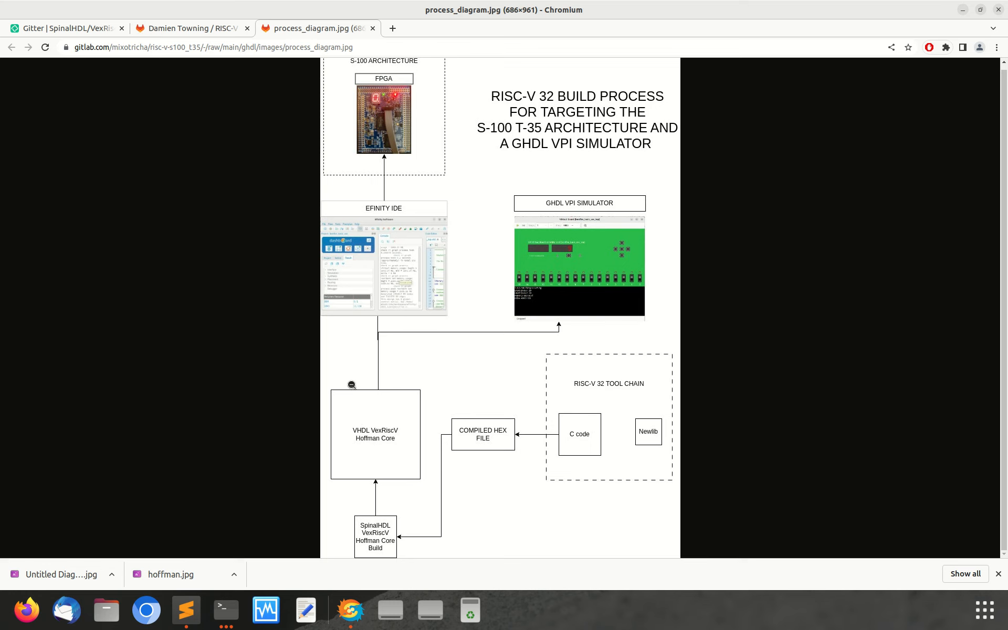
mouse_move(360, 401)
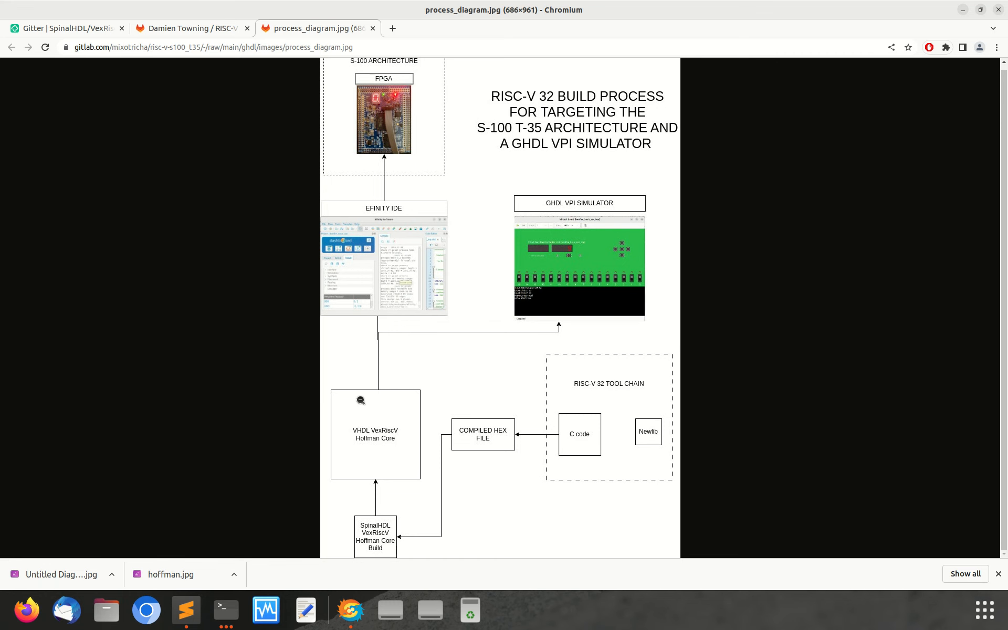
mouse_move(248, 613)
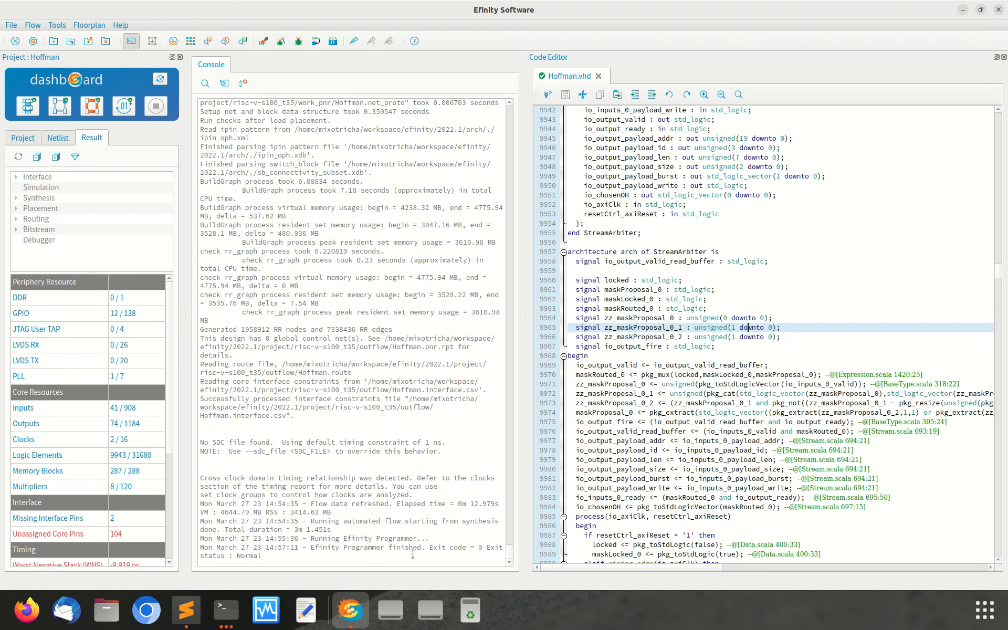
mouse_move(185, 608)
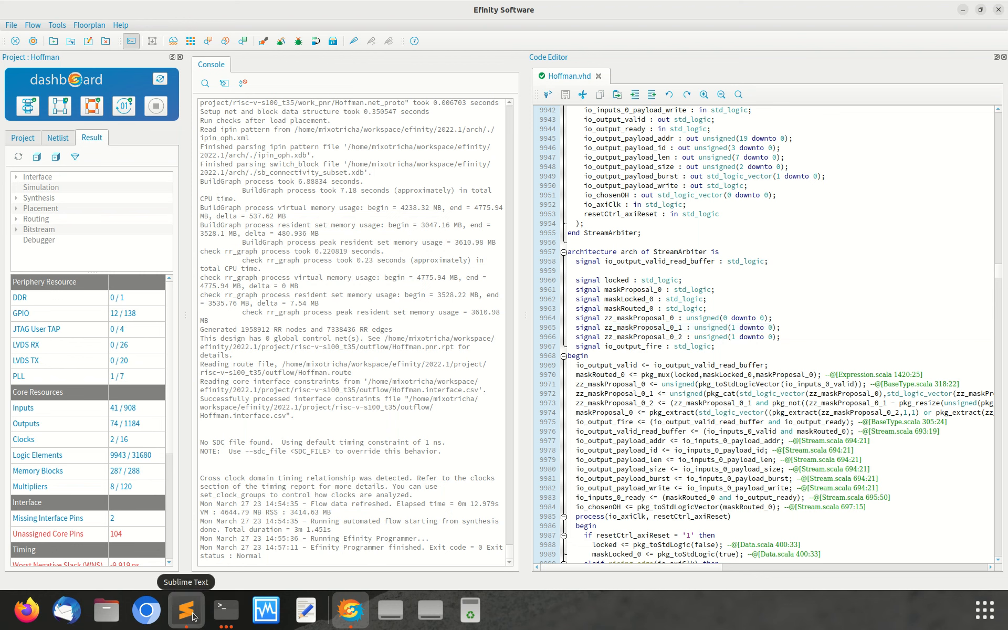
- Review the monitor.c menu loop in Sublime Text, then switch to the generated Hoffman.vhd
click(186, 611)
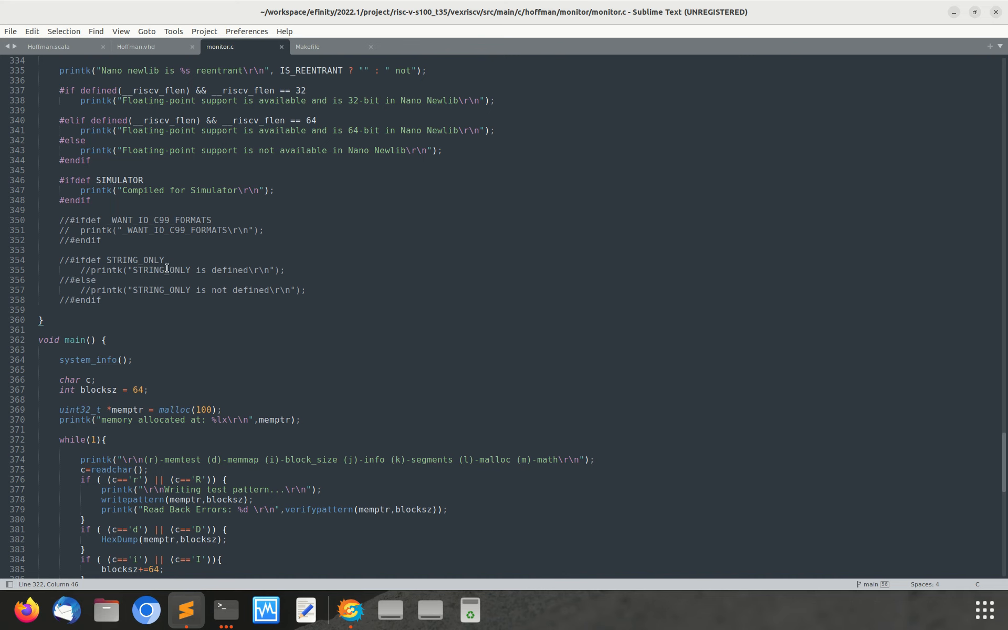
scroll(down, 3)
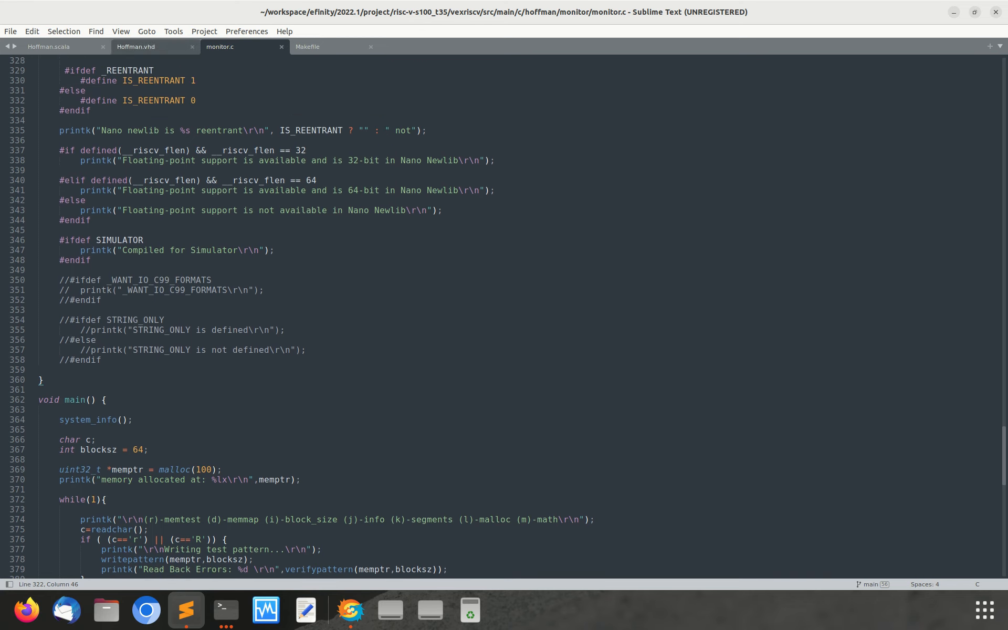
click(136, 46)
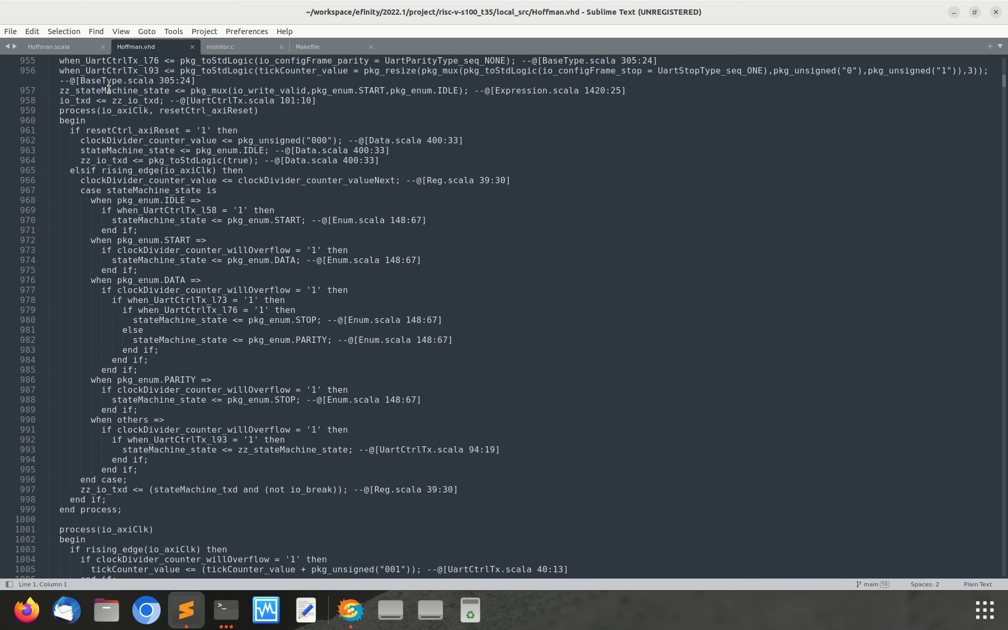
mouse_move(333, 379)
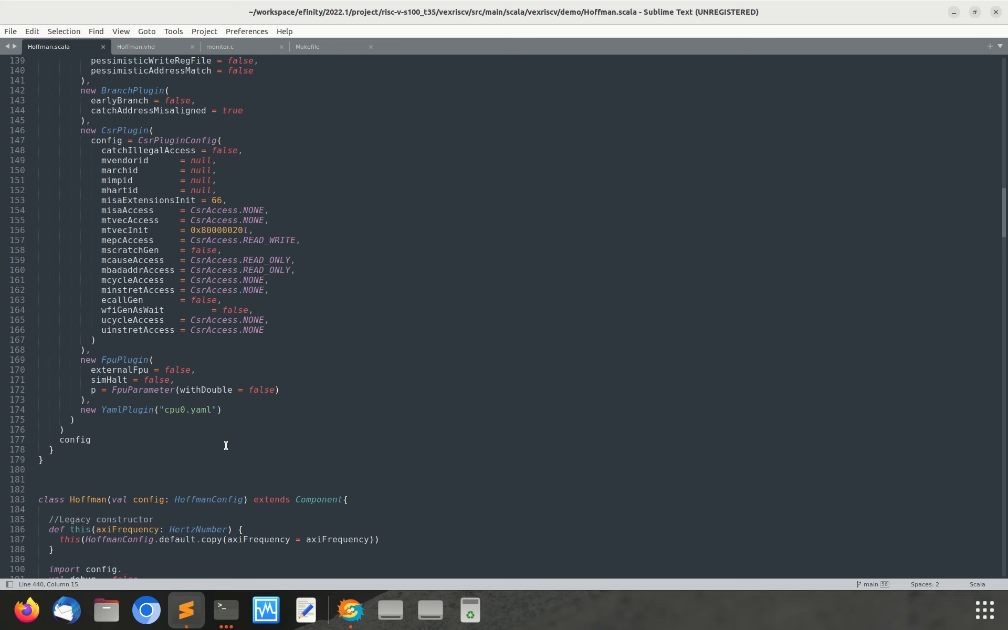
mouse_move(96, 465)
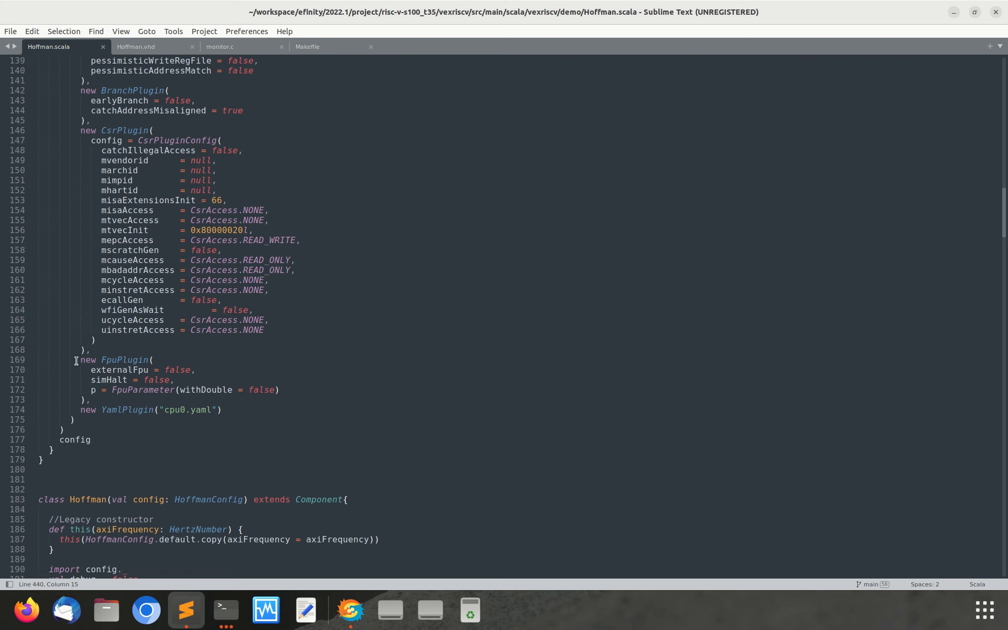
click(64, 430)
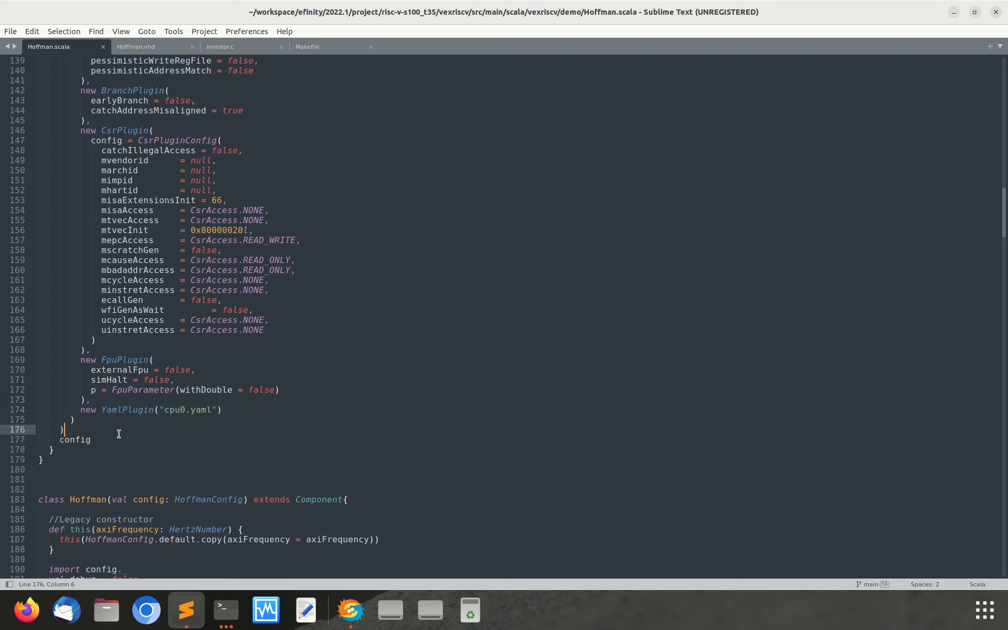
scroll(down, 3)
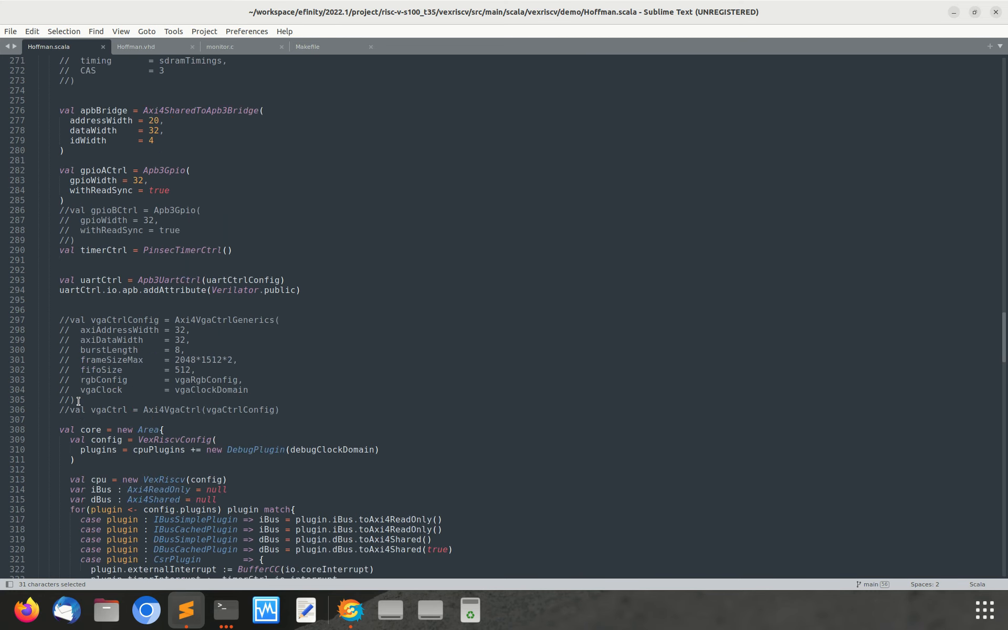
scroll(down, 3)
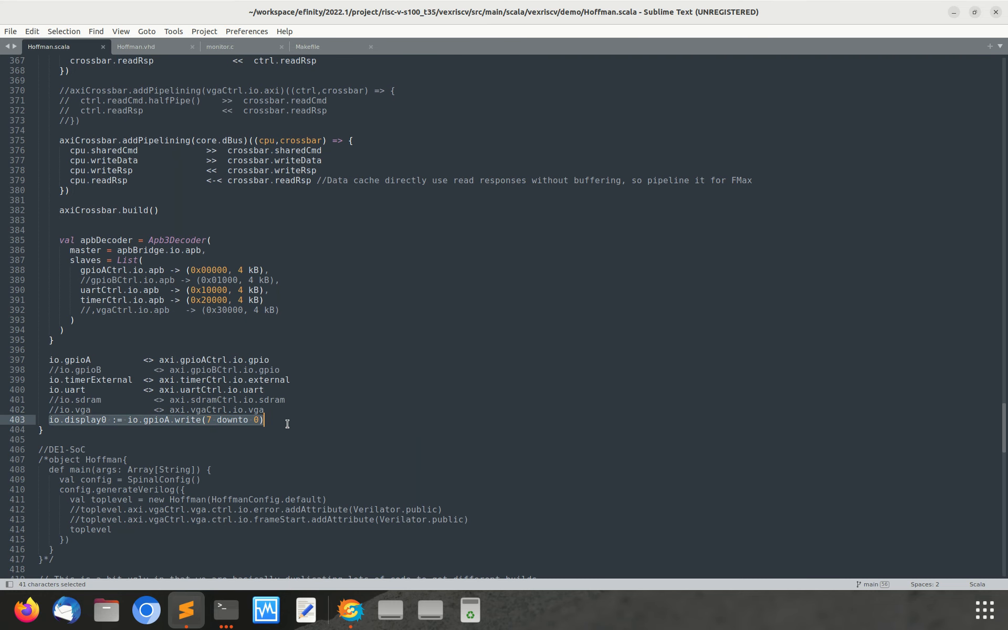
scroll(down, 3)
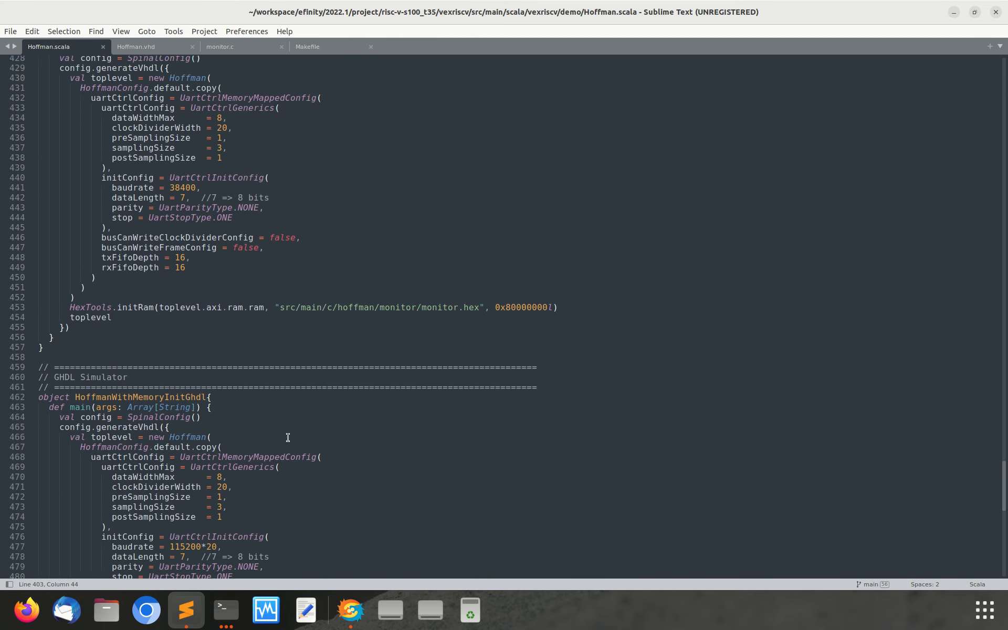
scroll(down, 3)
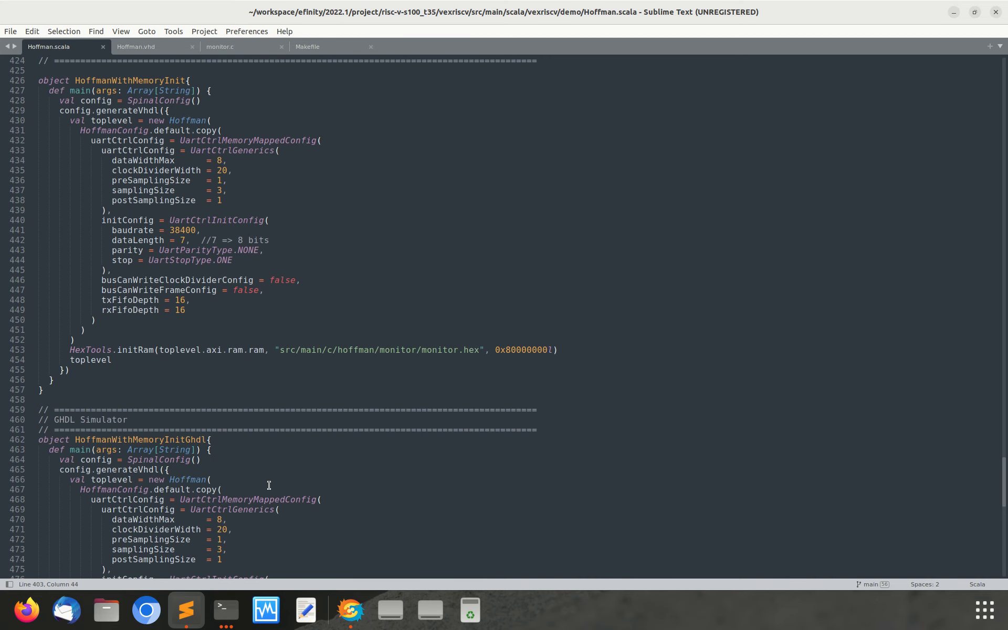
scroll(up, 3)
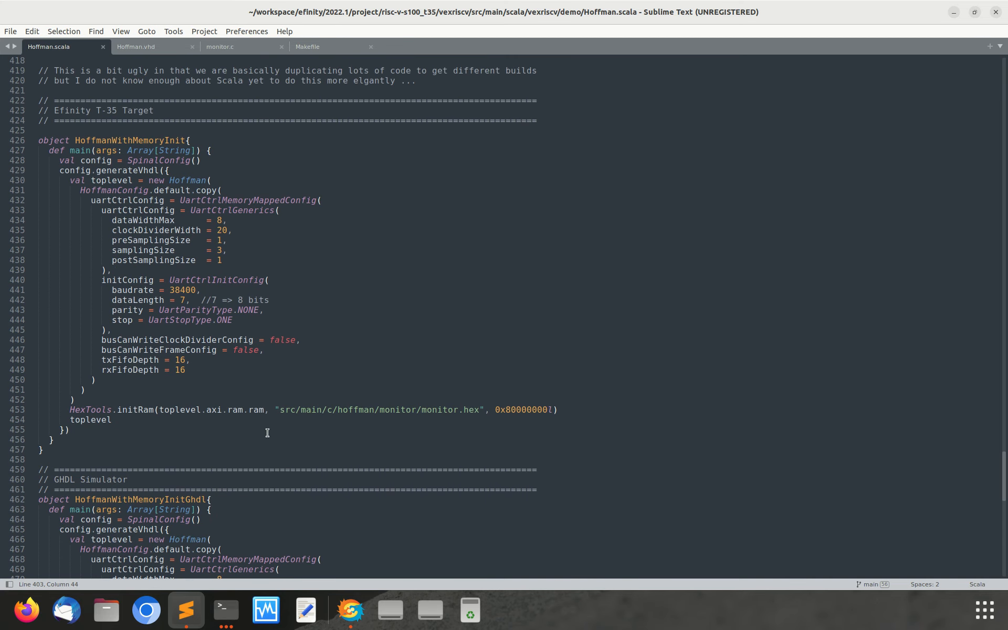
mouse_move(251, 380)
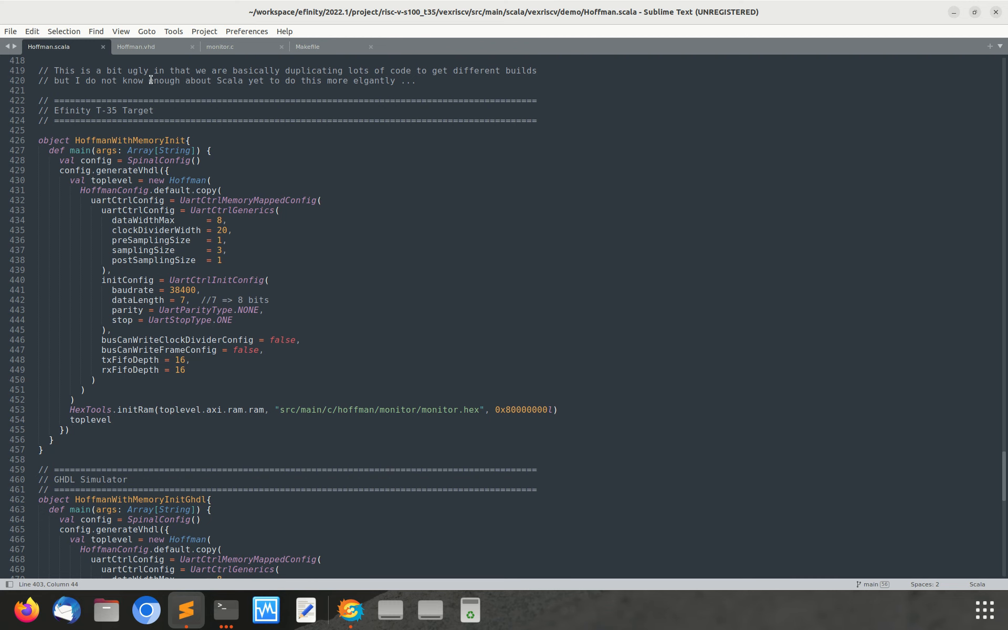
- Scroll Hoffman.vhd through the UartCtrlRx, StreamFork, StreamArbiter and FpuDiv entities
click(136, 47)
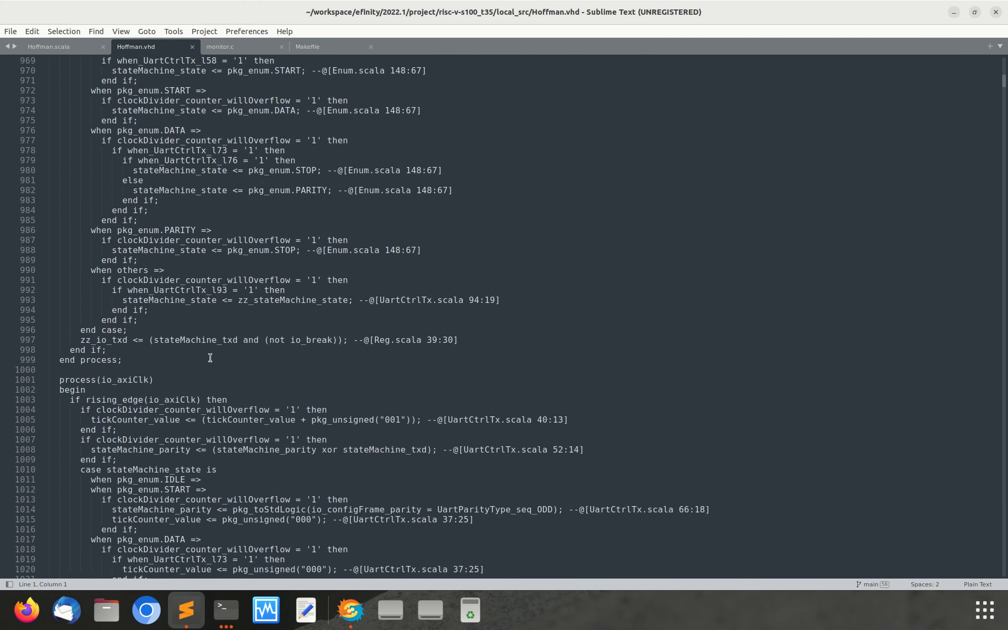
scroll(down, 3)
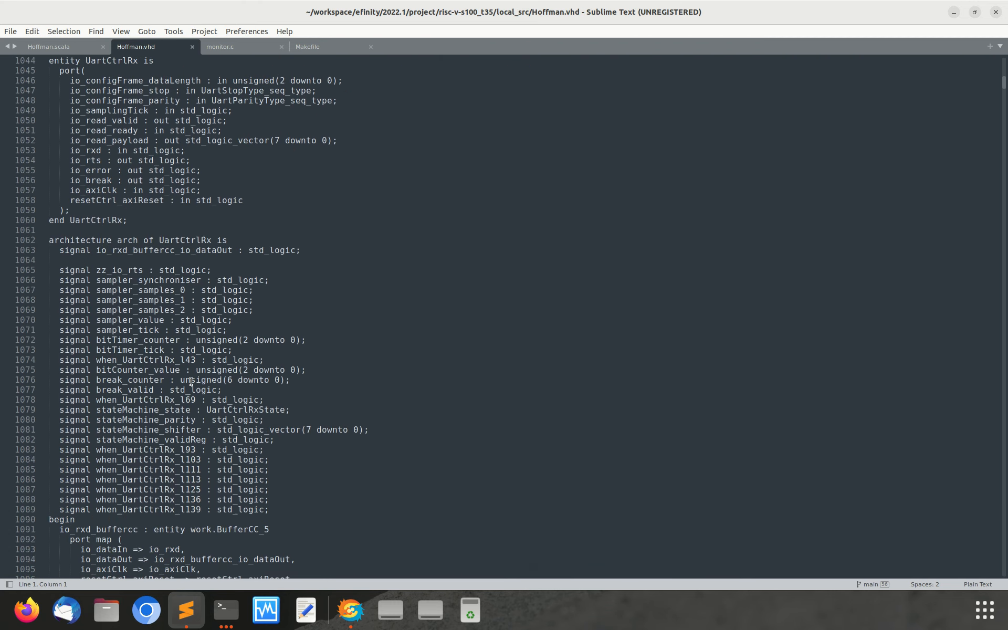
scroll(down, 3)
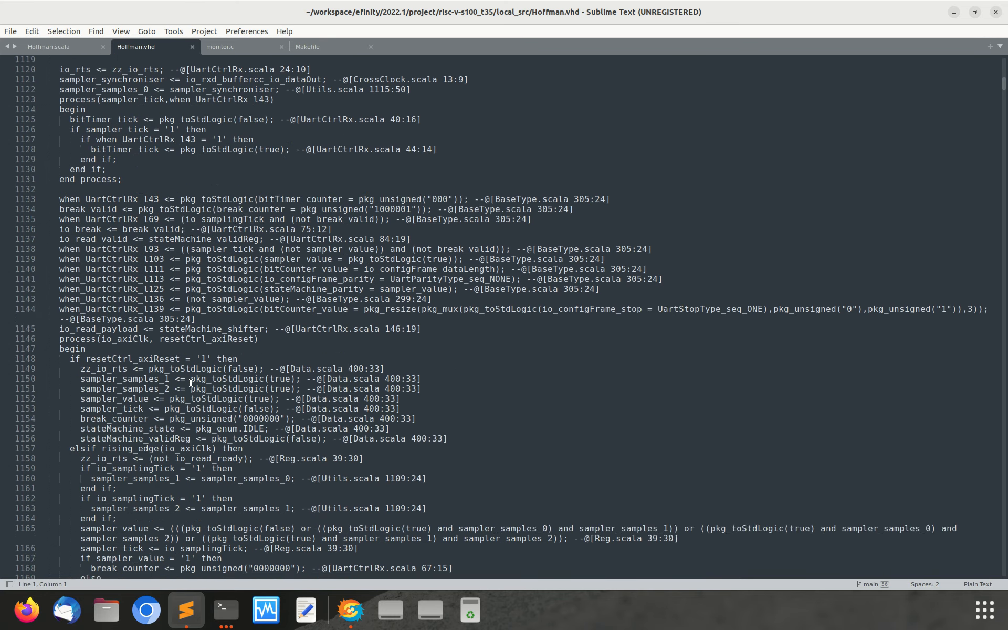
scroll(down, 3)
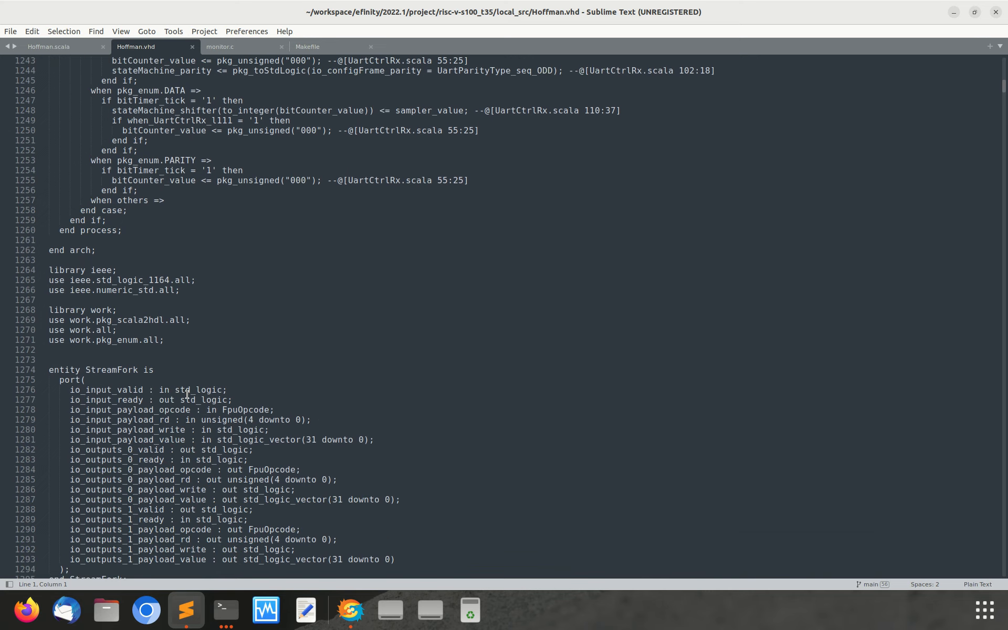
scroll(down, 3)
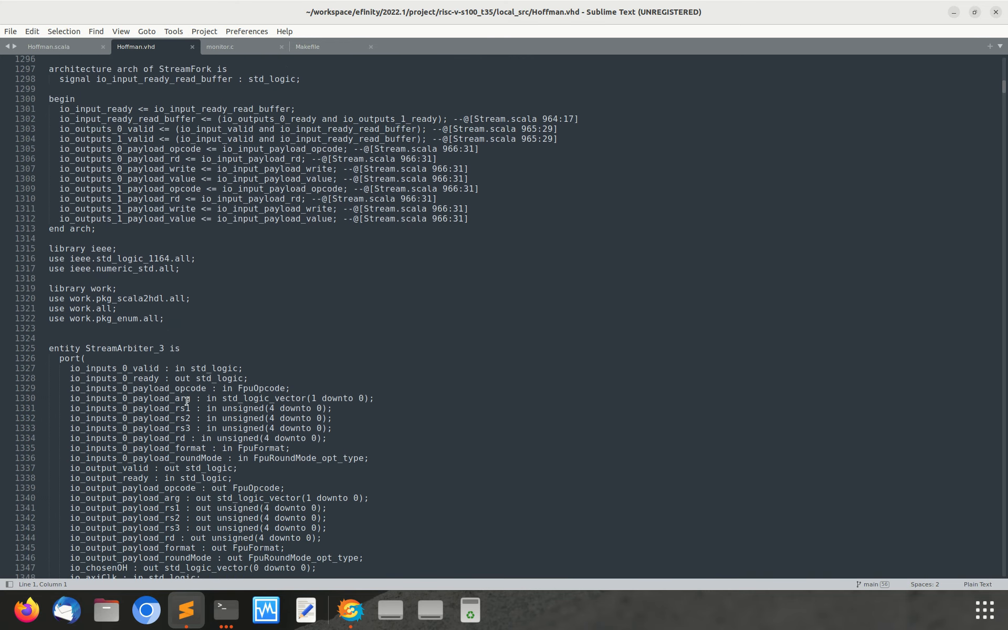
scroll(down, 3)
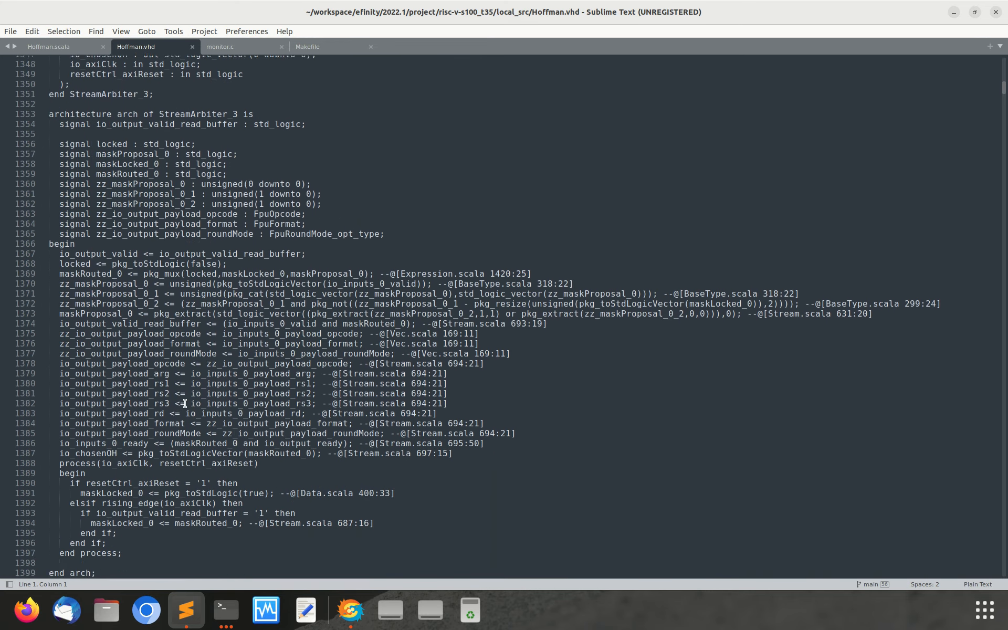
scroll(down, 3)
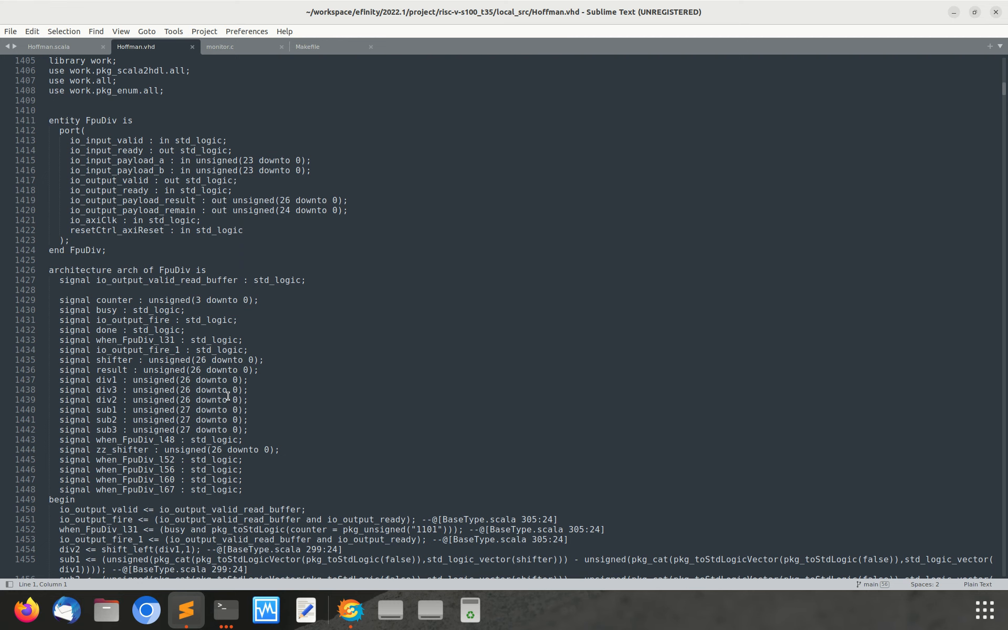
scroll(down, 3)
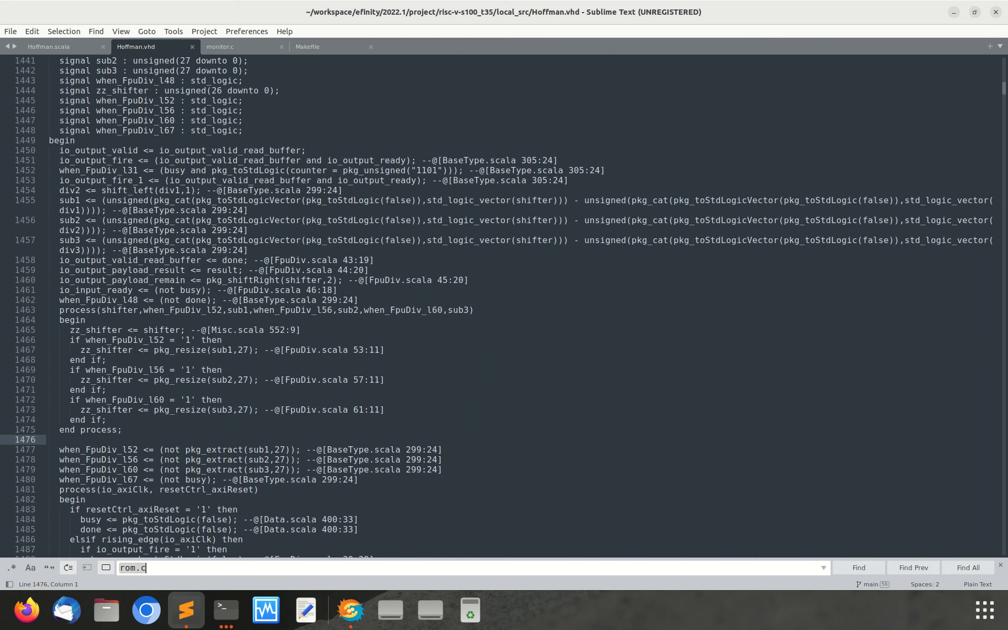
- Search Hoffman.vhd for 'display', select the io_display0 port, then return to the serial terminal
text(displat)
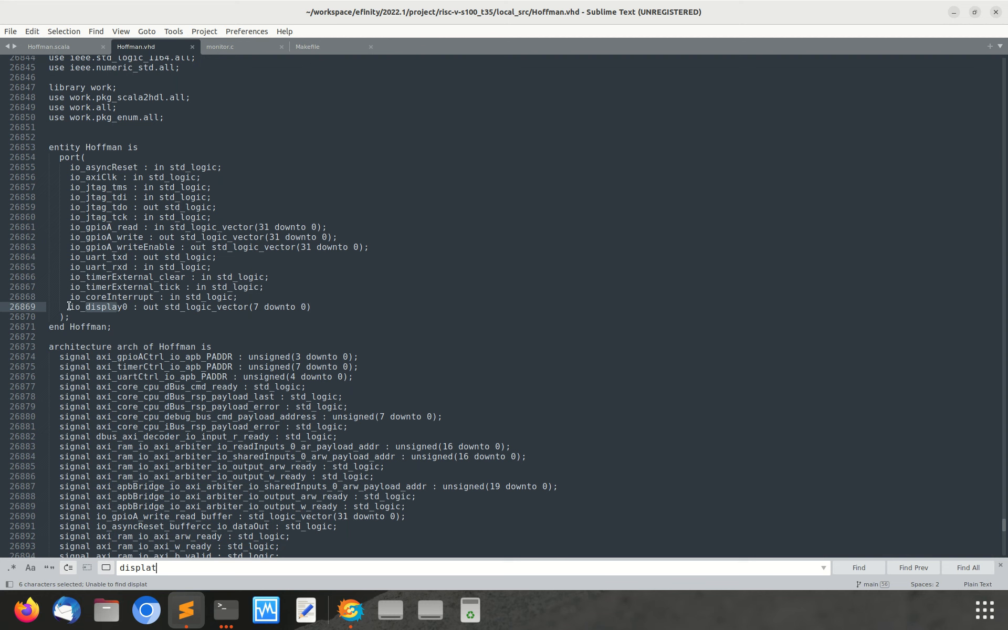
double_click(103, 307)
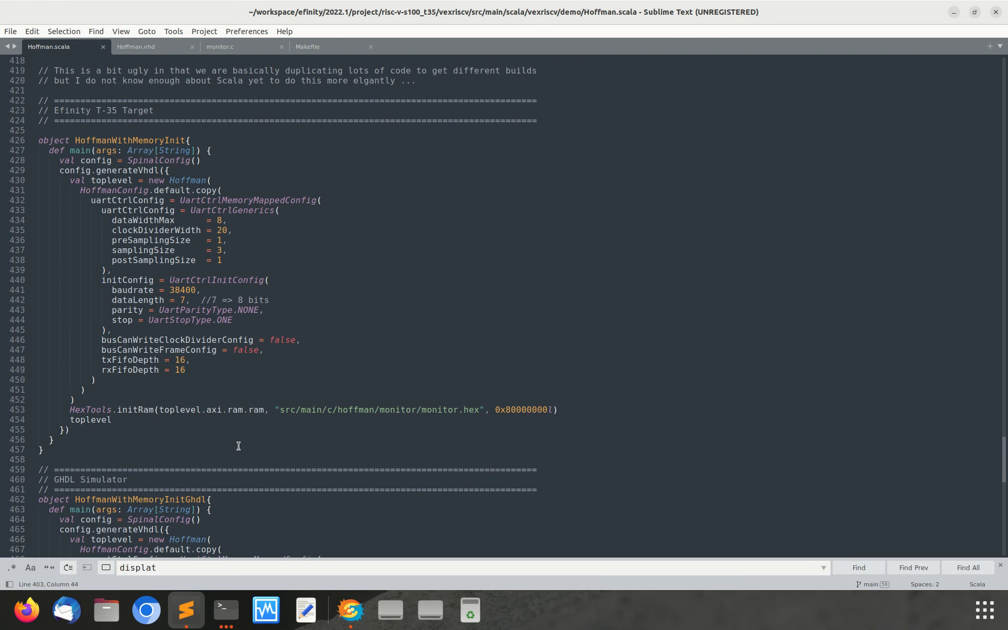
mouse_move(217, 436)
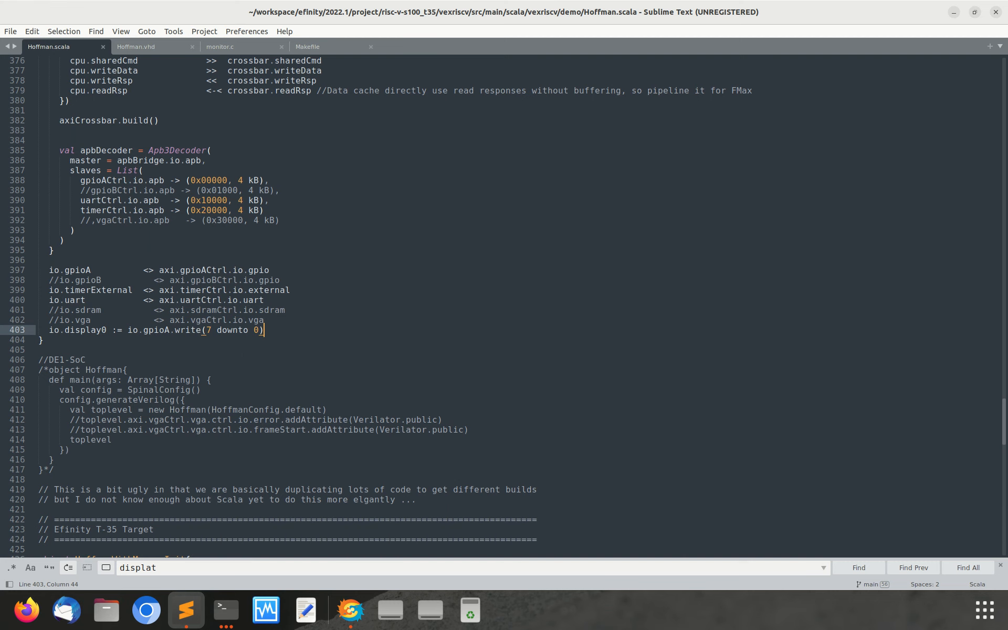
click(225, 609)
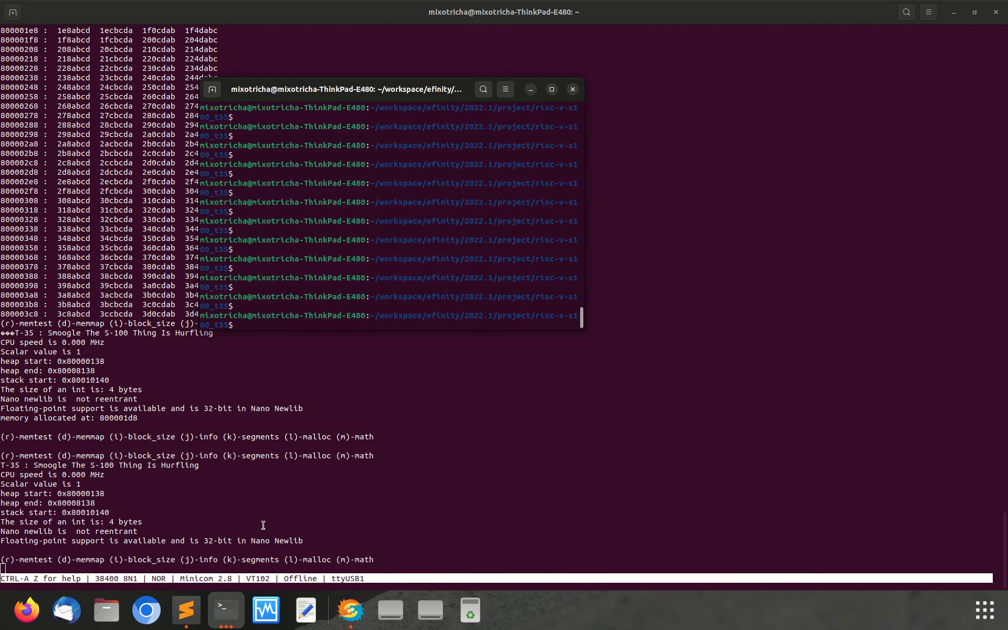
mouse_move(337, 405)
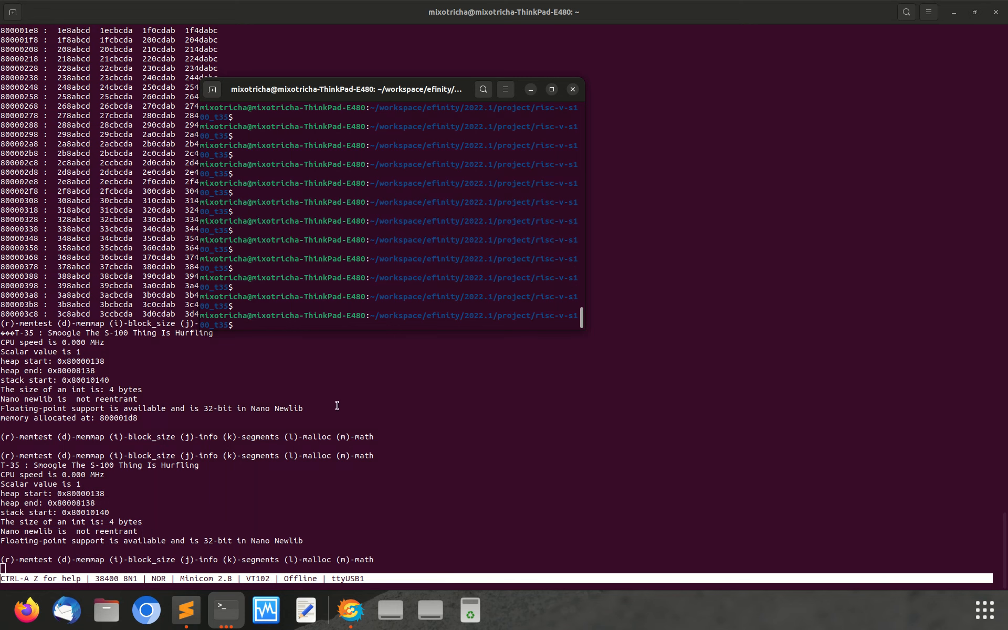
- Recall make sim_run, edit it into the monitor clean target and run it
text(make sim_run)
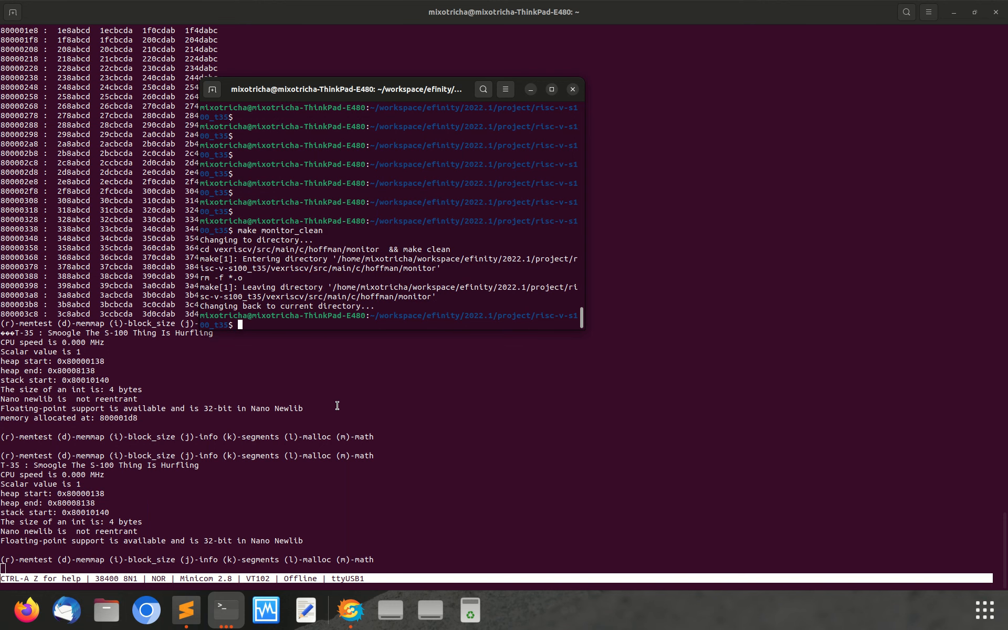
text(make sim_run)
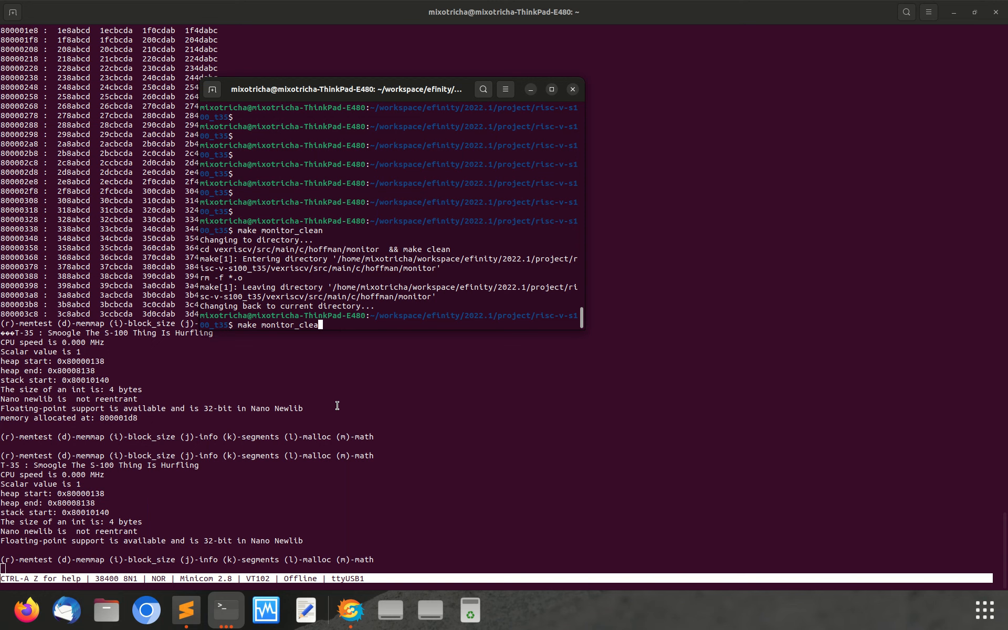
key(BackSpace)
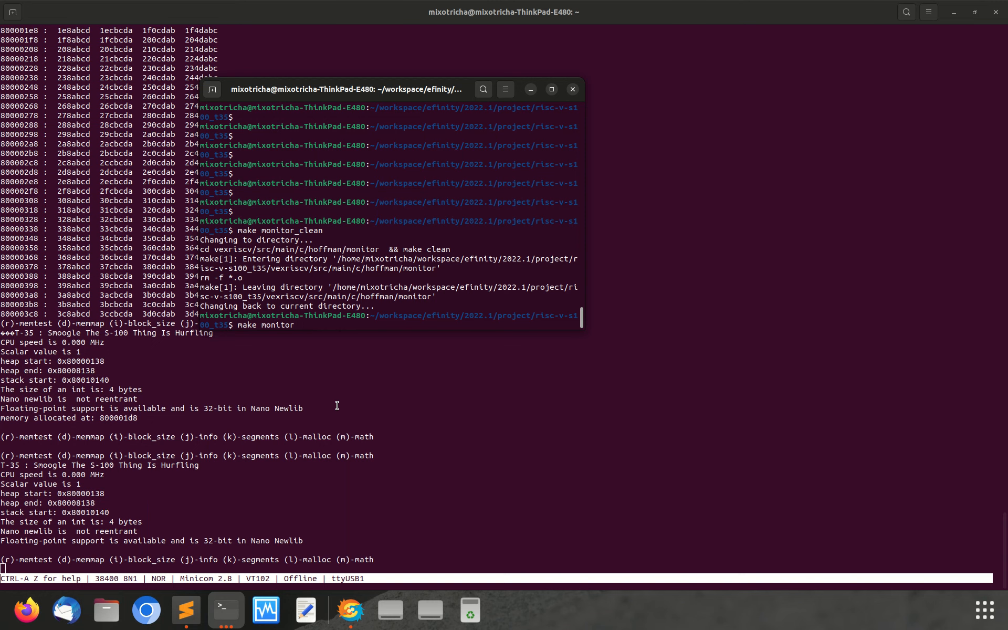
key(Return)
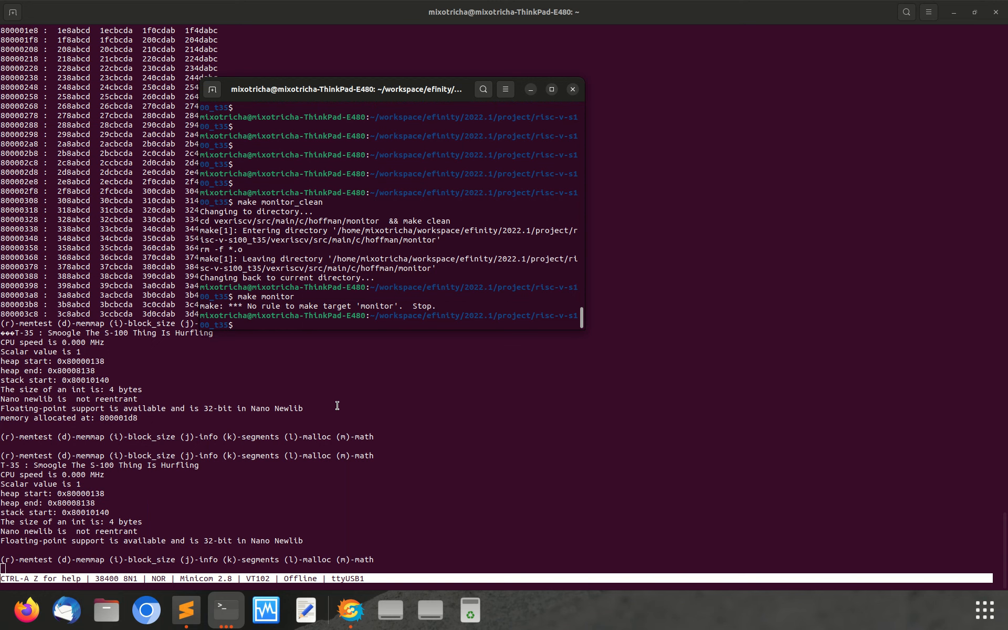
- Enter the make monitor_efinity build target, trimming it back, to rebuild monitor.hex
text(make monitor)
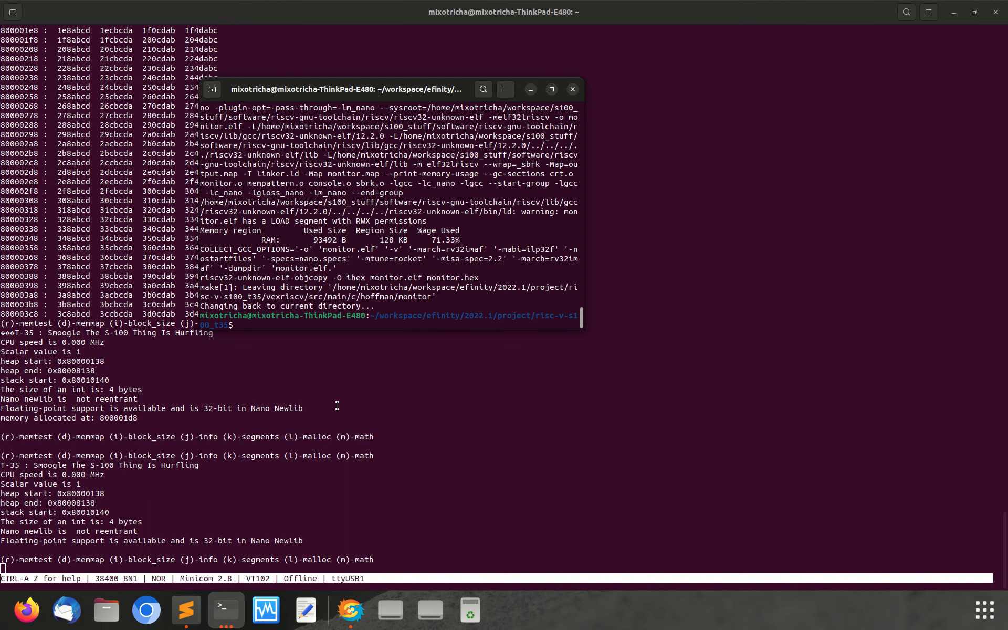
text(make monitor_efinity)
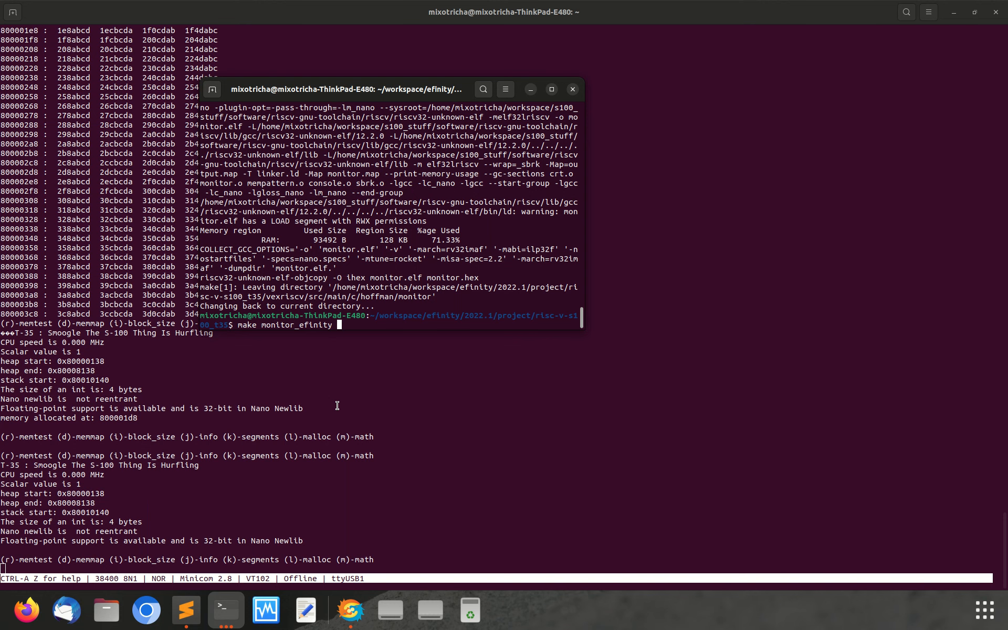
key(BackSpace)
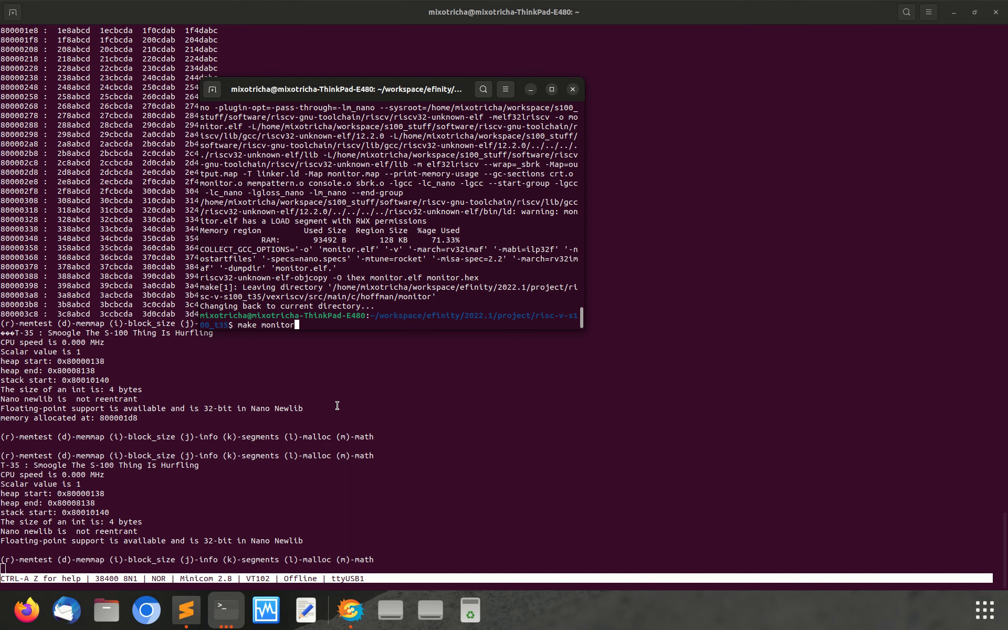
- Run the Hoffman VHDL make target and watch the sbt build finish in the terminal
text(hoffman_sim_vhdl)
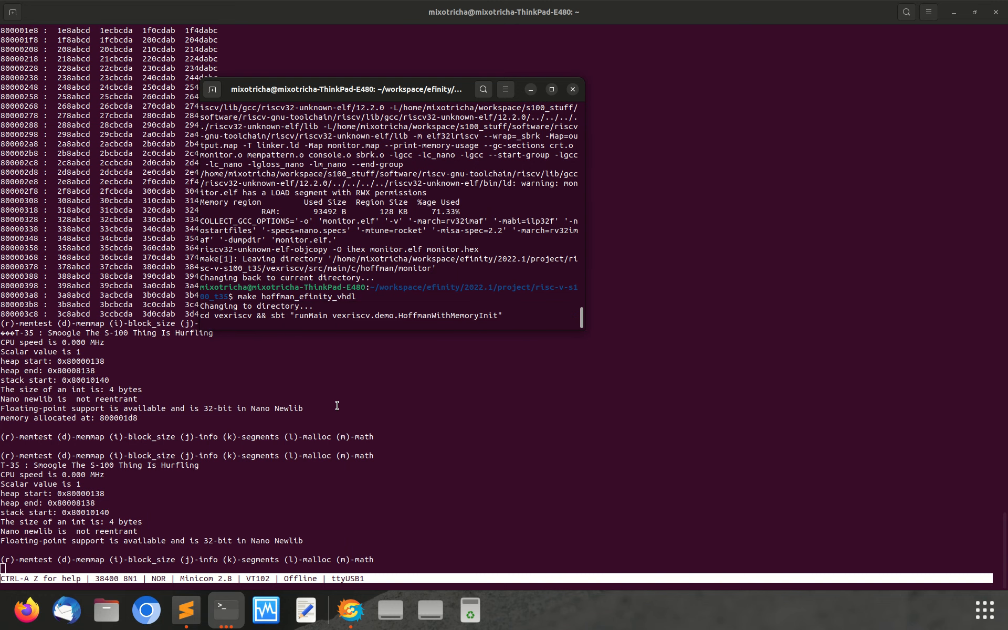
mouse_move(185, 609)
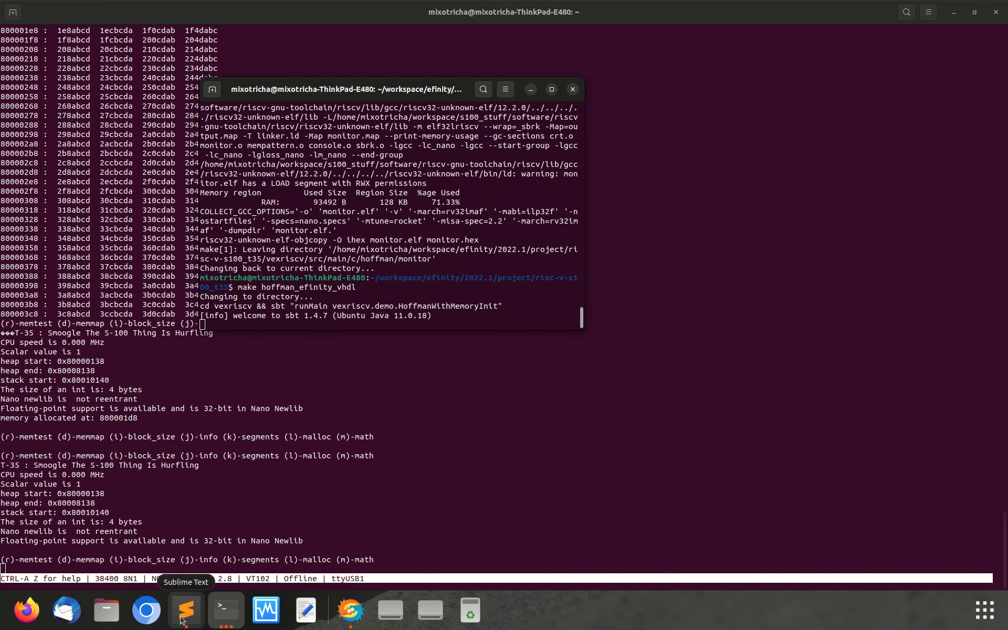
click(185, 609)
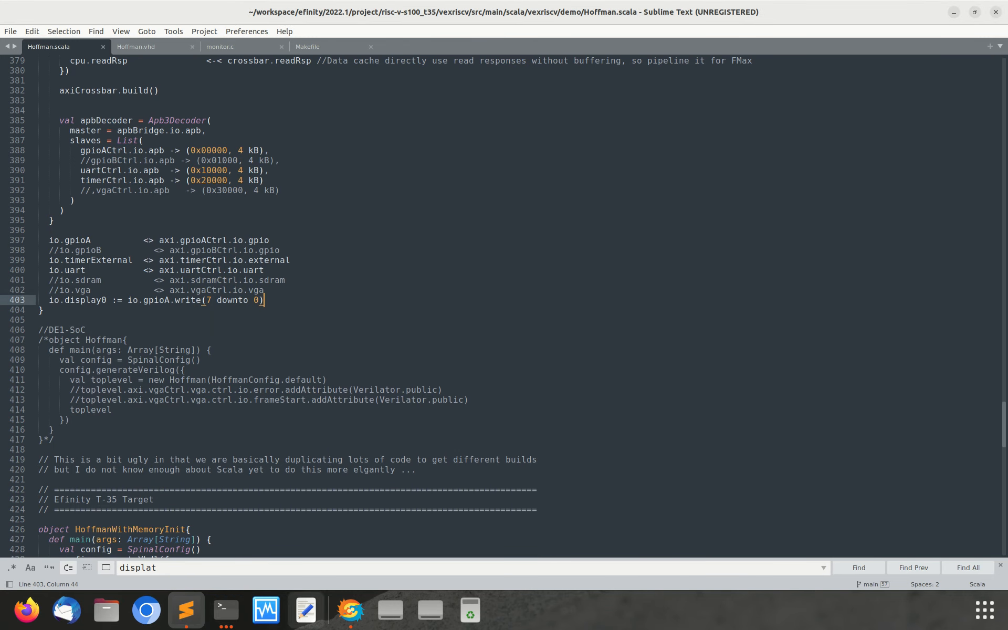
click(225, 609)
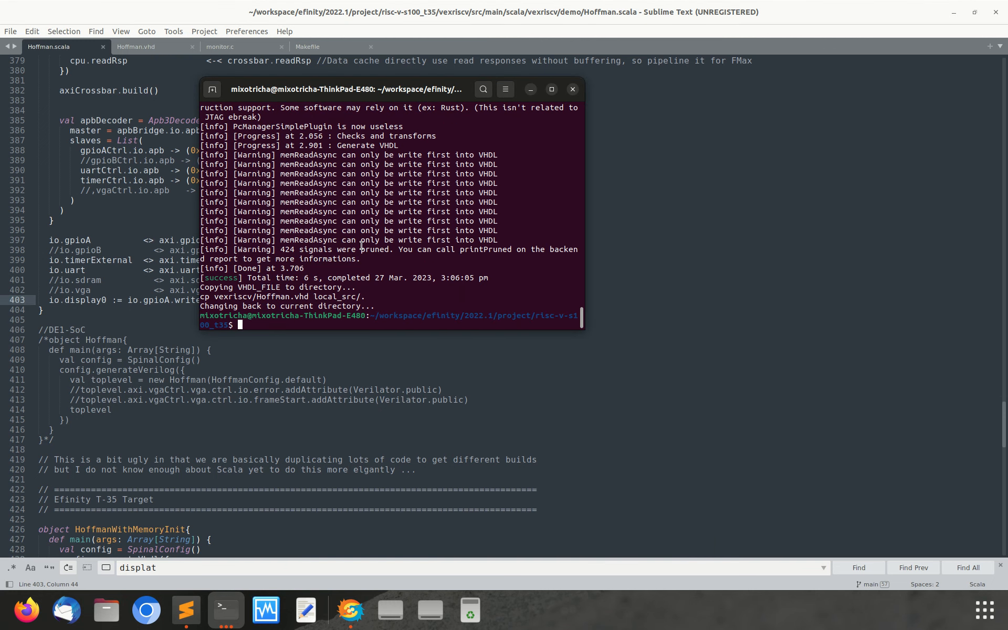
mouse_move(387, 432)
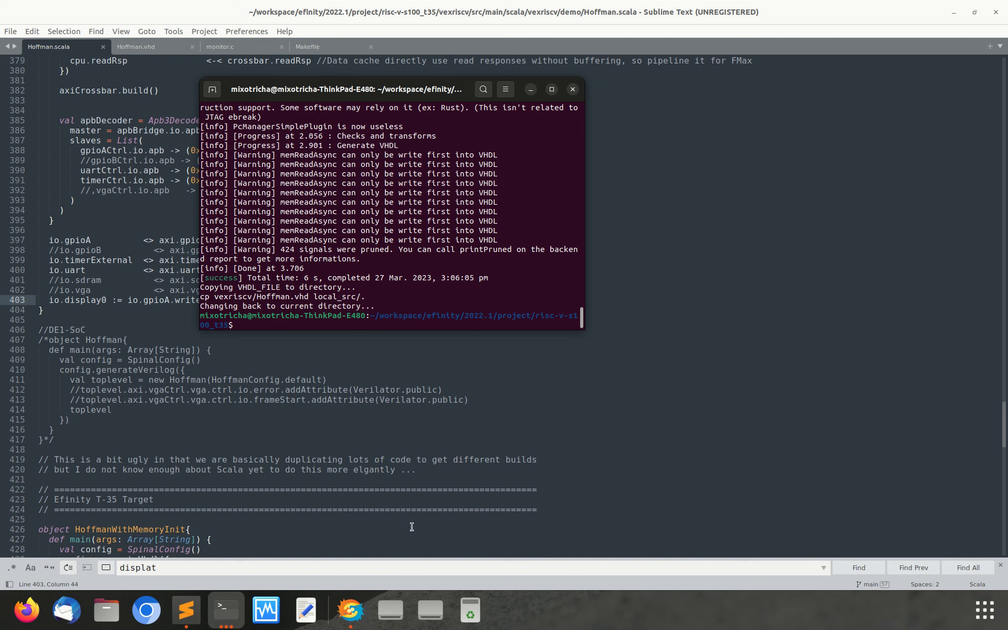
mouse_move(351, 609)
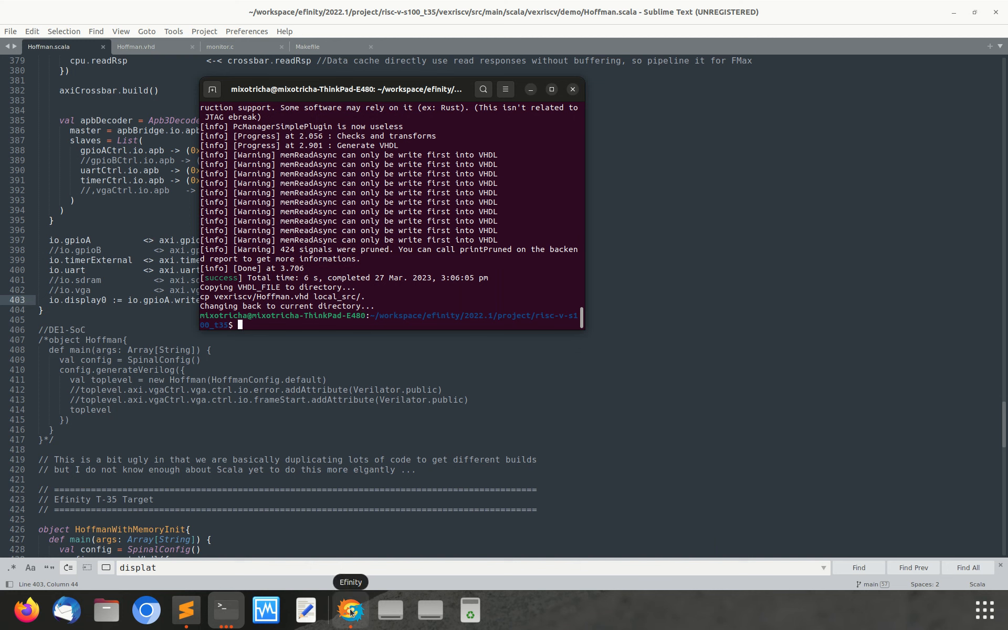
- Reload the regenerated Hoffman.vhd in Efinity, then return to monitor.c in the editor
click(350, 610)
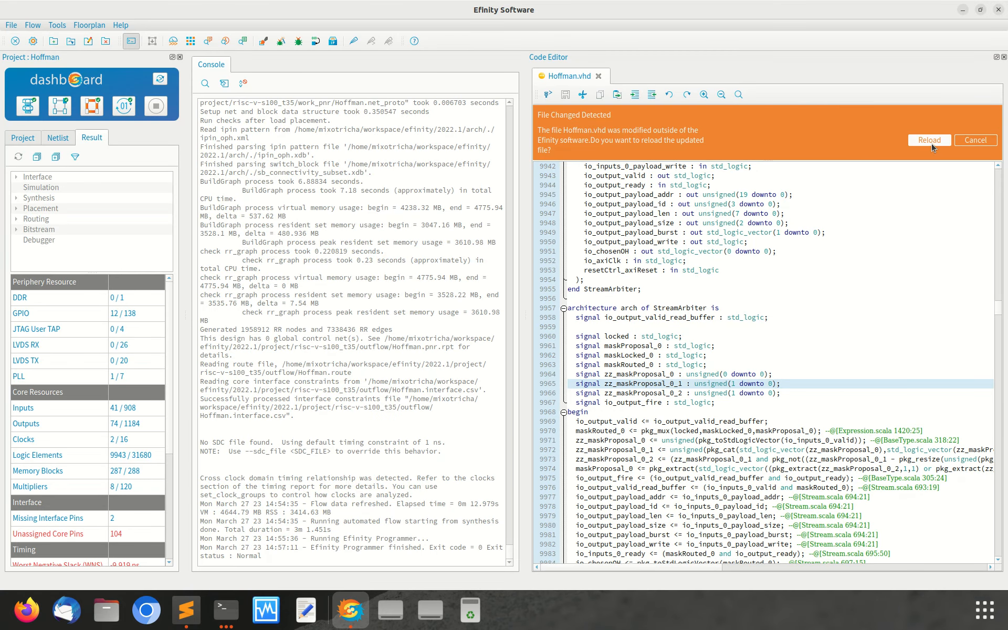
click(927, 140)
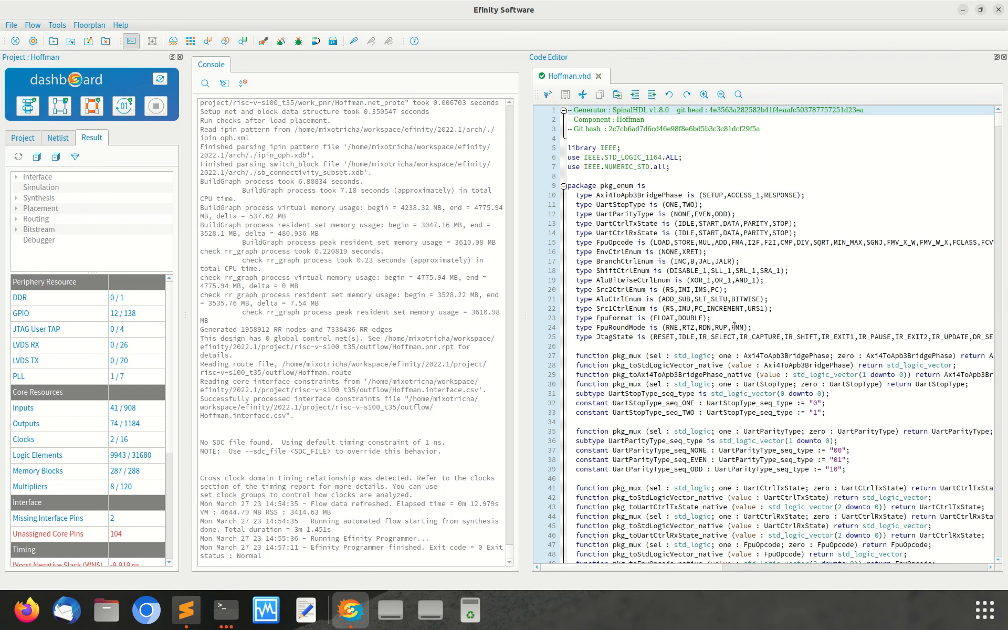
click(186, 611)
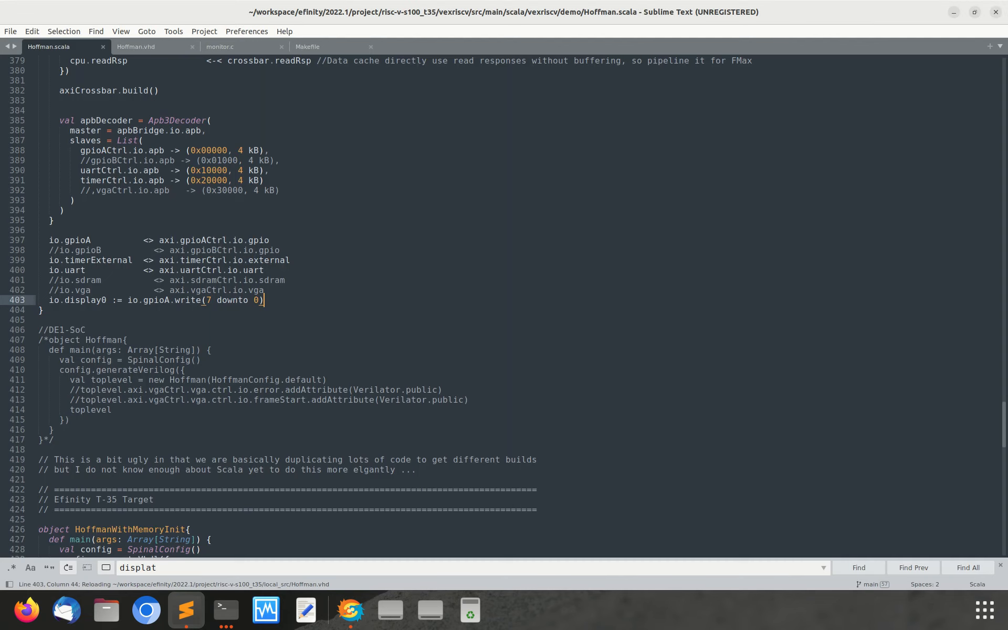
mouse_move(168, 94)
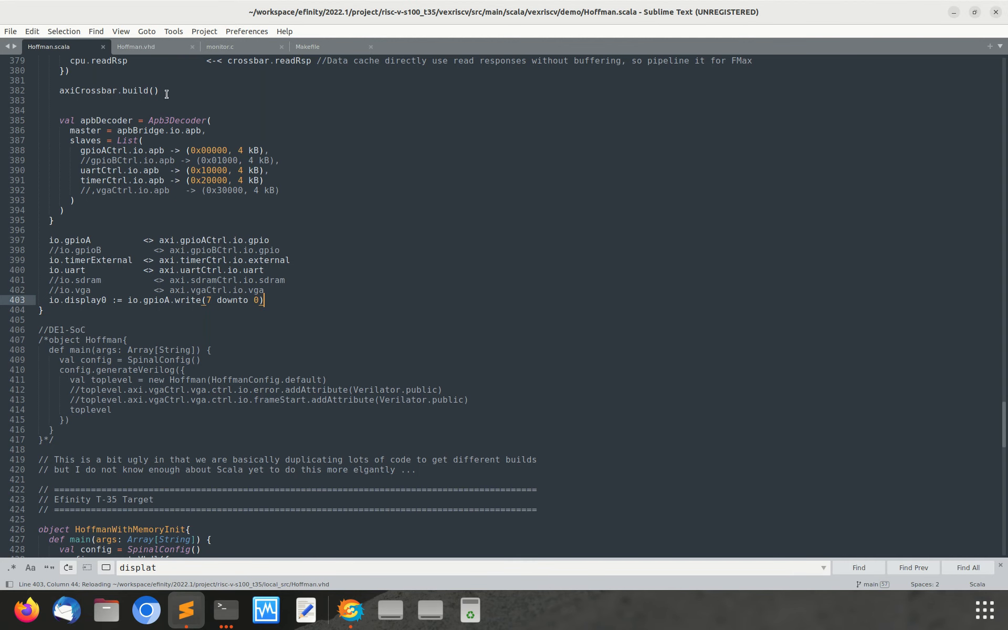
click(219, 46)
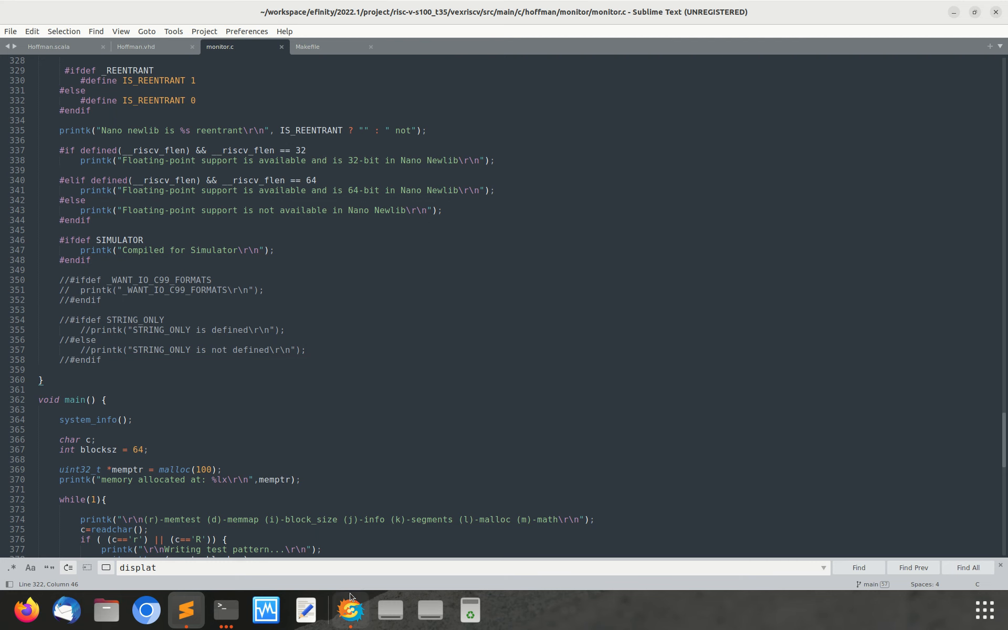
- Clean and rebuild the monitor firmware into monitor.hex from the terminal
click(349, 609)
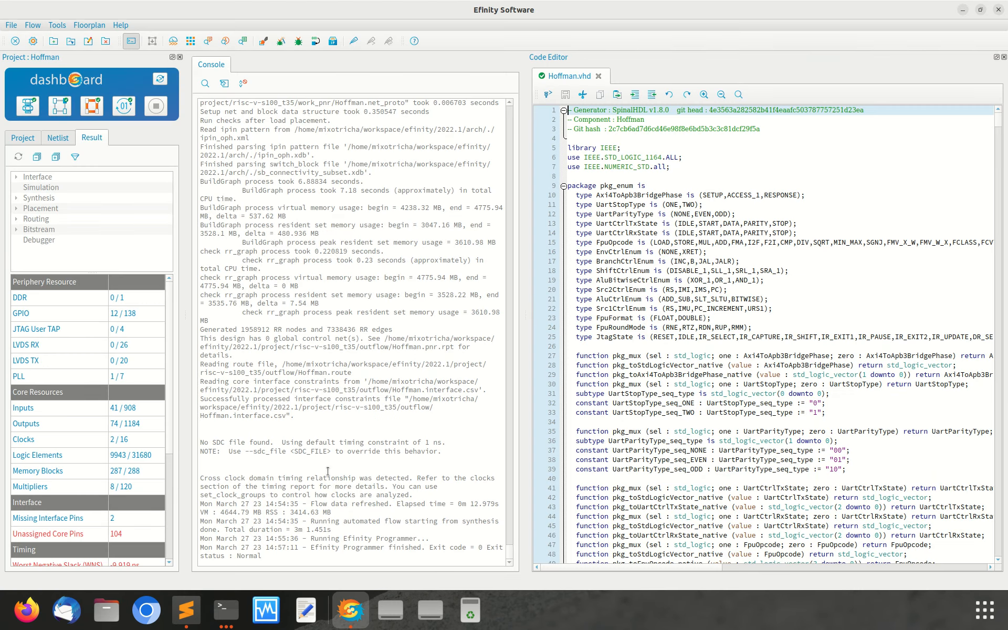
mouse_move(298, 464)
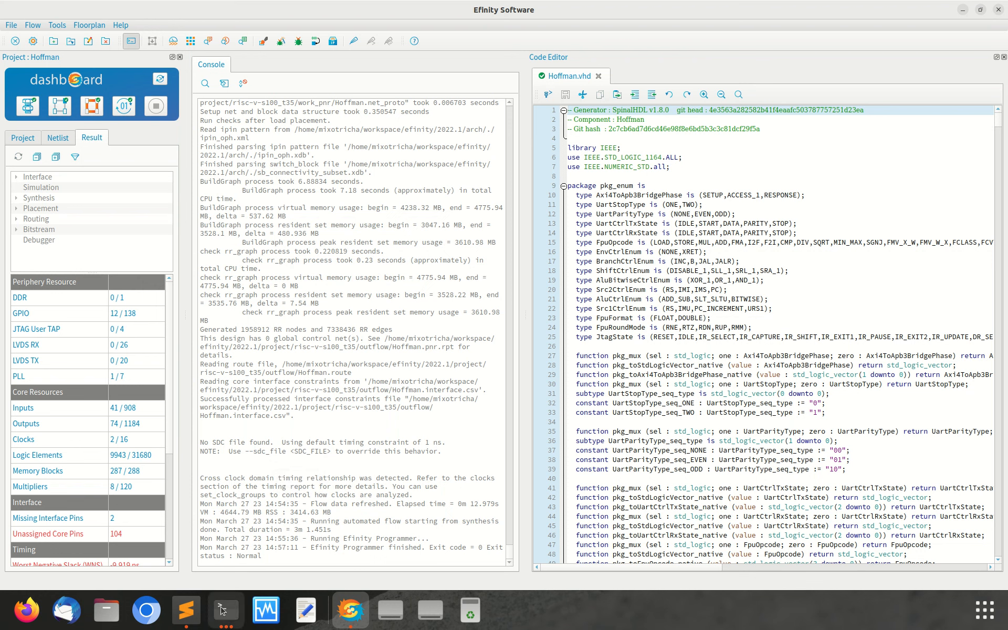
click(225, 610)
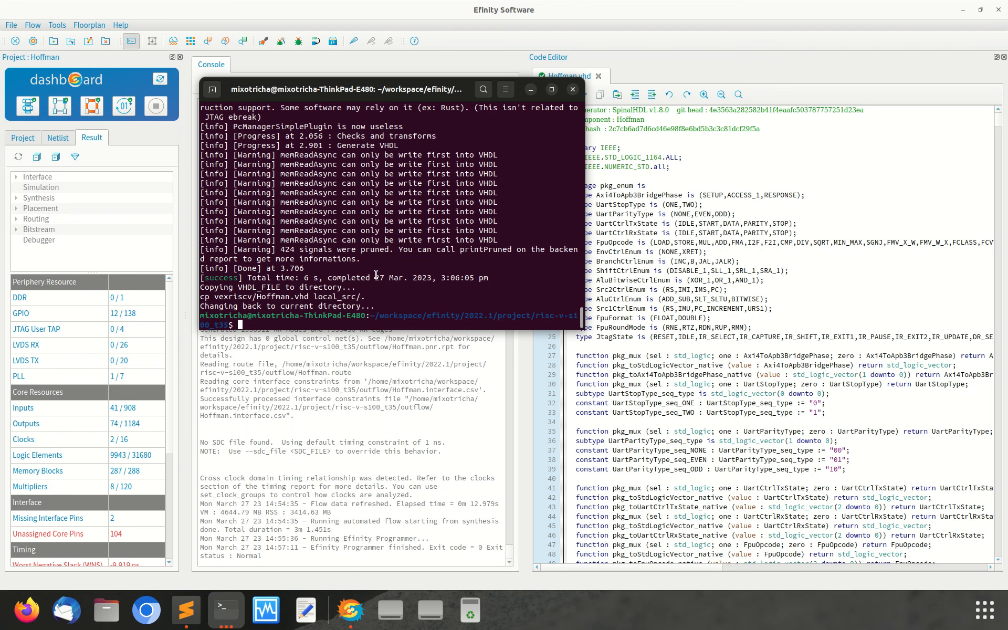
text(make monitor_efinity)
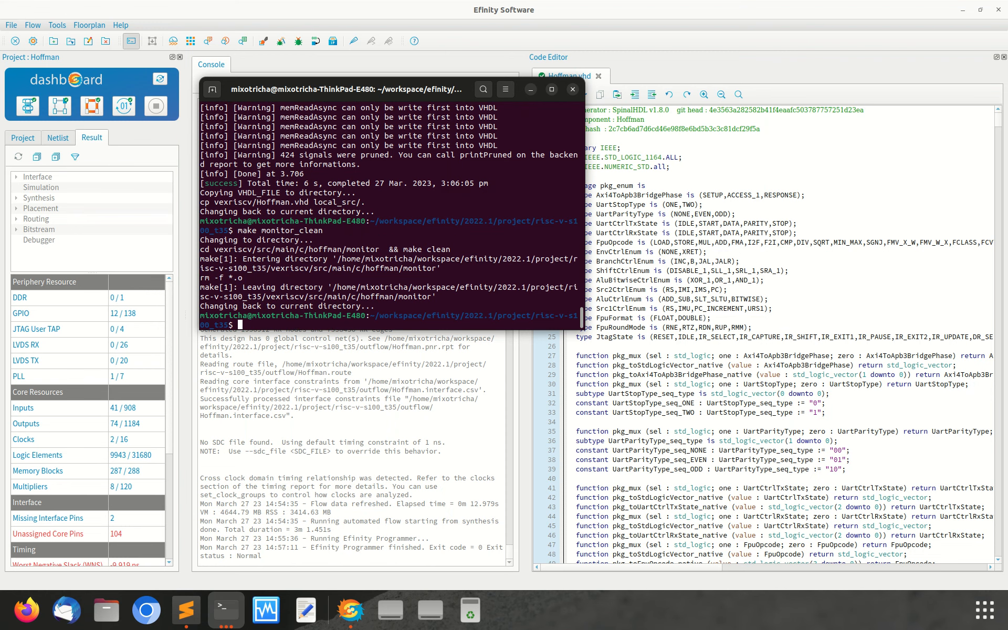
text(make monitor)
text(ls)
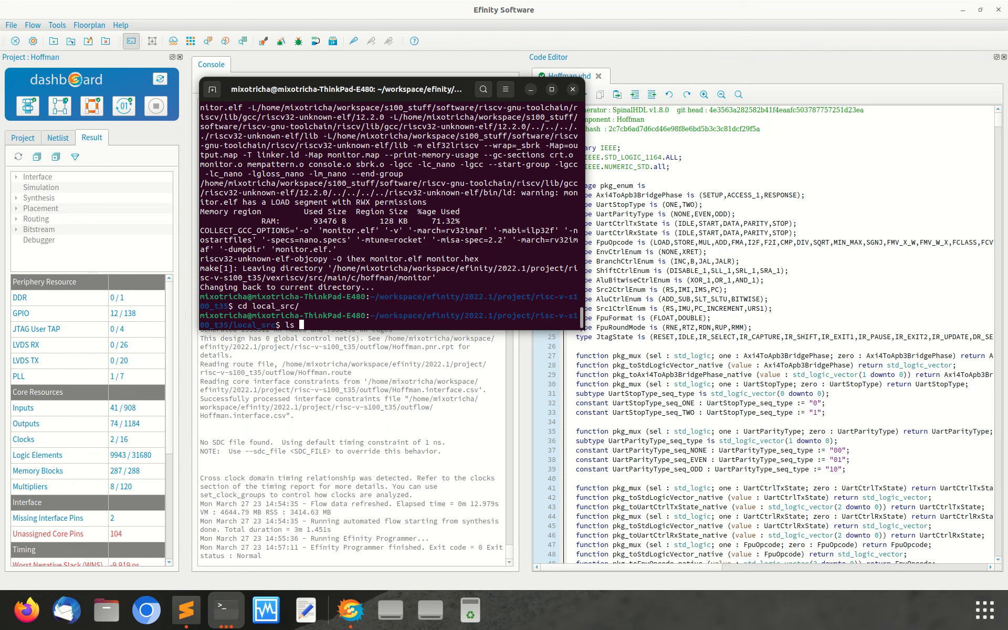
- List local_src and ghdl/vhdl, then try make monitor_sim and make hoffman_sim_vhdl from ghdl, which fails
key(Return)
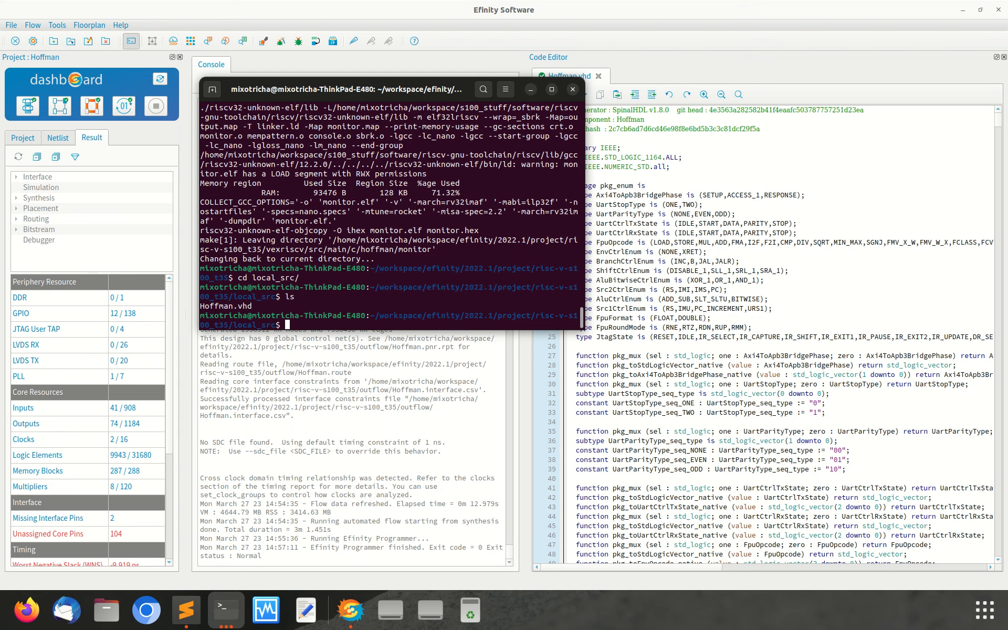
text(cd ..)
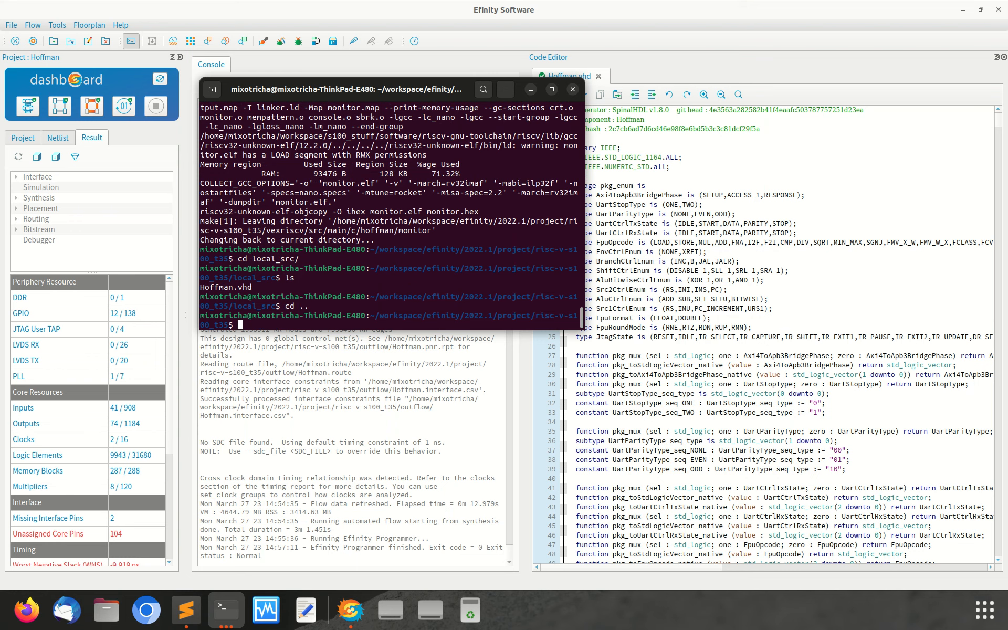
text(cd ghdl/)
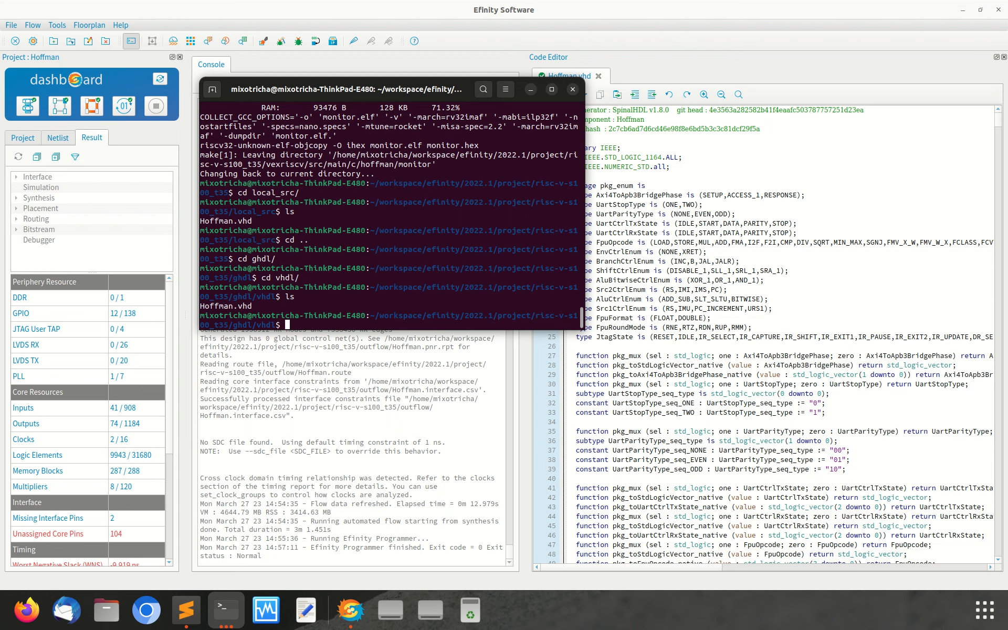
text(cd ..)
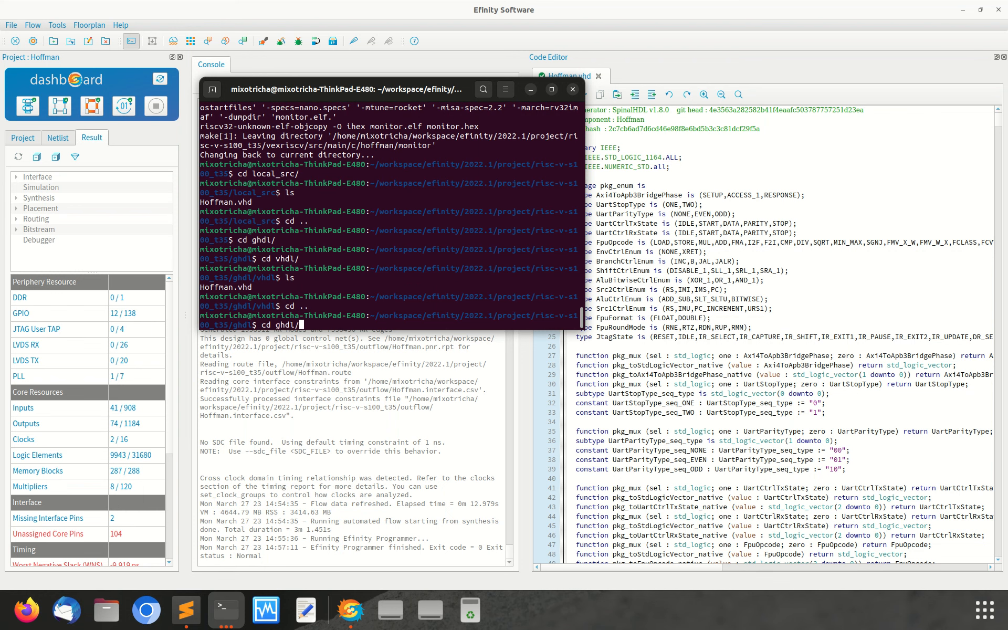
text(make monitor_sim)
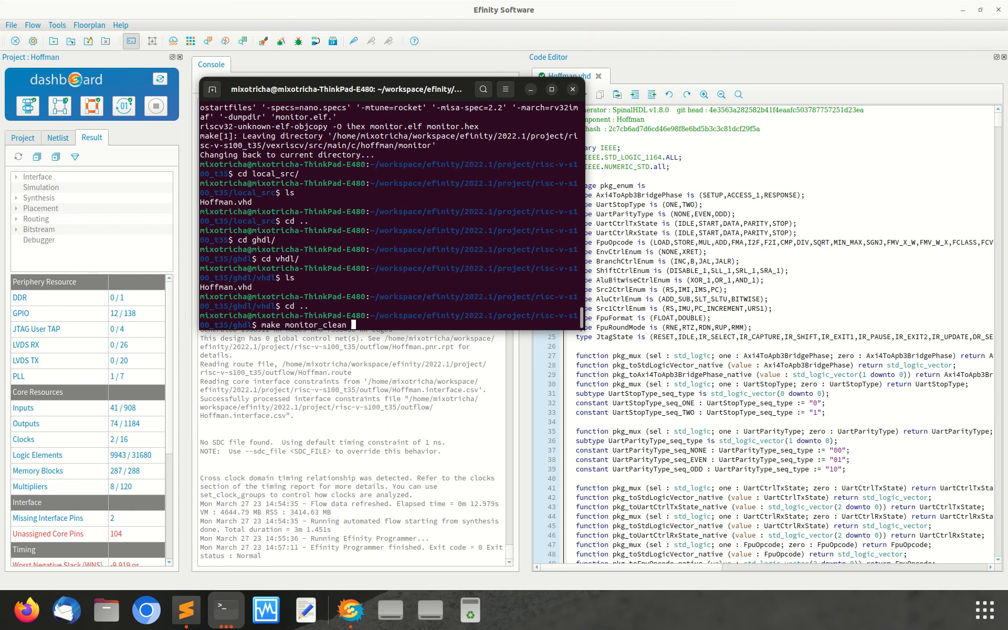
text(make hoffman_sim_vhdl)
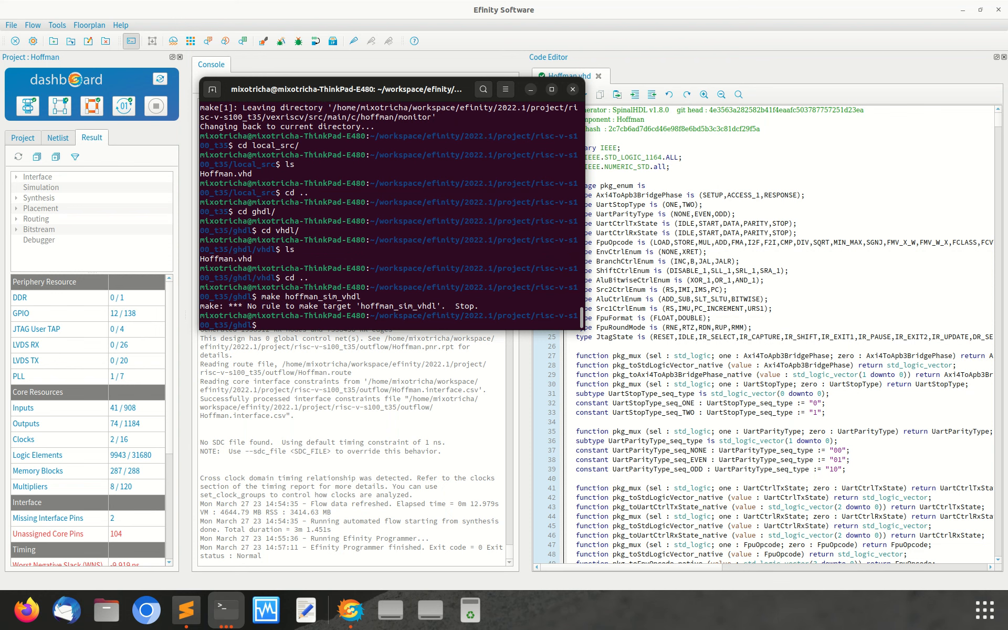
- From the project root, run make hoffman_sim_vhdl so Hoffman.vhd is copied into ghdl/vhdl
text(cd ..)
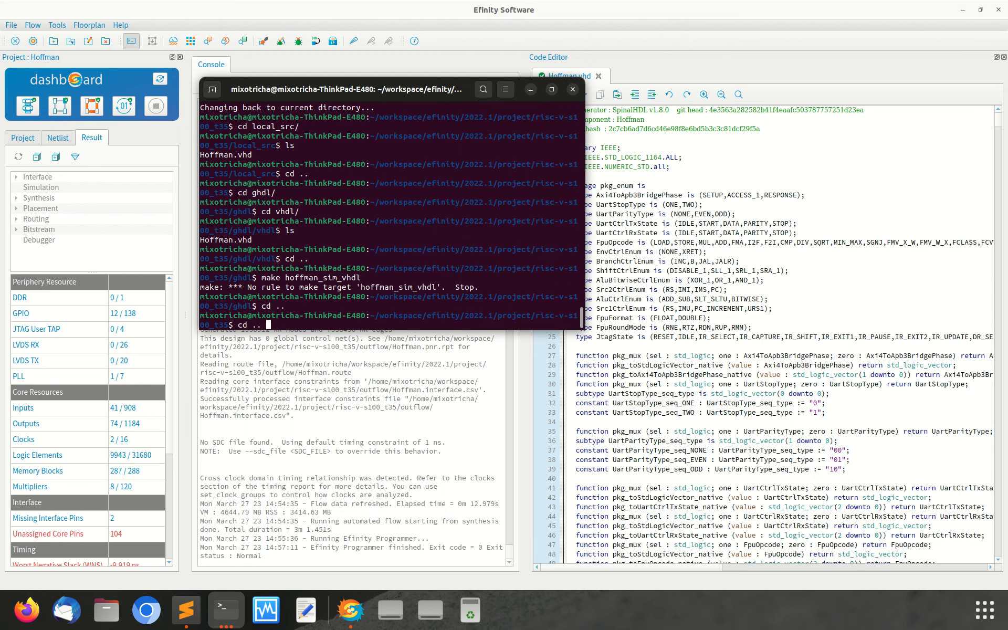
text(make hoffman_sim_vhdl)
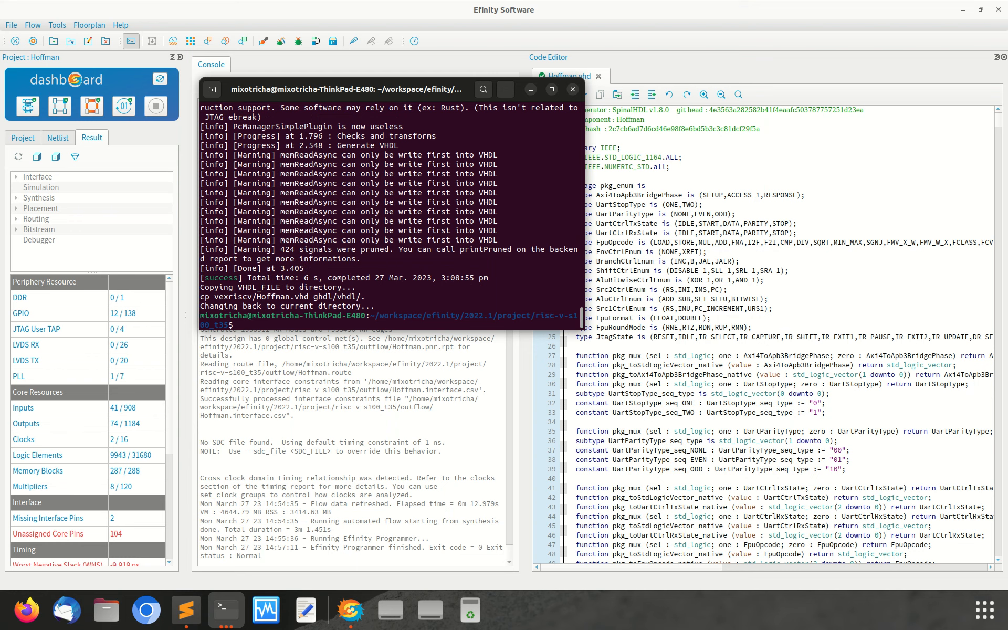
text(make hoffman_sim_vhdl)
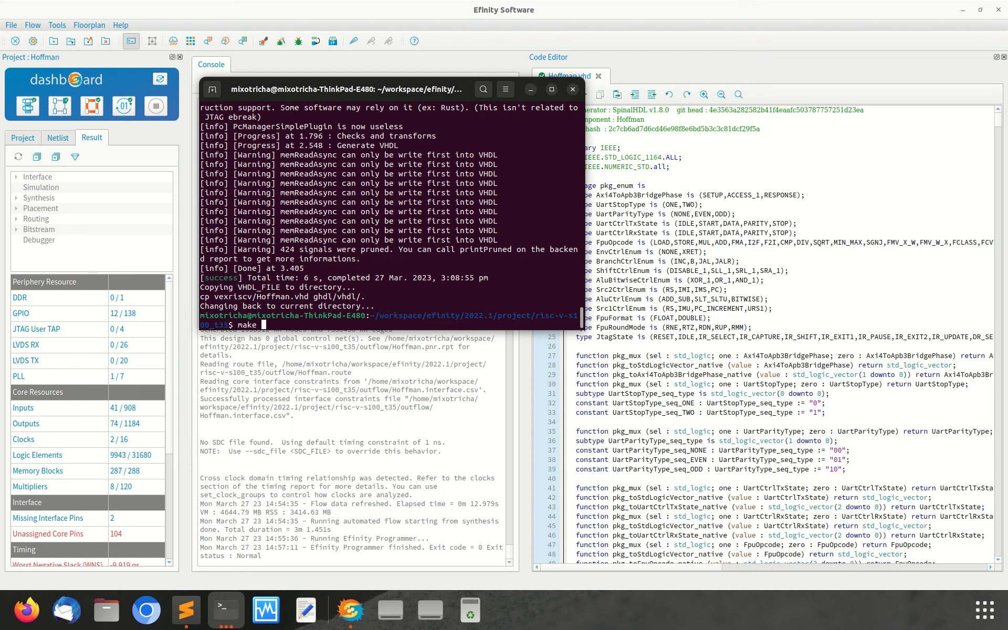
- After make run_sim fails, move into ghdl and run make monitor_sim to launch the Virtual Board
text(run_sim)
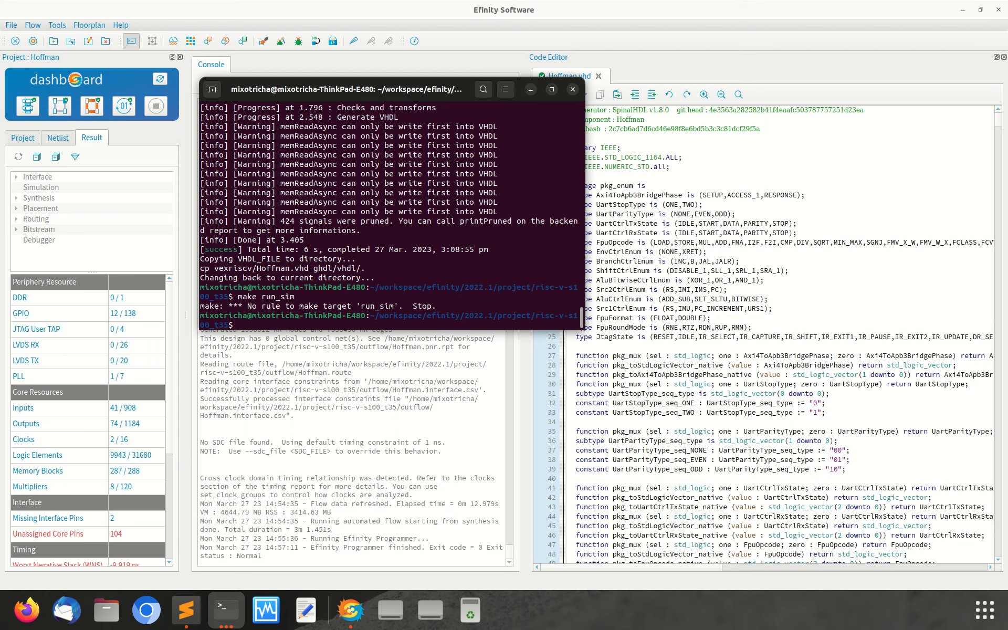
mouse_move(343, 428)
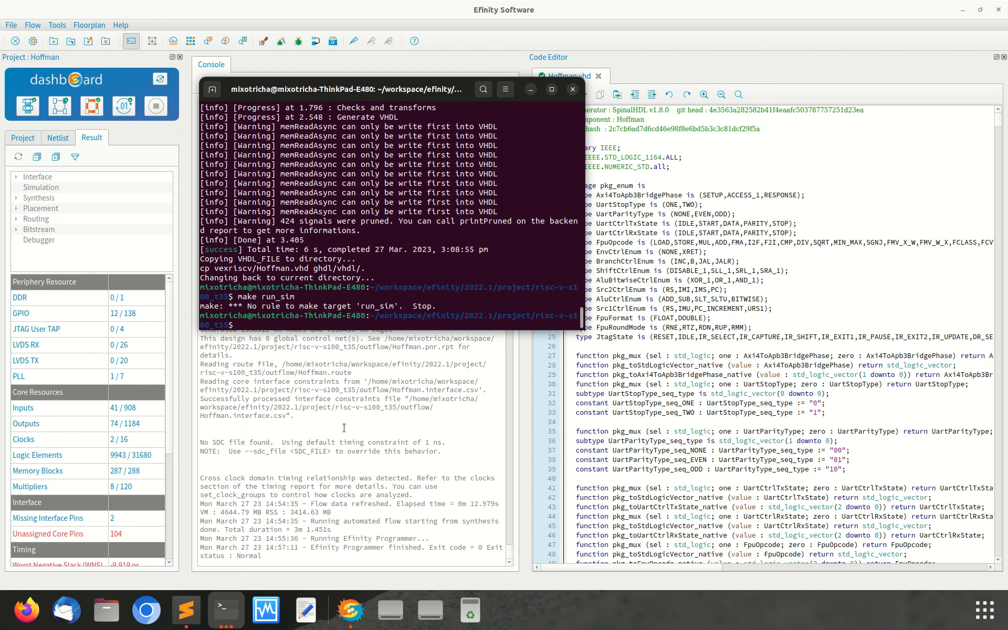
text(make hoffman_sim_vhdl)
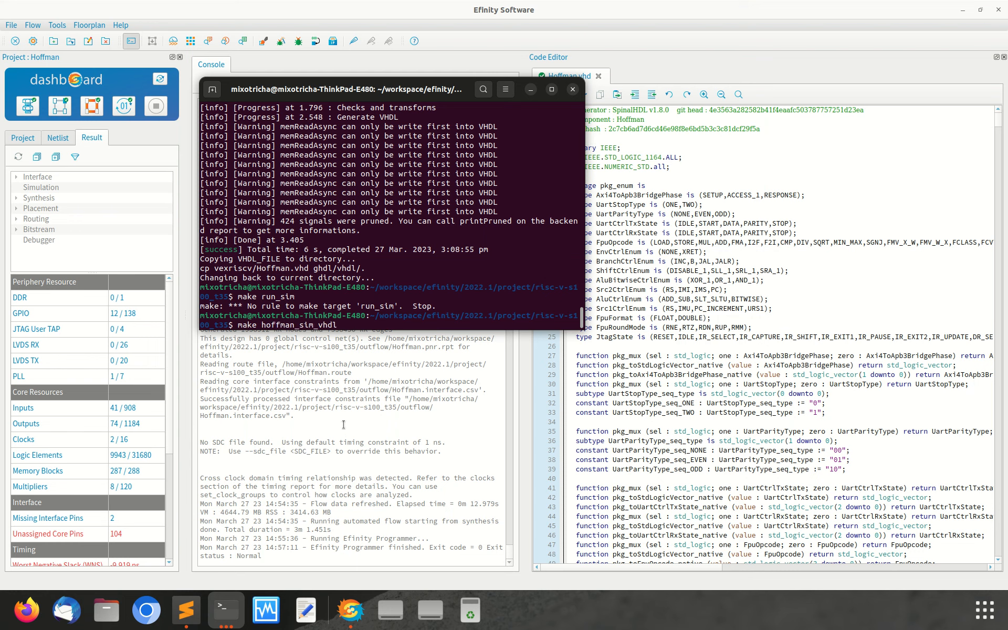
text(cd ..)
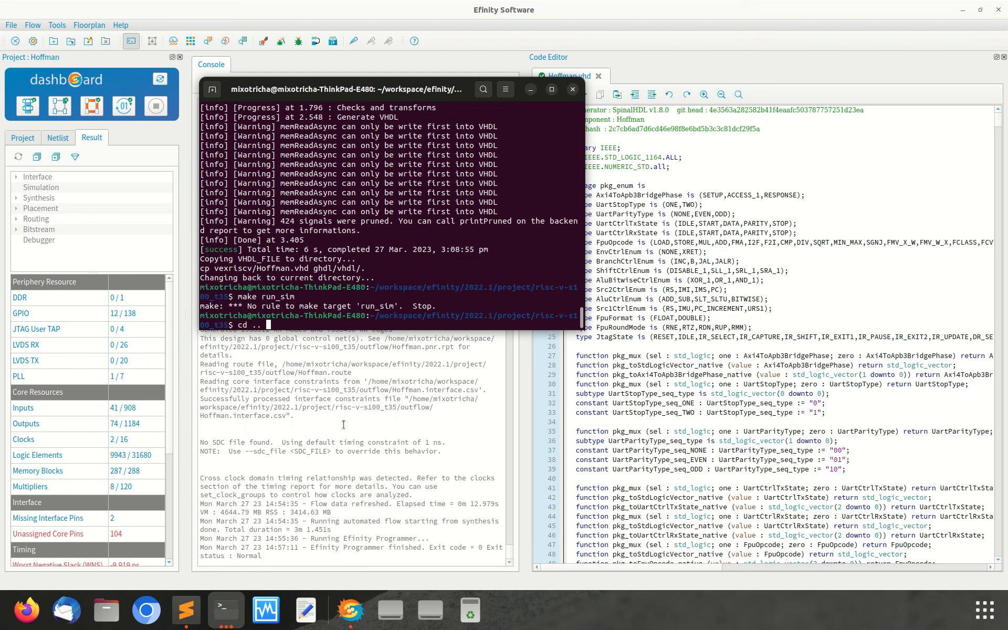
text(ghdl/)
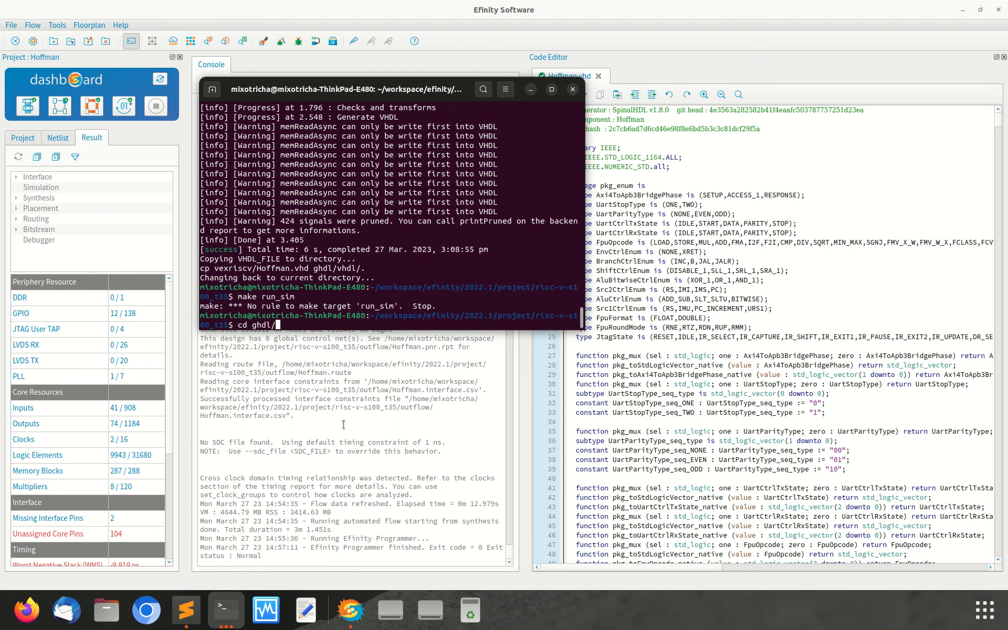
text(make monitor_sim)
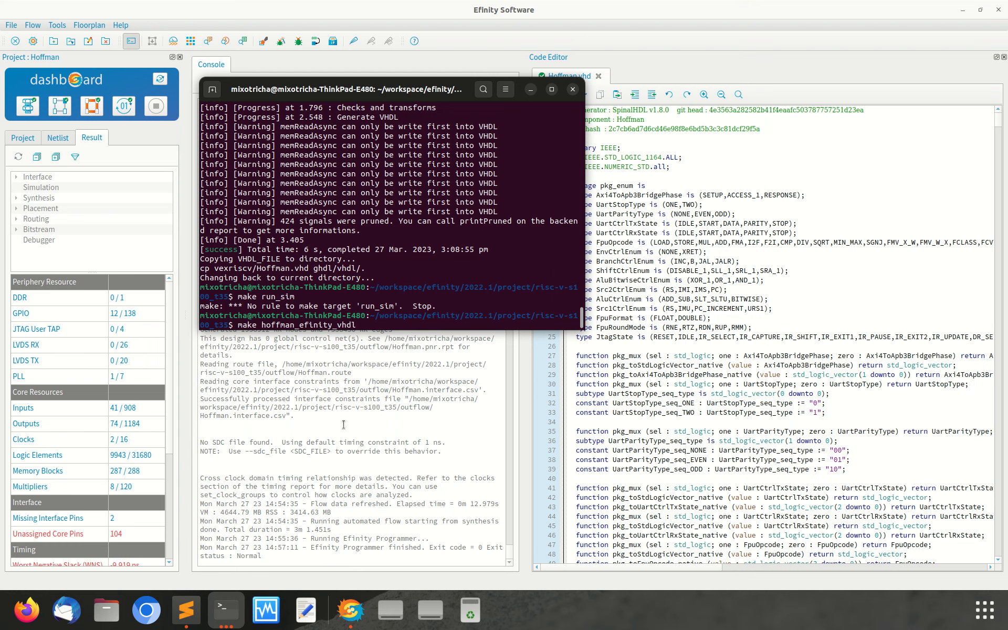
text(monitor)
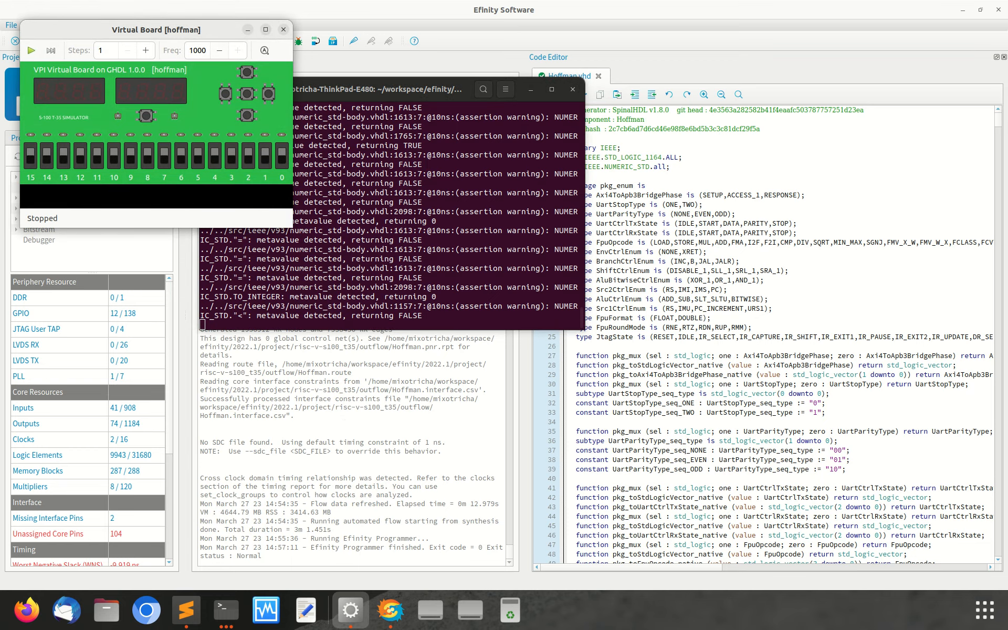
- Maximize the Virtual Board window and start the Hoffman simulation running
click(265, 30)
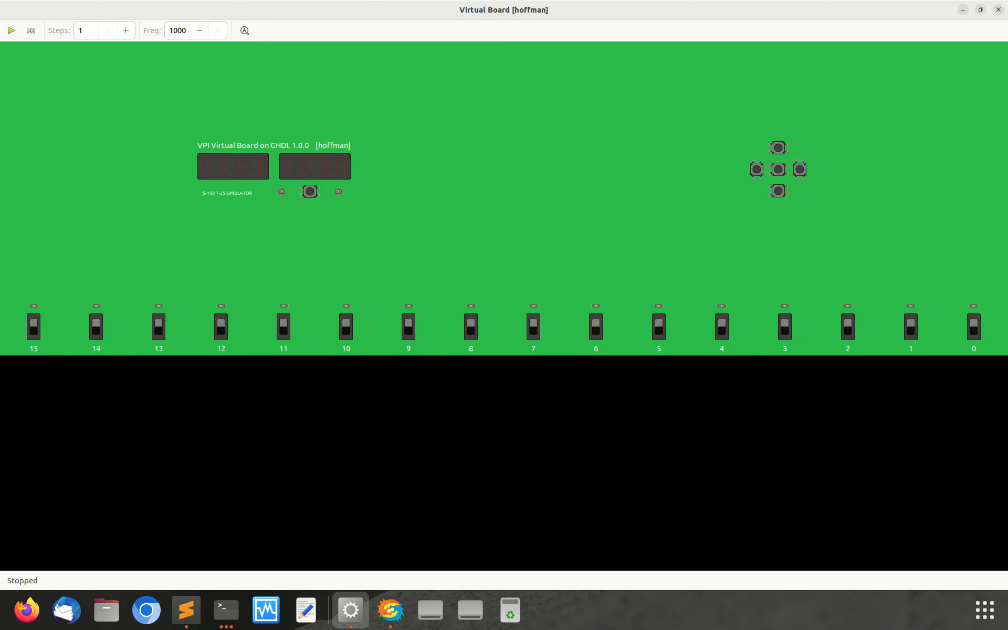
mouse_move(11, 30)
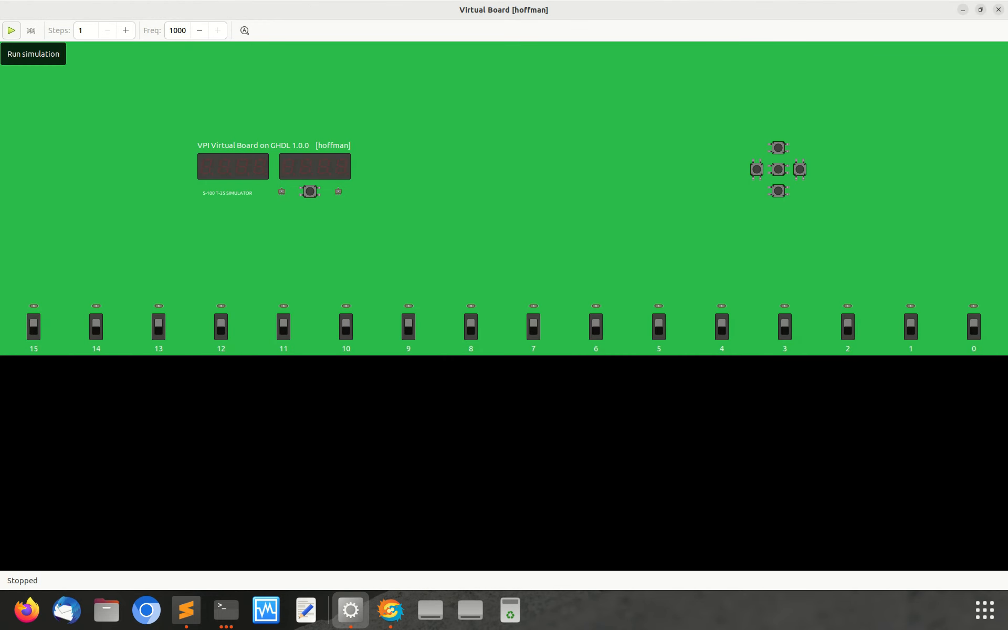
click(11, 29)
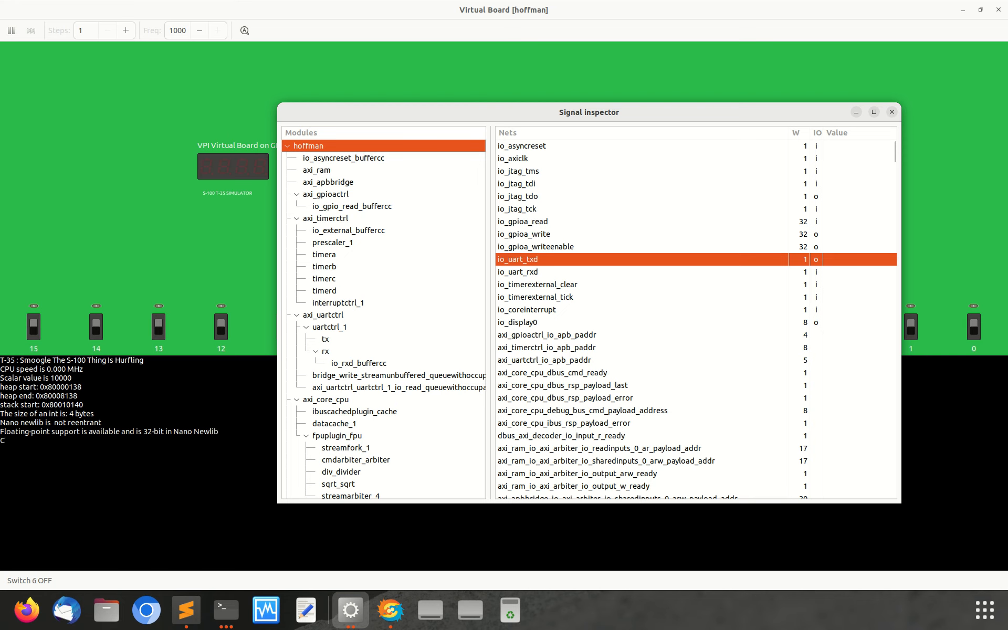
- Browse the nets of io_display0, io_rxd_buffercc, the UART rx and uartctrl_1 modules in the Signal inspector
click(538, 322)
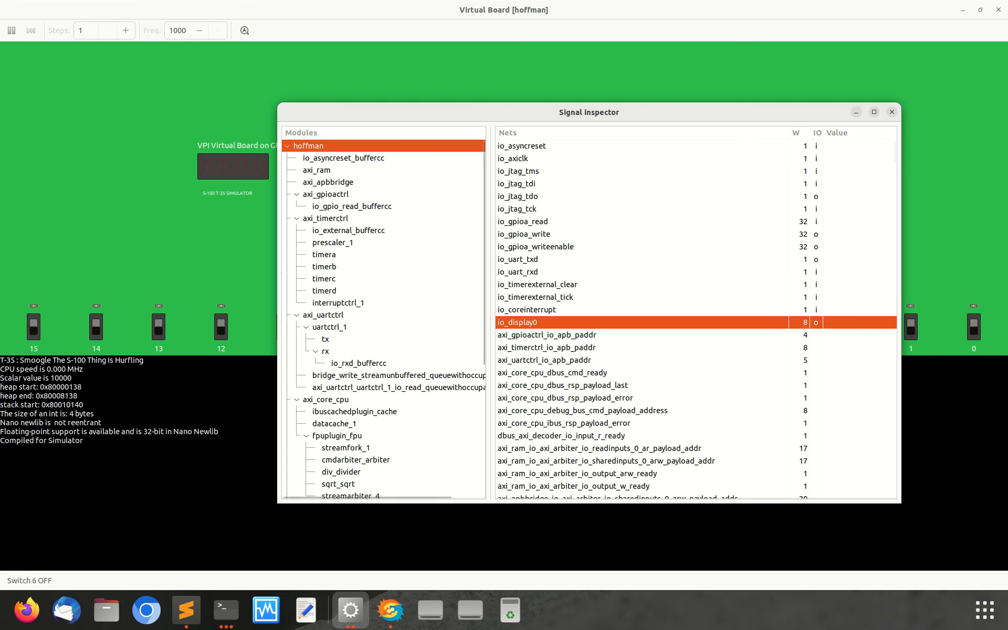
click(361, 362)
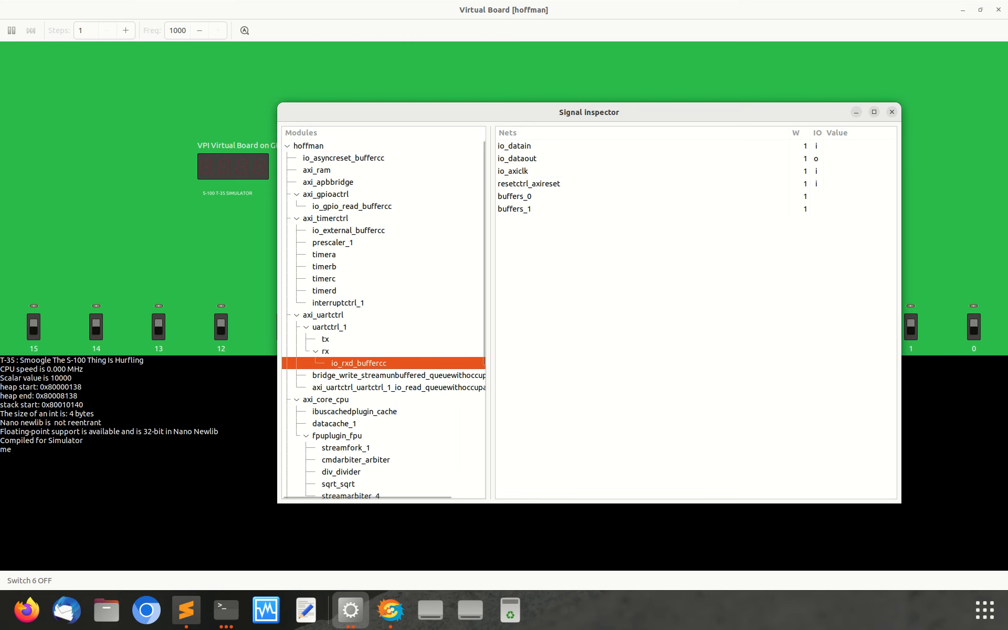
click(326, 351)
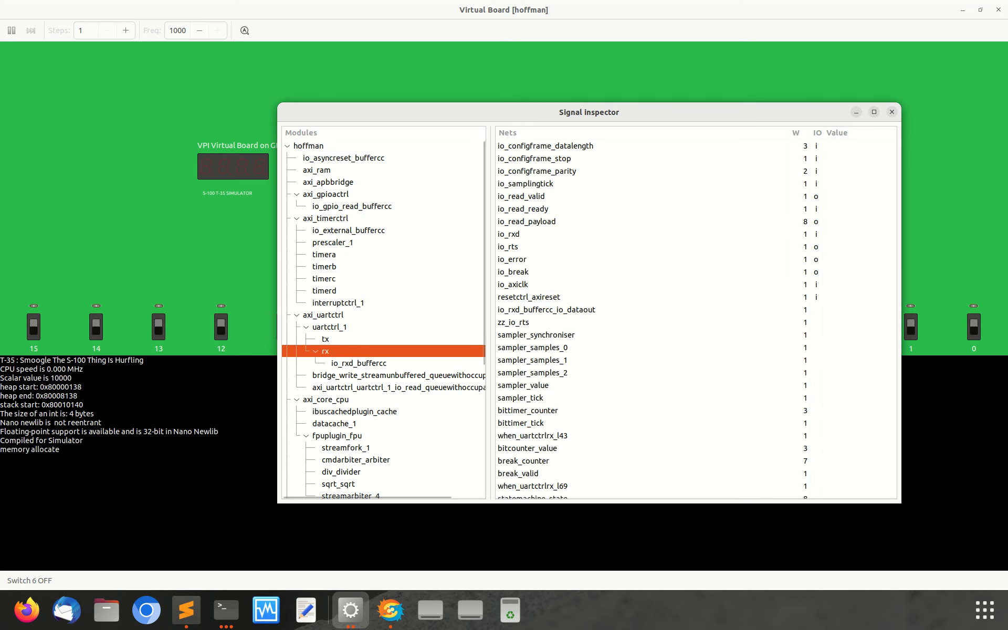
scroll(down, 3)
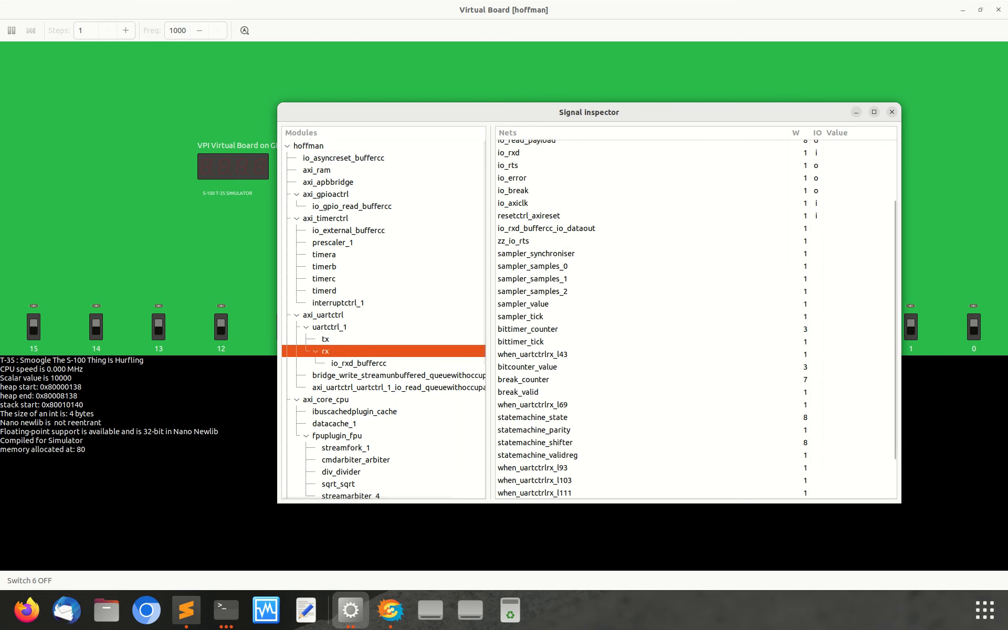
scroll(down, 3)
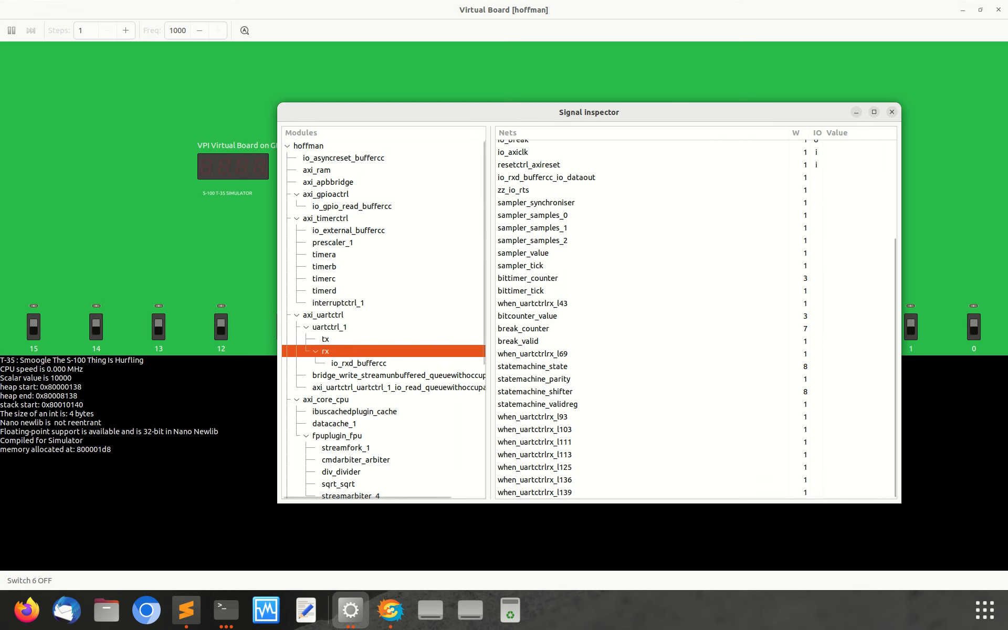
click(329, 326)
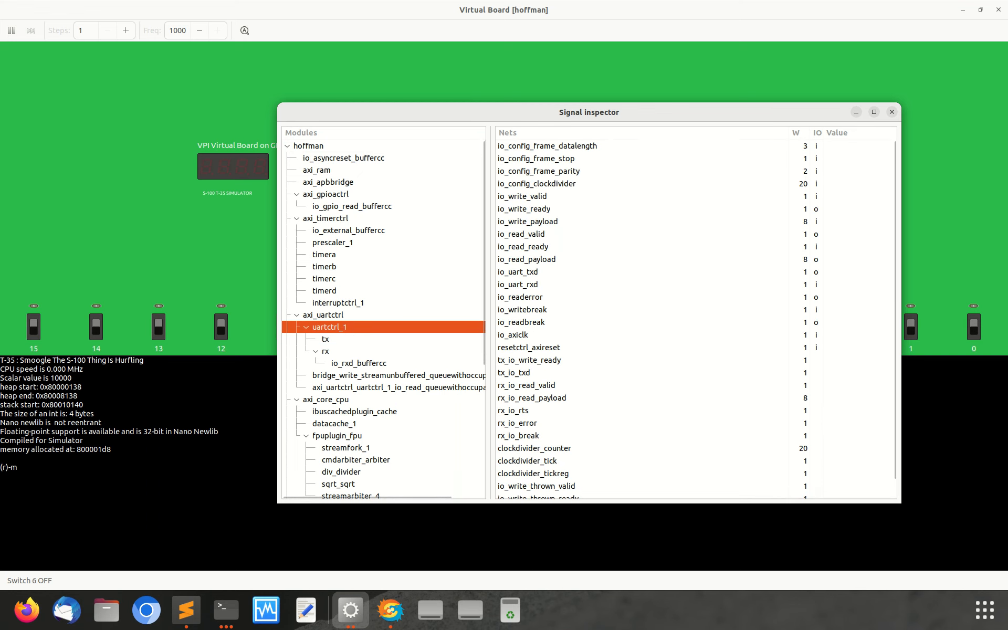
click(324, 315)
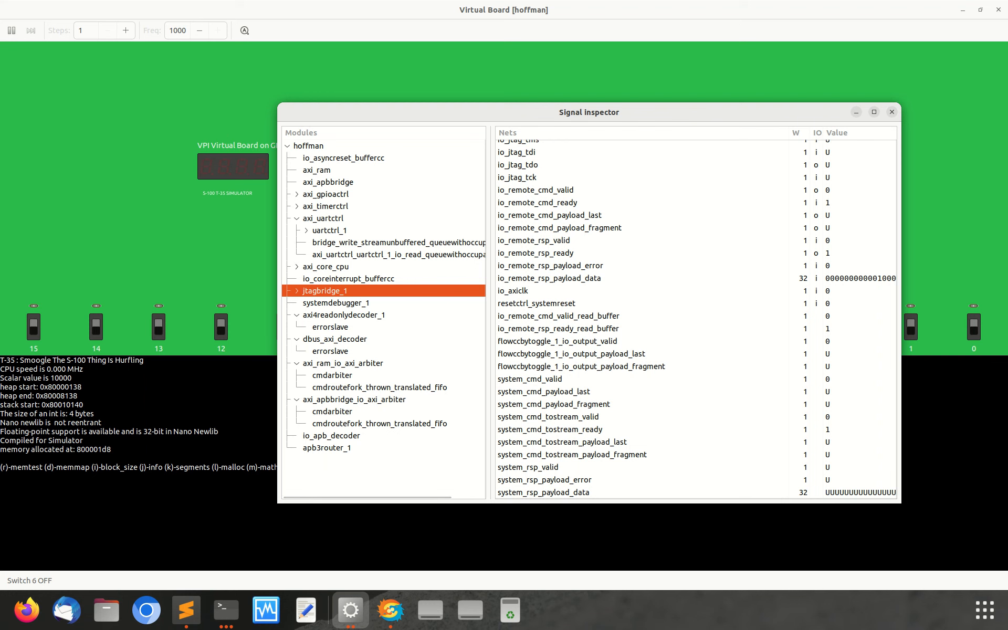
- Expand axi_core_cpu and show the fpuplugin_fpu module's nets
click(297, 266)
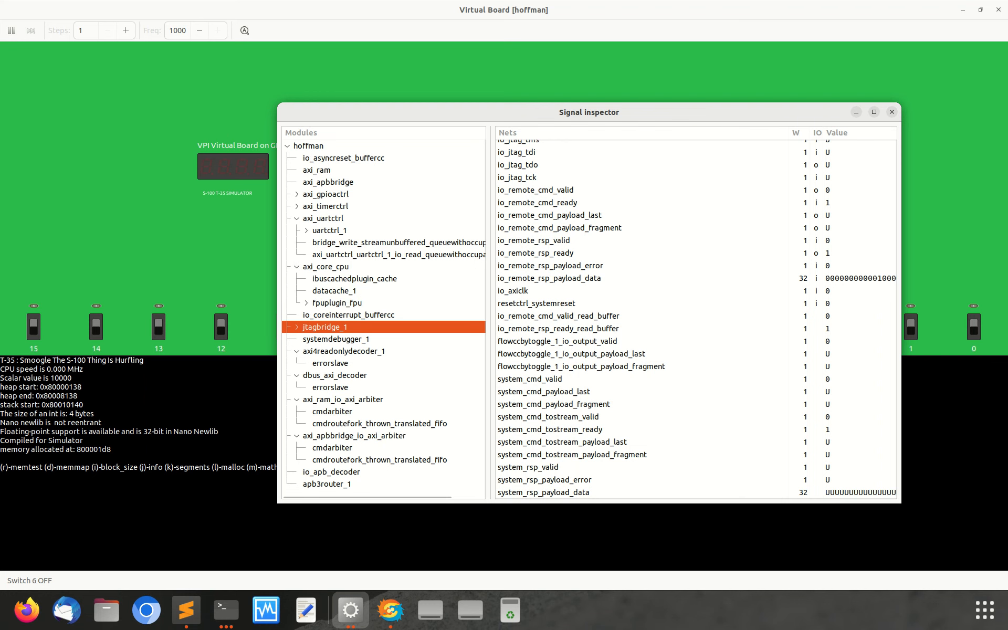
click(337, 303)
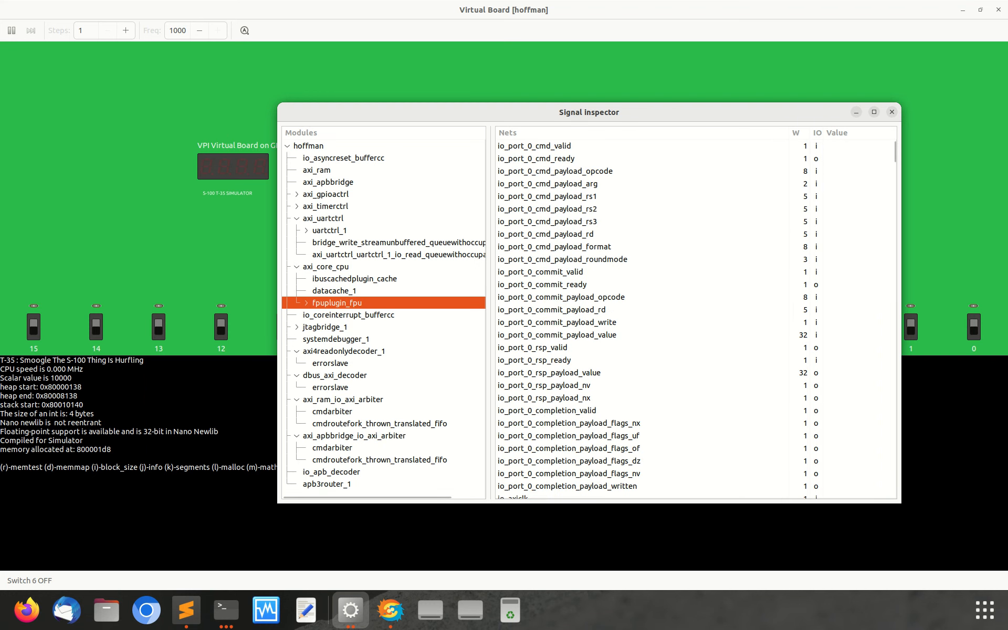
click(297, 302)
text(k)
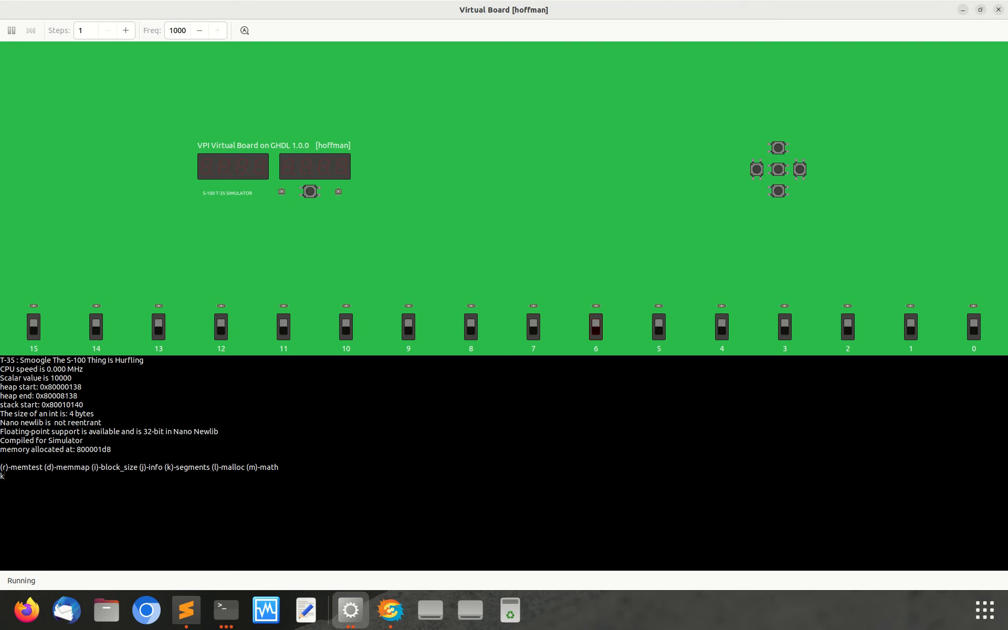
mouse_move(861, 506)
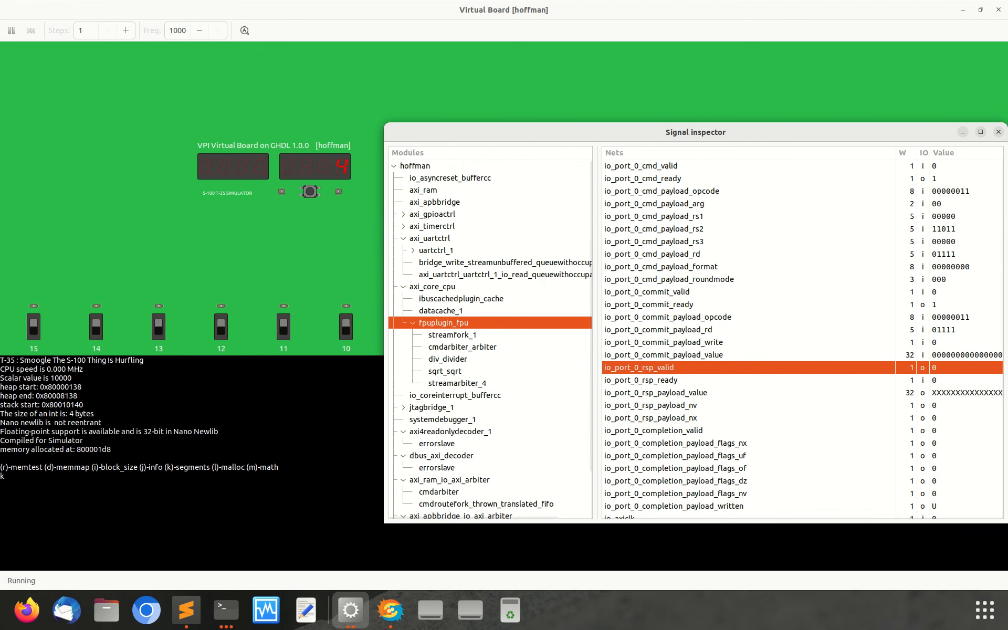
- Show the top-level hoffman module's nets and reposition the Signal inspector over the board
click(29, 31)
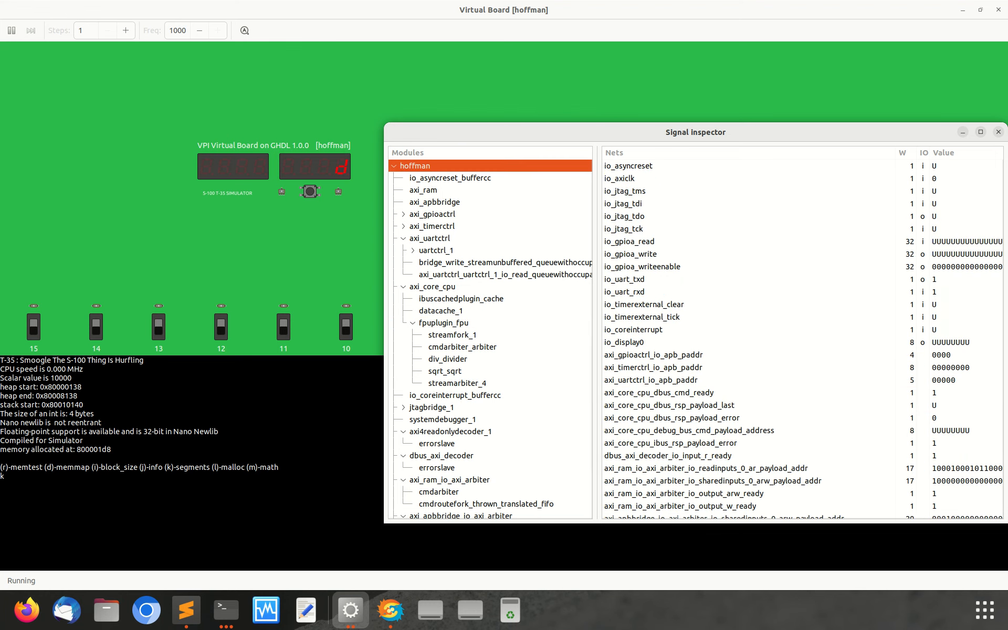
drag(695, 133, 531, 102)
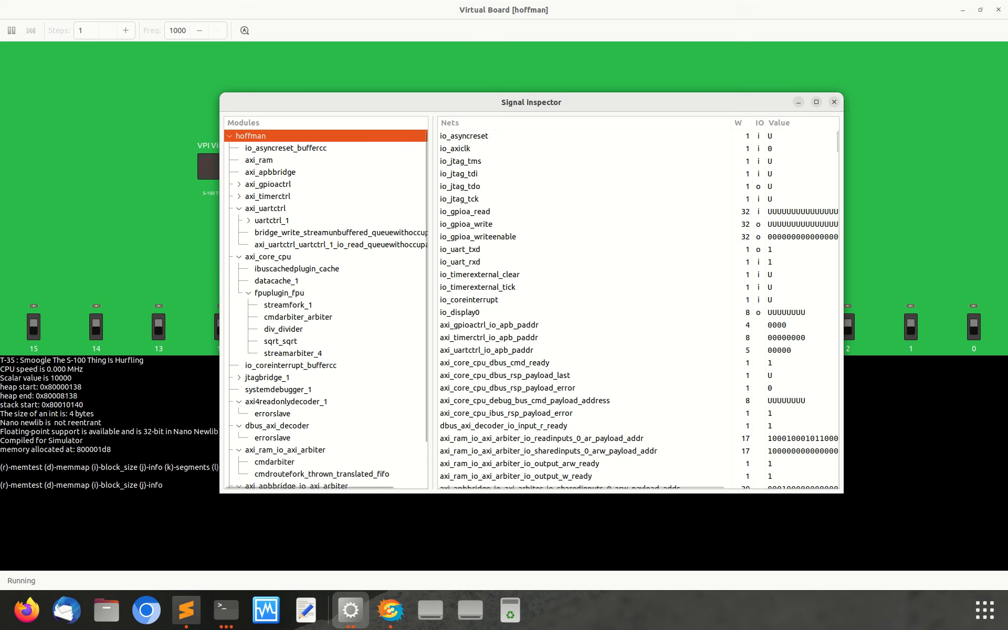
drag(531, 102, 900, 113)
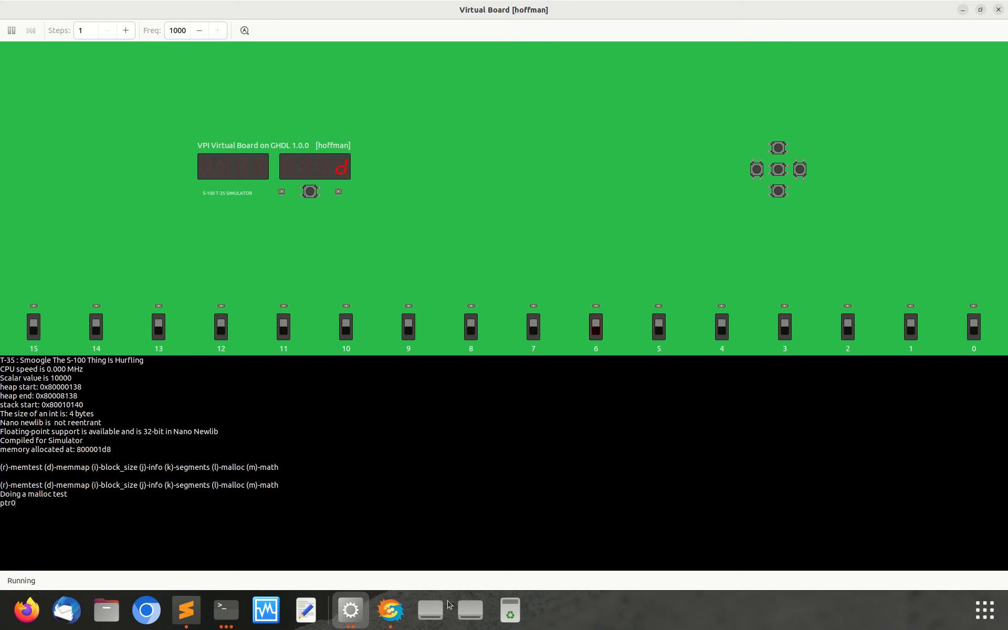
- Start the malloc test in the simulator console so the three pointer addresses print
click(225, 609)
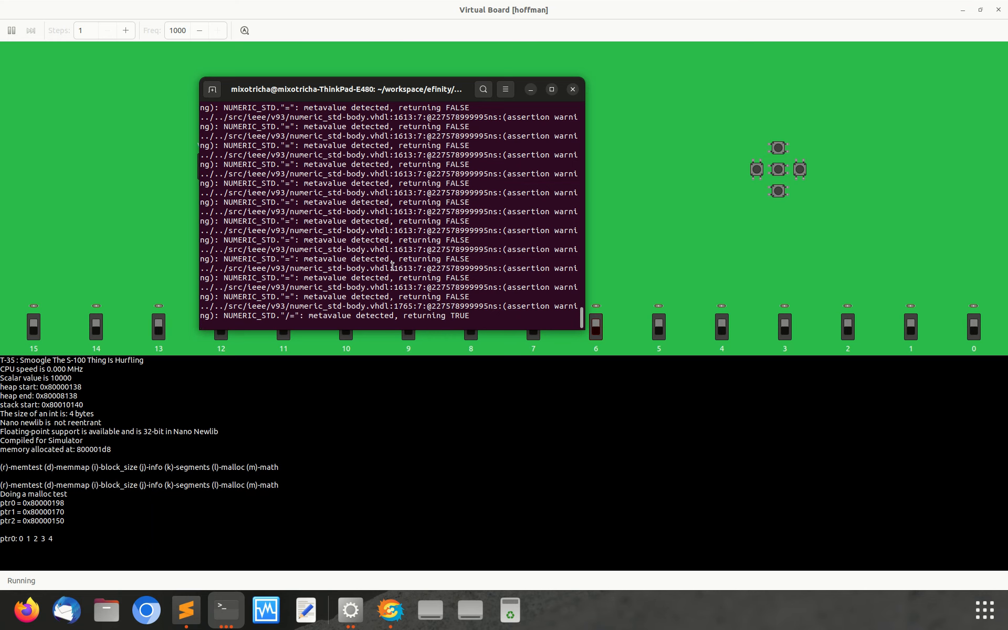
mouse_move(225, 609)
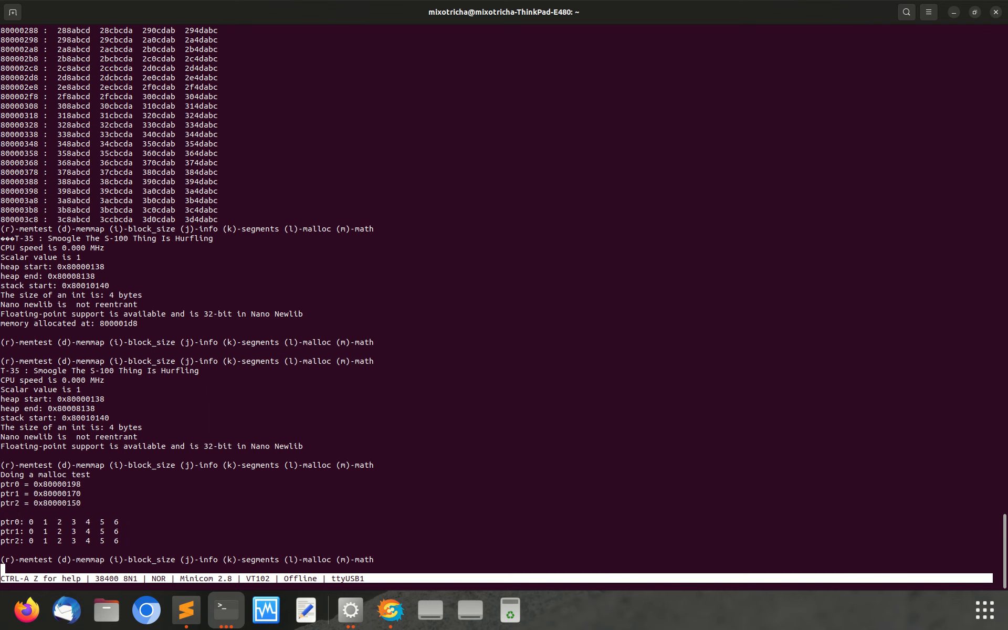
mouse_move(830, 366)
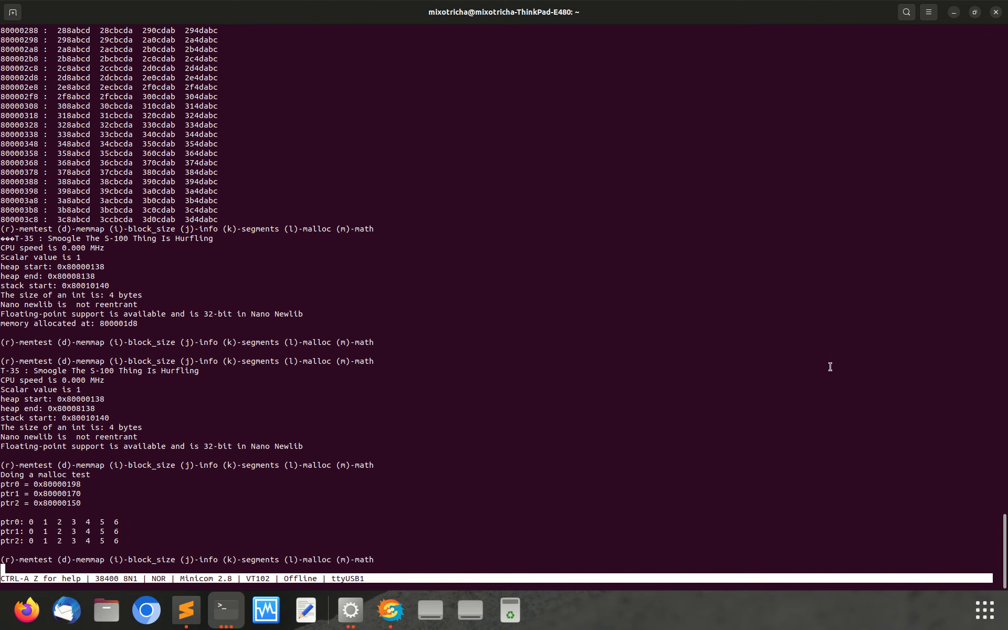
mouse_move(646, 377)
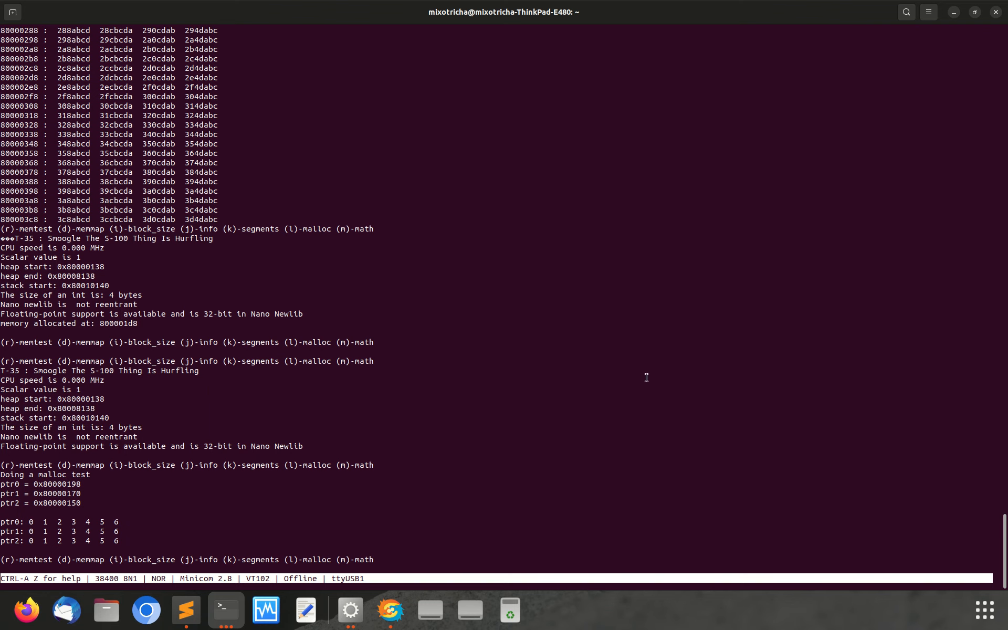